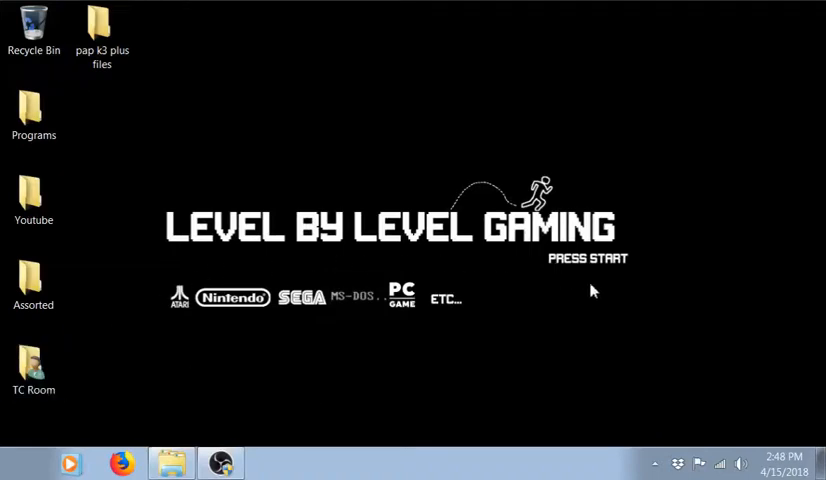
- Open Windows Explorer from the taskbar, showing Removable Disk (F:)
click(101, 30)
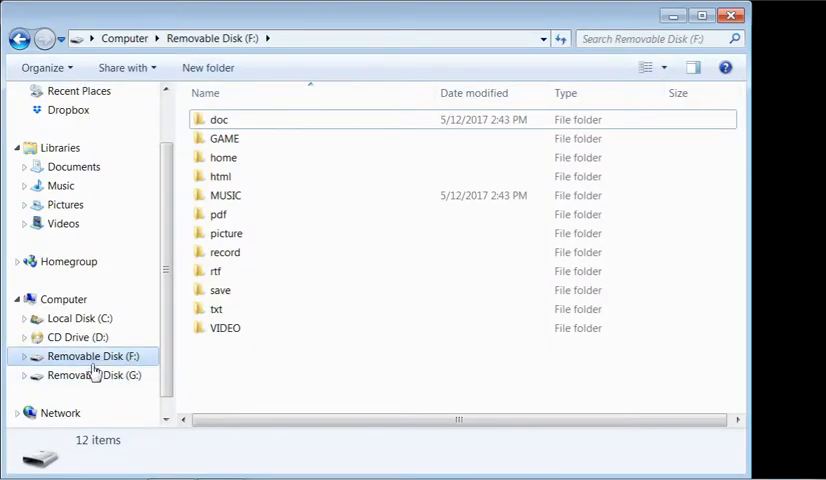
mouse_move(95, 383)
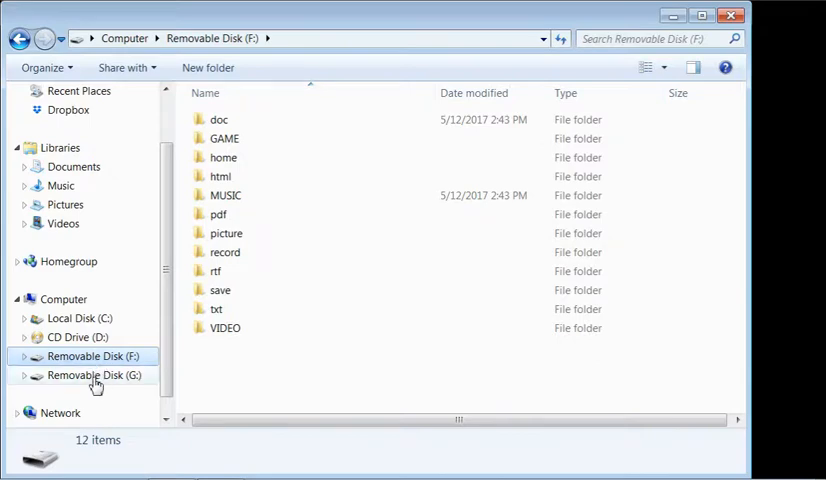
- Switch between disks G: and F:, open F:'s GAME folder, then return to G:
click(92, 375)
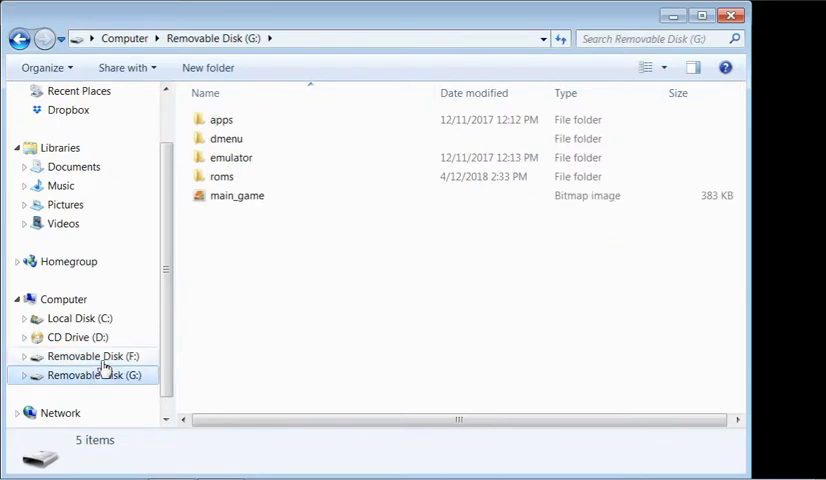
click(92, 356)
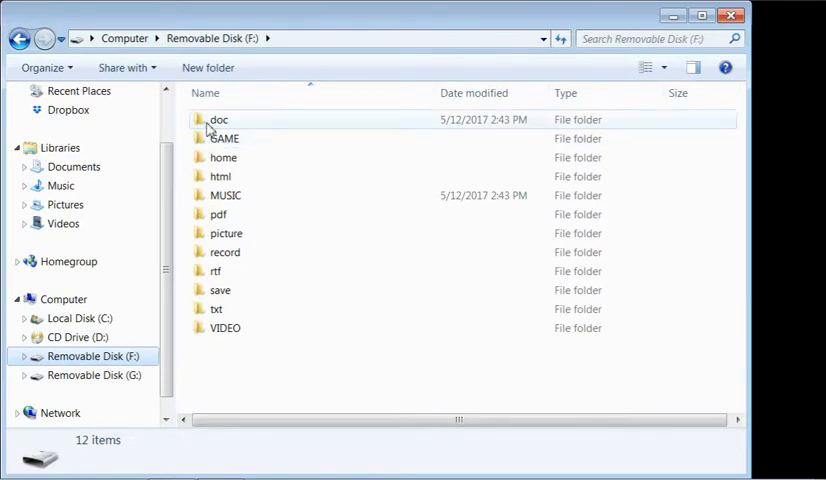
click(224, 138)
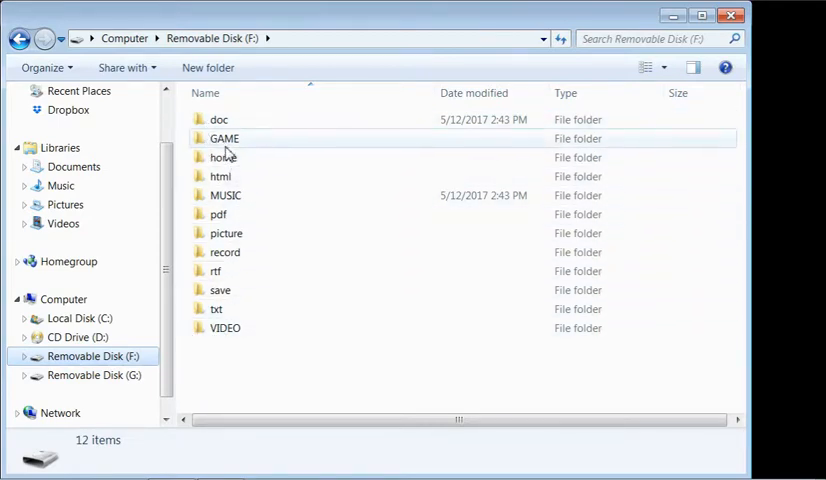
double_click(224, 138)
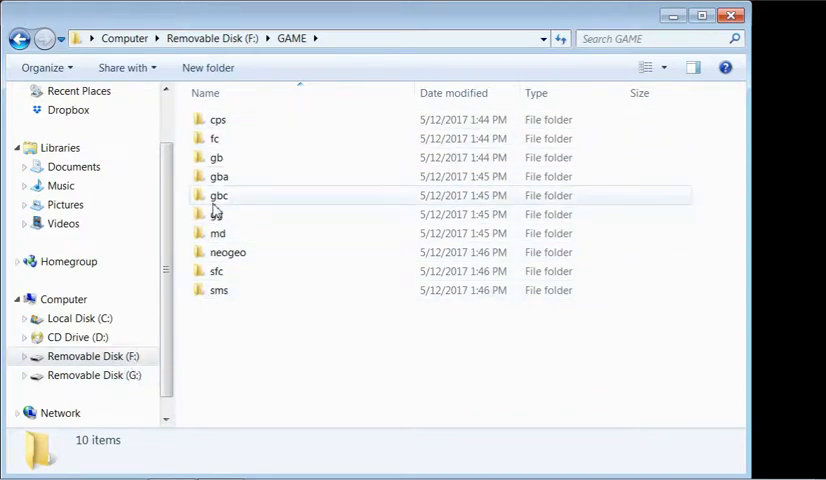
mouse_move(218, 271)
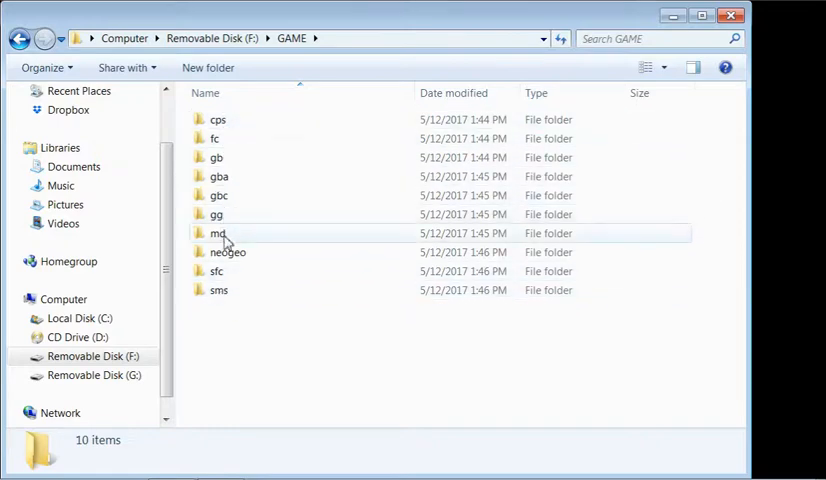
click(93, 375)
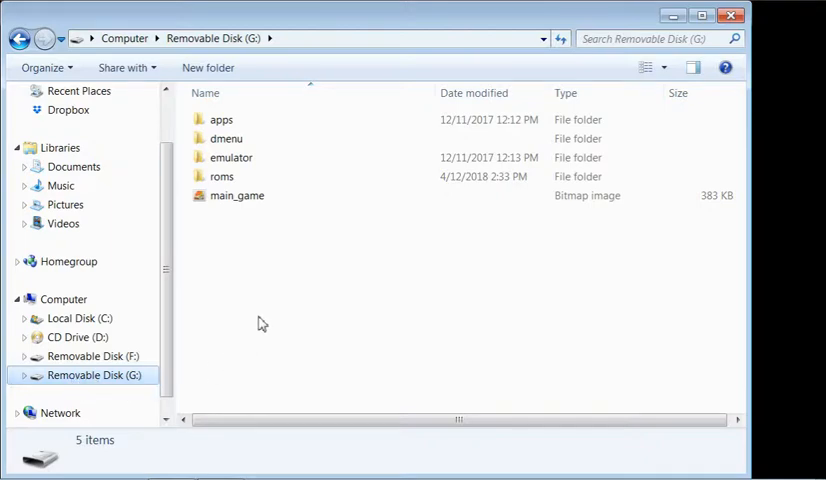
mouse_move(183, 157)
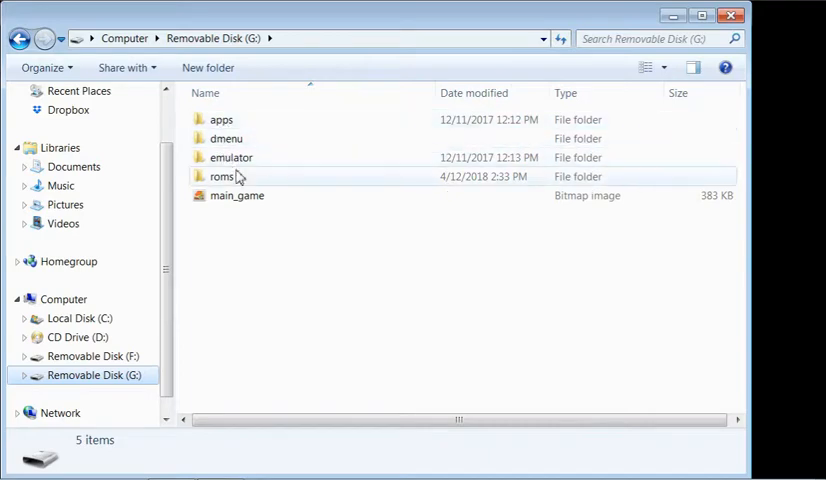
- Create a New folder on disk G:, then permanently delete it
right_click(303, 290)
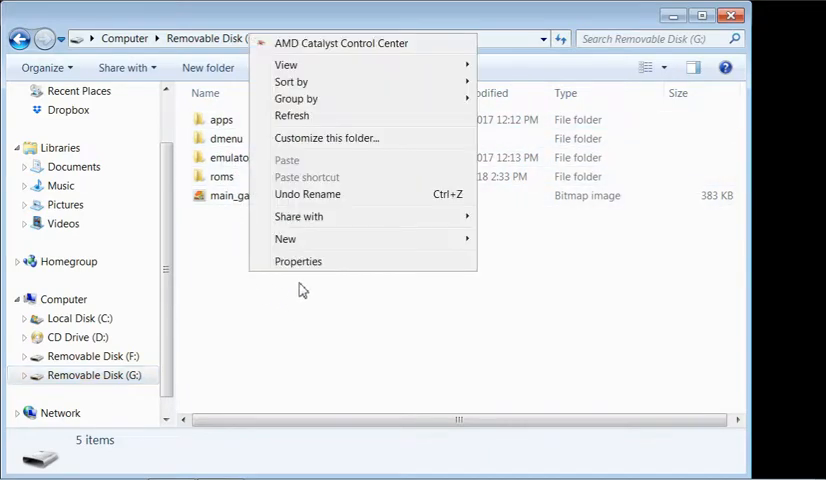
mouse_move(286, 64)
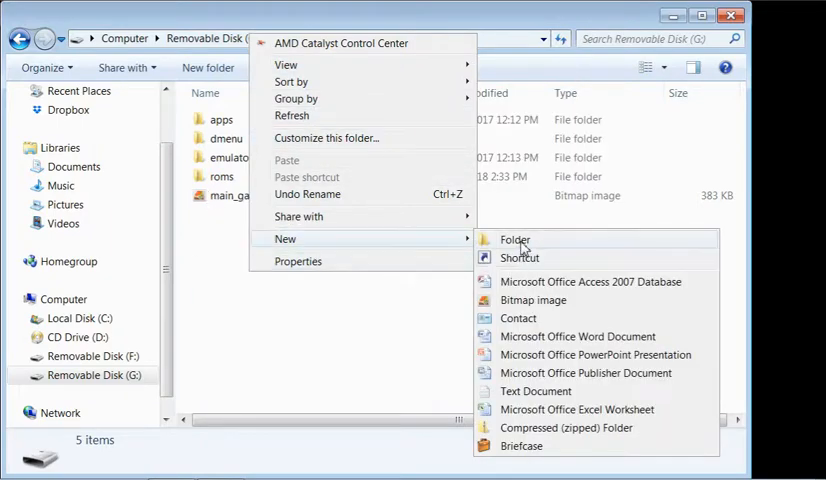
click(514, 239)
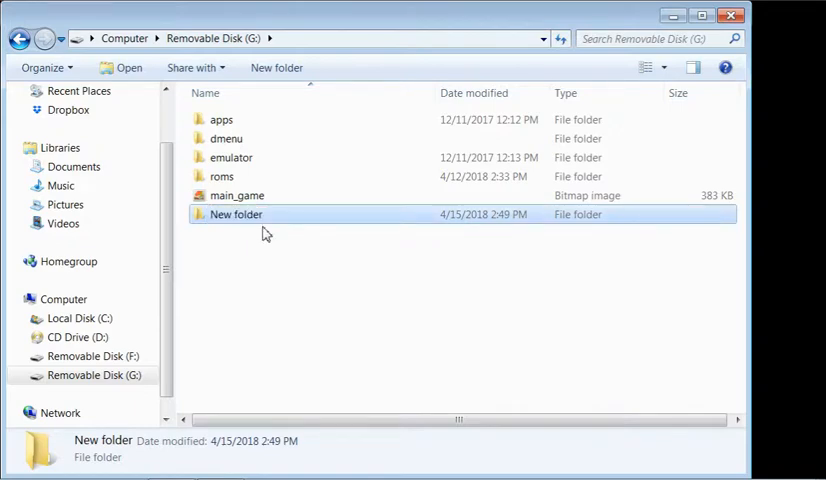
right_click(236, 214)
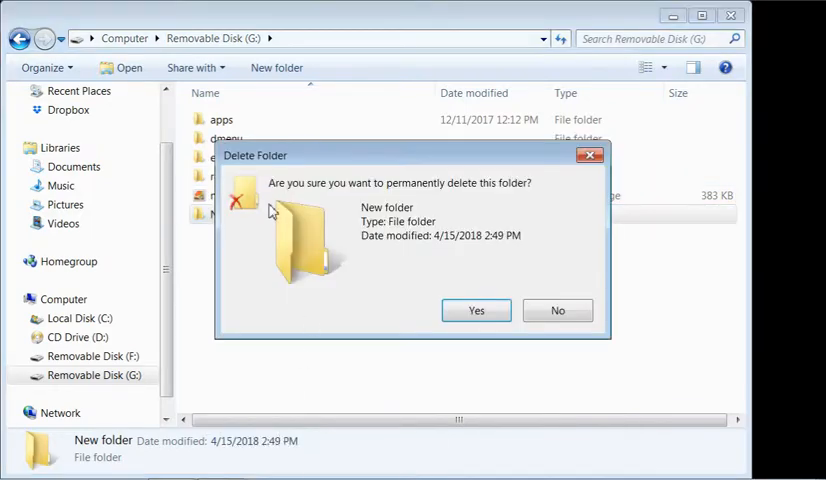
click(476, 310)
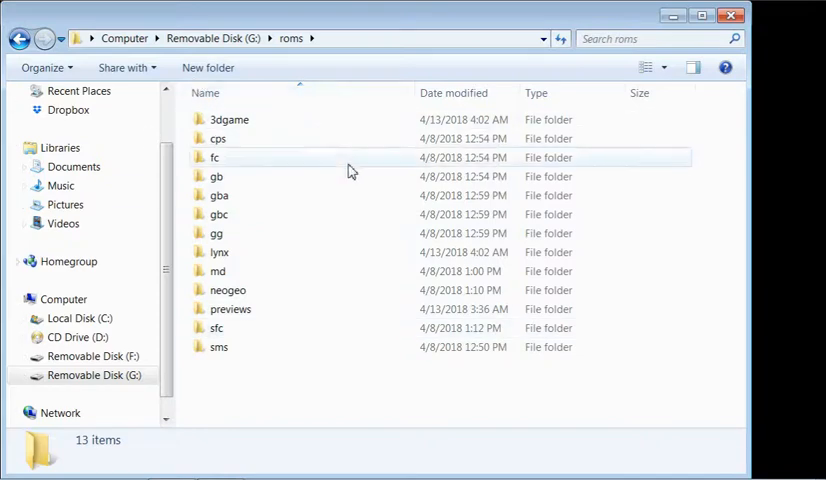
- Open roms to view the cps and fc folders, visit disk F:, then return to G:
double_click(218, 138)
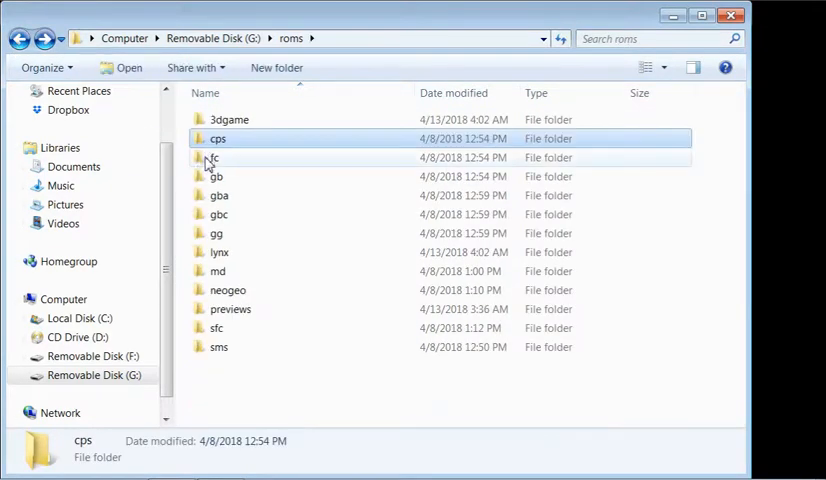
click(215, 157)
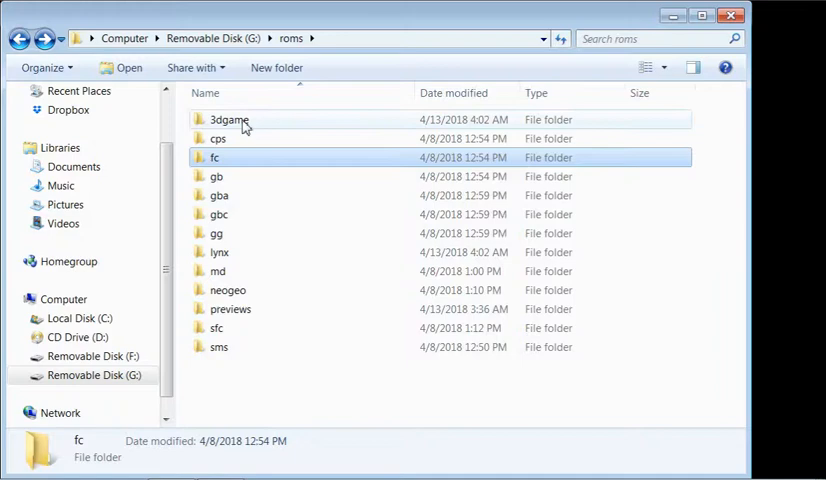
click(229, 119)
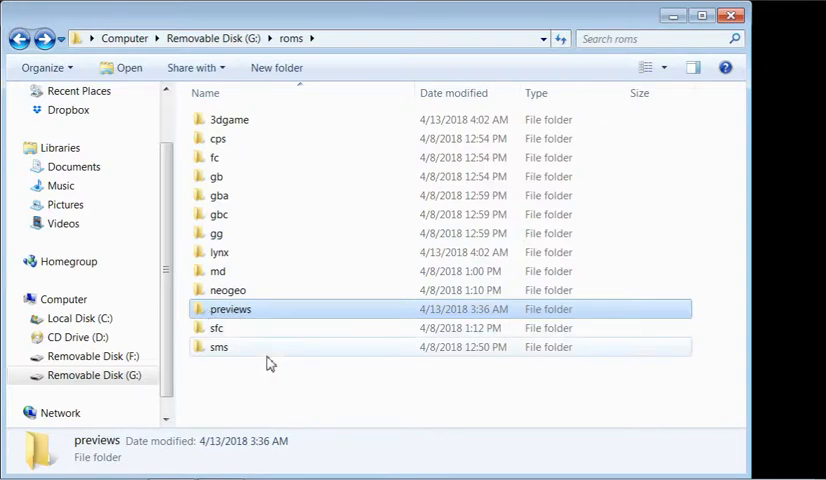
mouse_move(220, 158)
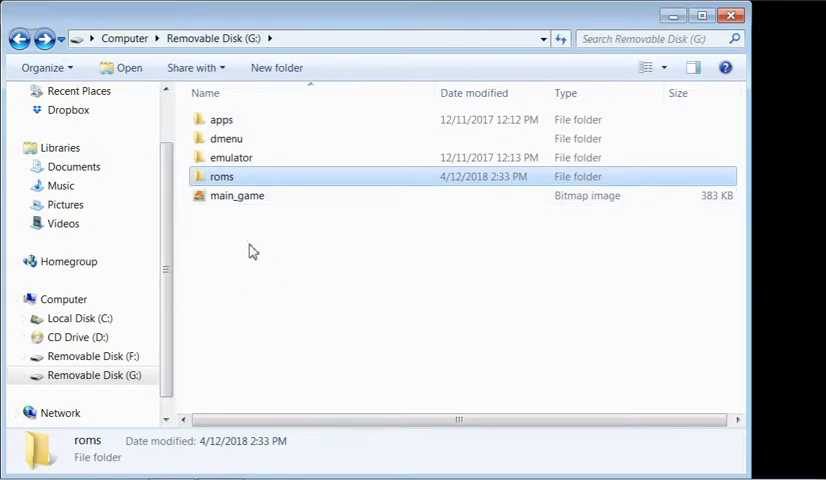
mouse_move(238, 287)
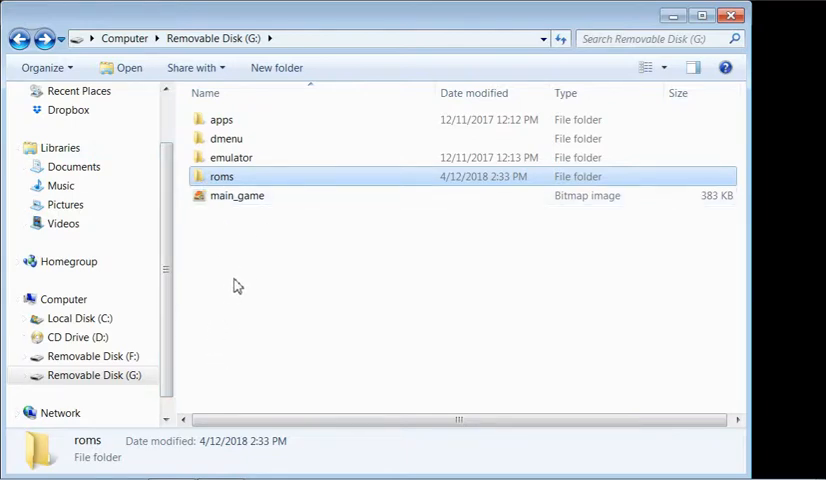
mouse_move(267, 312)
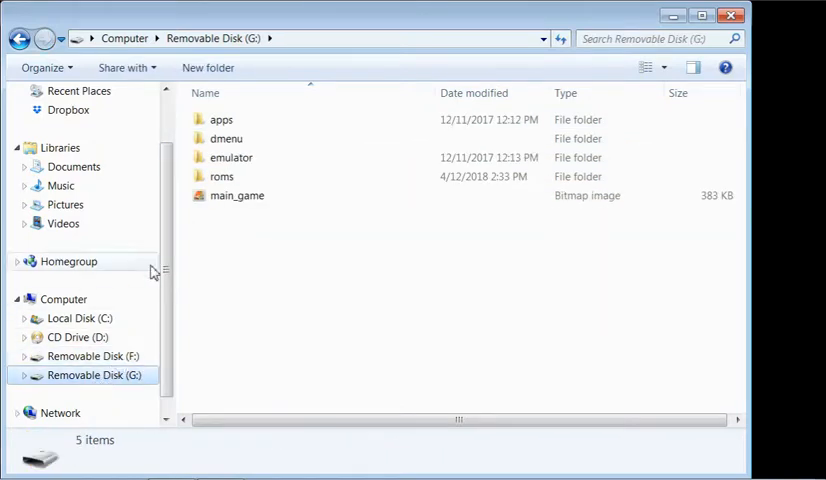
mouse_move(110, 327)
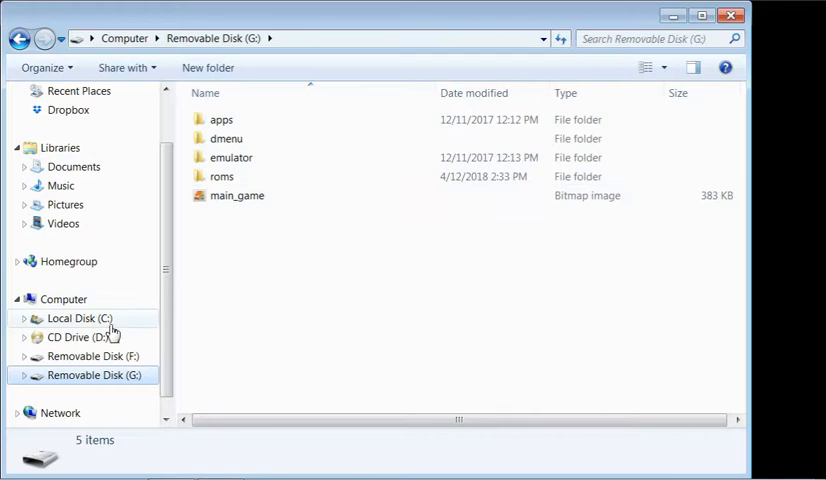
click(92, 356)
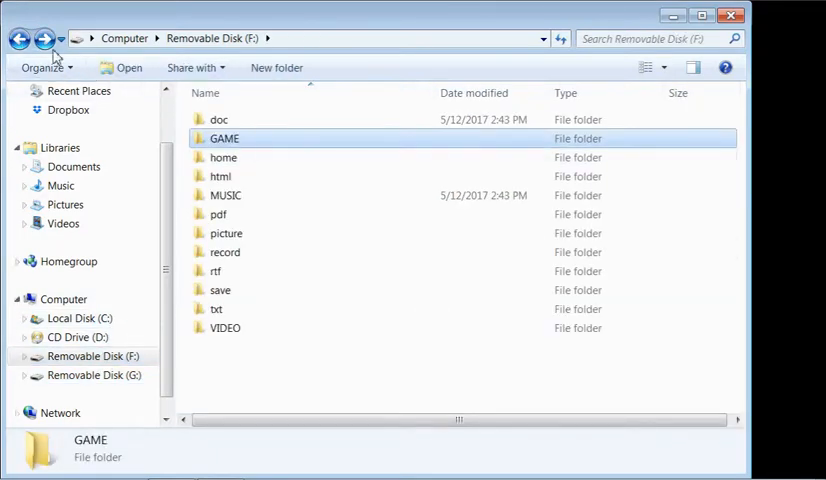
click(93, 374)
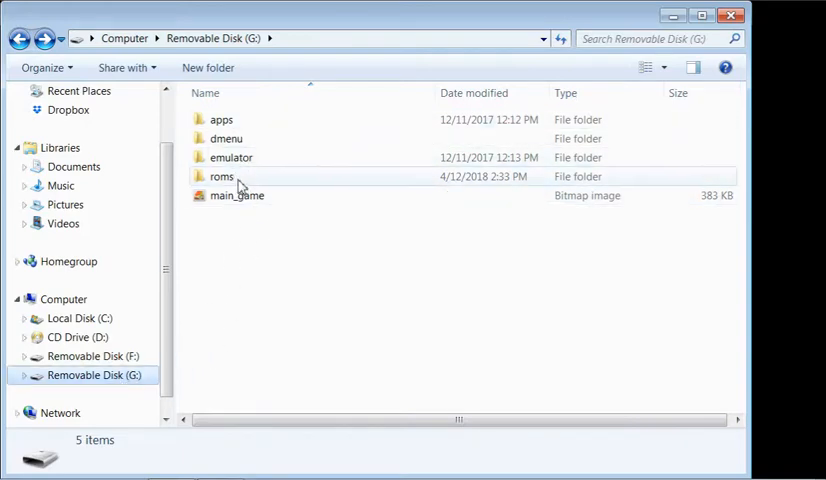
- Navigate into dmenu, themes and ipen_en, and select the theme file
double_click(226, 138)
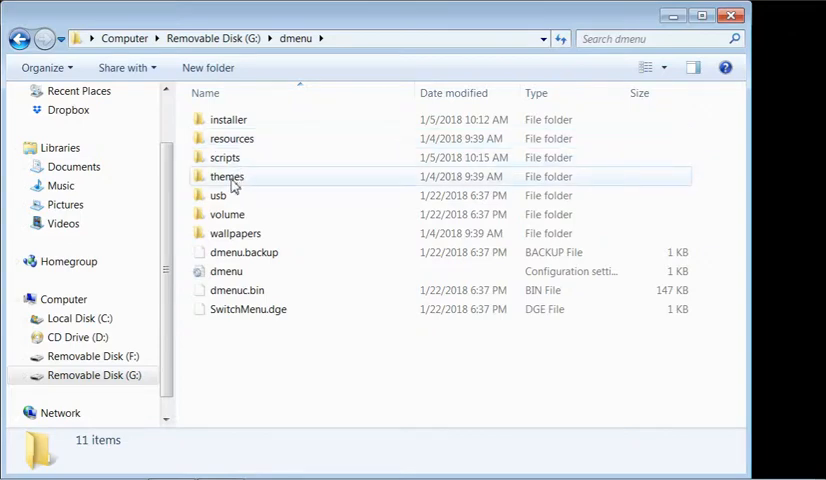
double_click(227, 176)
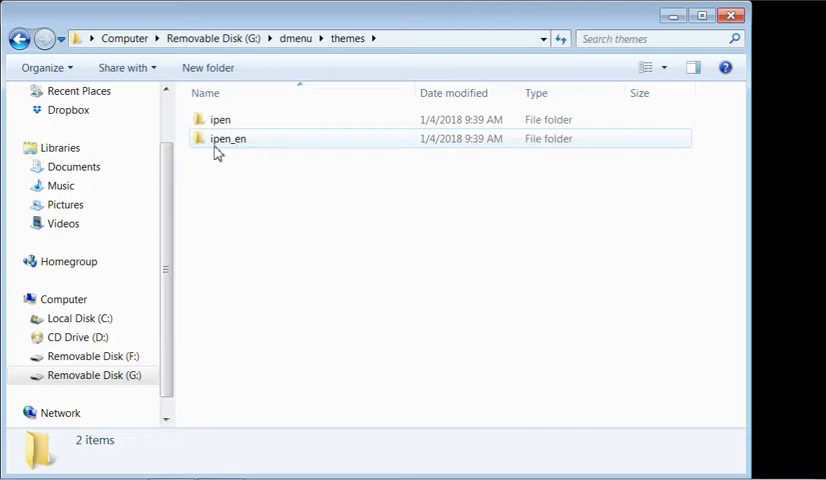
double_click(227, 138)
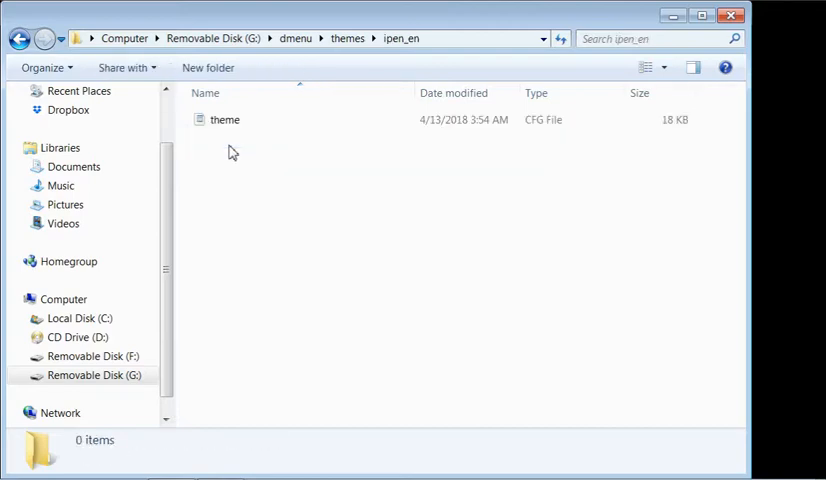
click(225, 119)
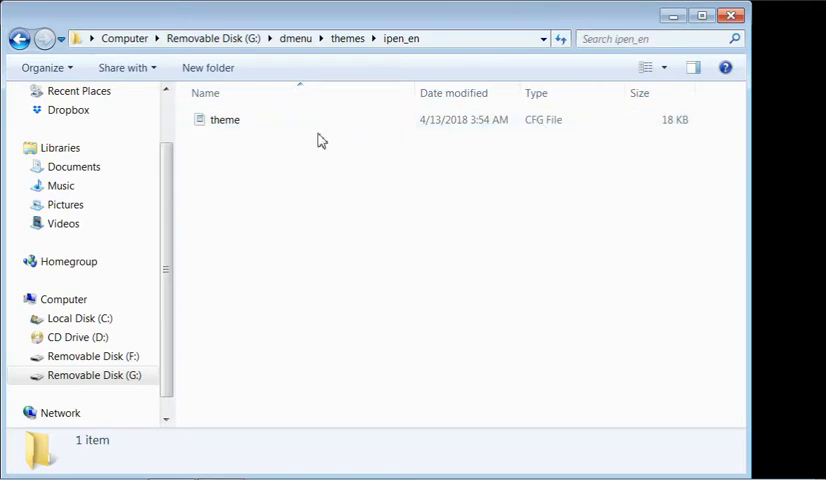
click(225, 119)
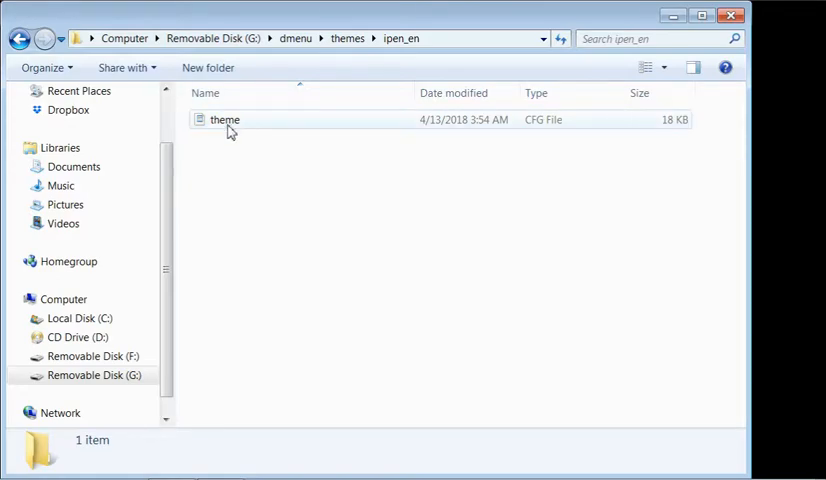
- Open the SD card's theme.cfg in WordPad and scroll through its emulator entries
double_click(224, 119)
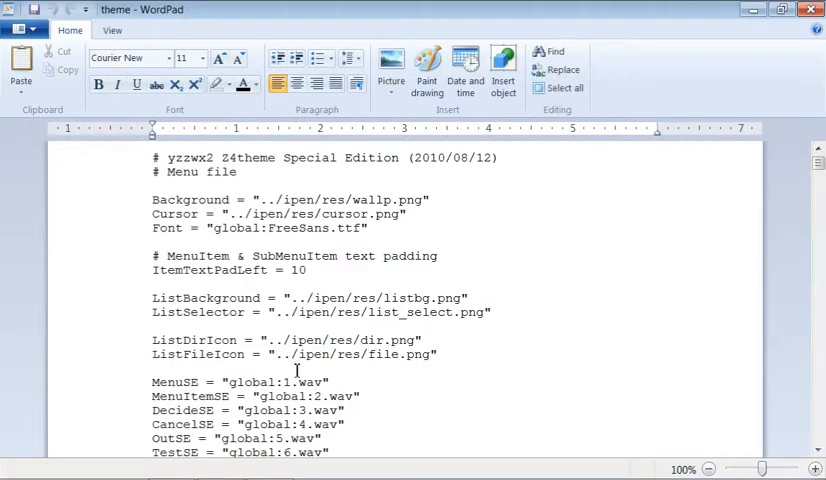
scroll(down, 3)
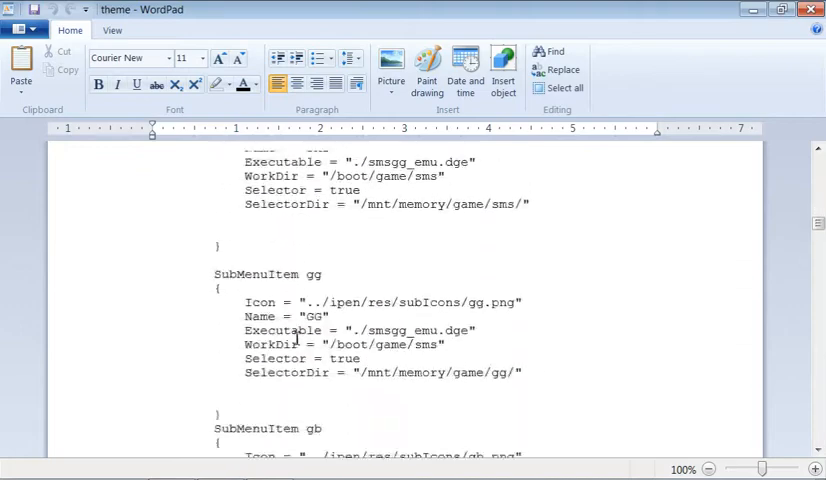
scroll(down, 3)
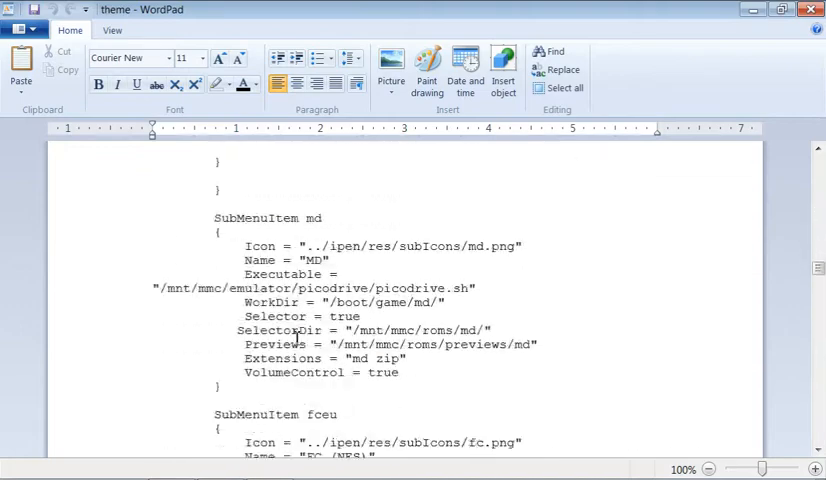
scroll(down, 3)
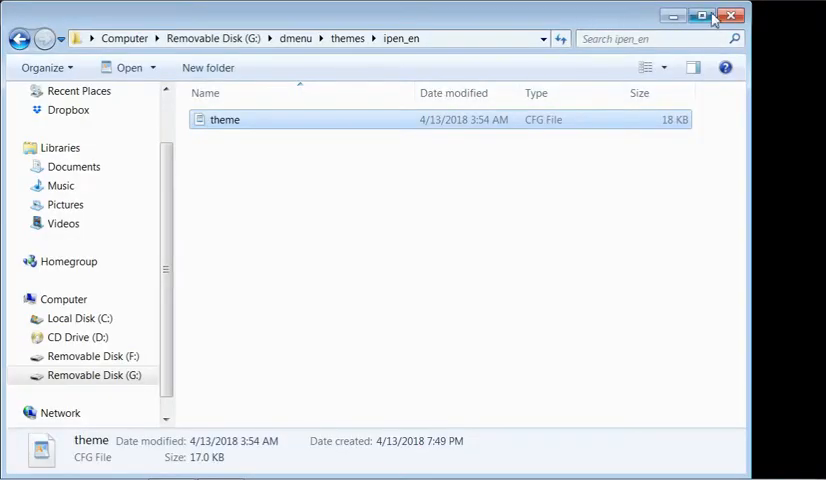
- Close the SD card window and open the desktop pap k3 plus files > dmenu > dmenu folders
click(731, 15)
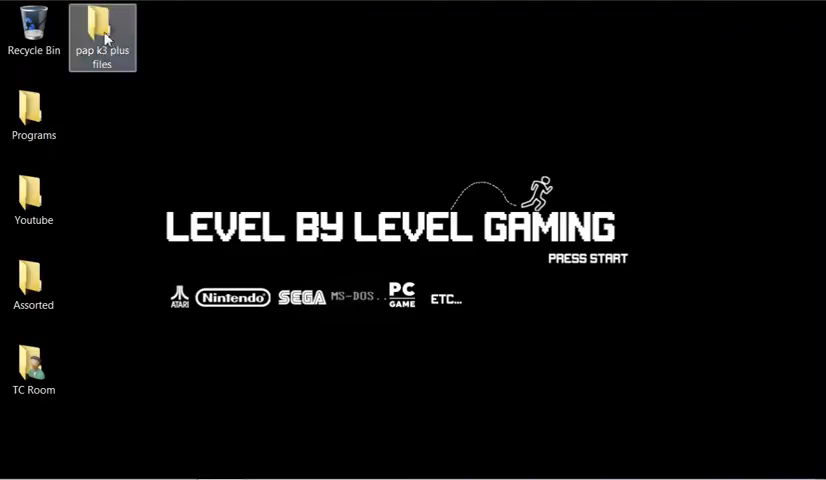
double_click(102, 32)
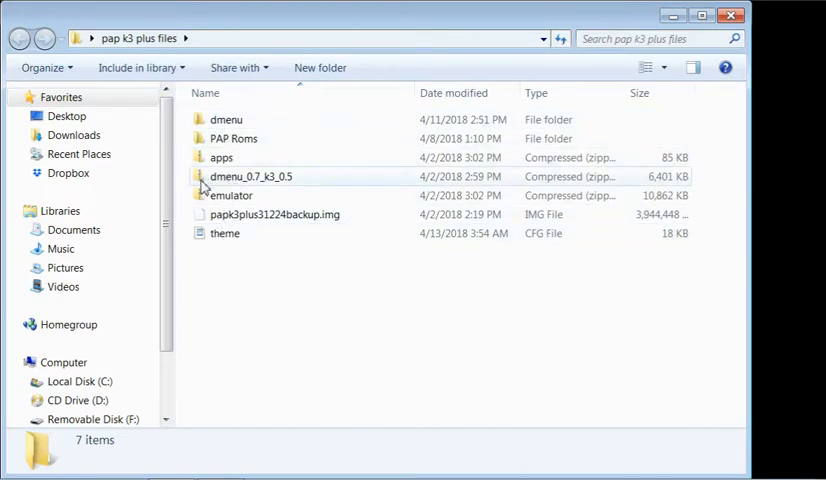
mouse_move(227, 185)
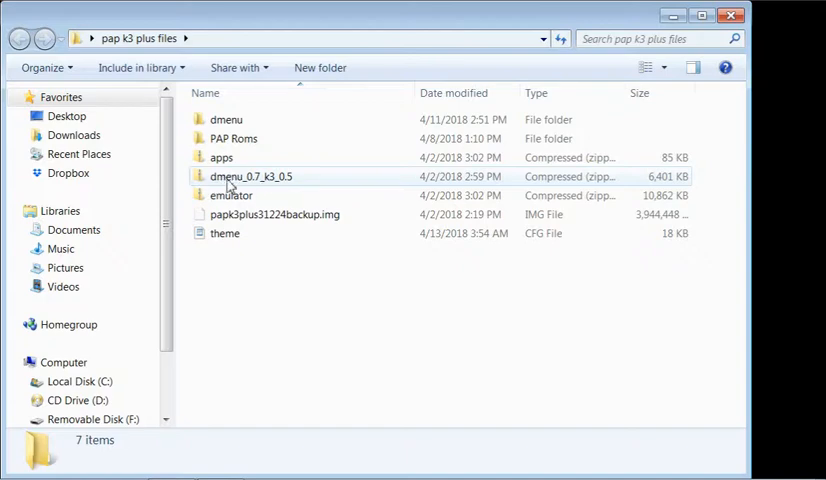
click(226, 119)
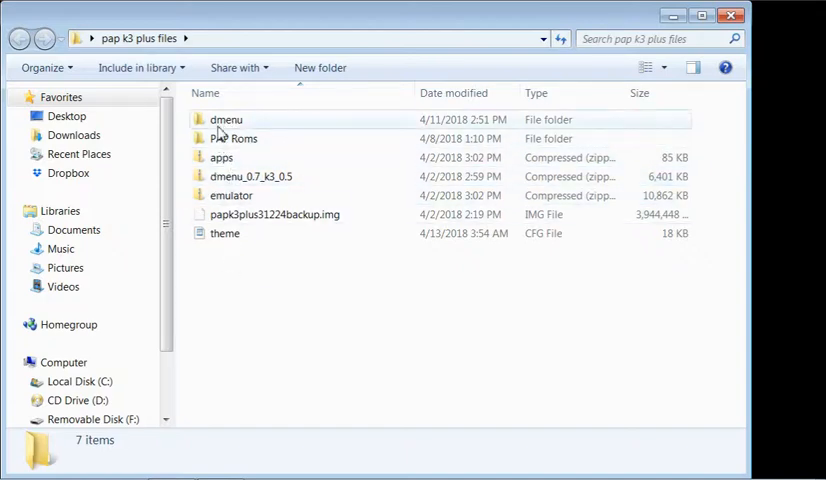
double_click(226, 119)
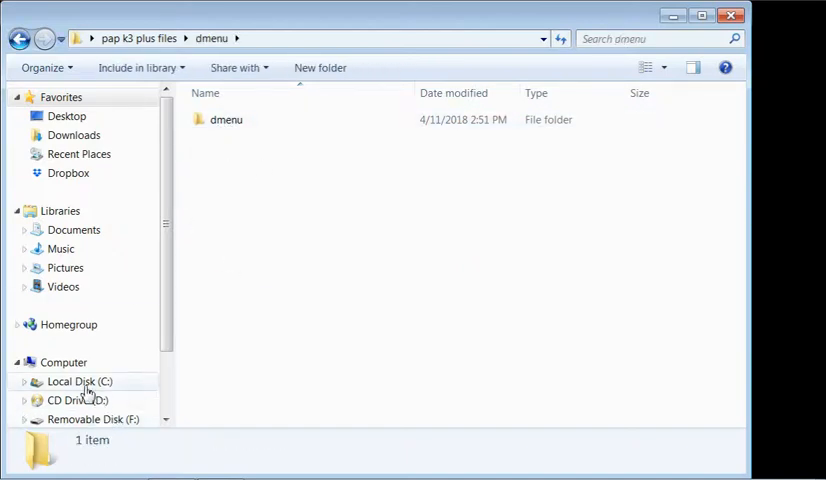
double_click(226, 119)
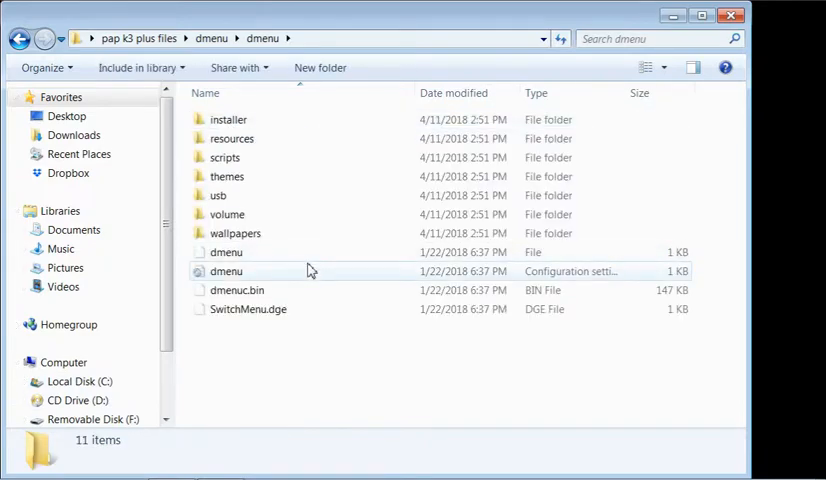
- Open themes > ipen_en and load the desktop copy's theme.cfg in WordPad
click(227, 176)
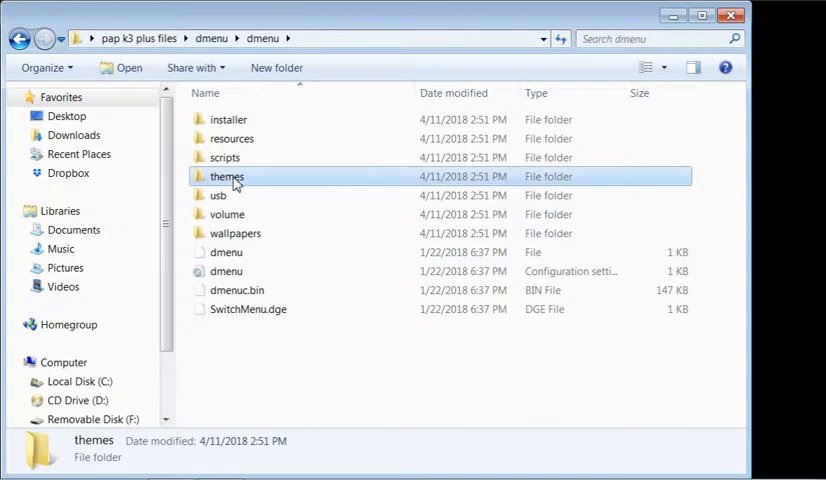
double_click(226, 176)
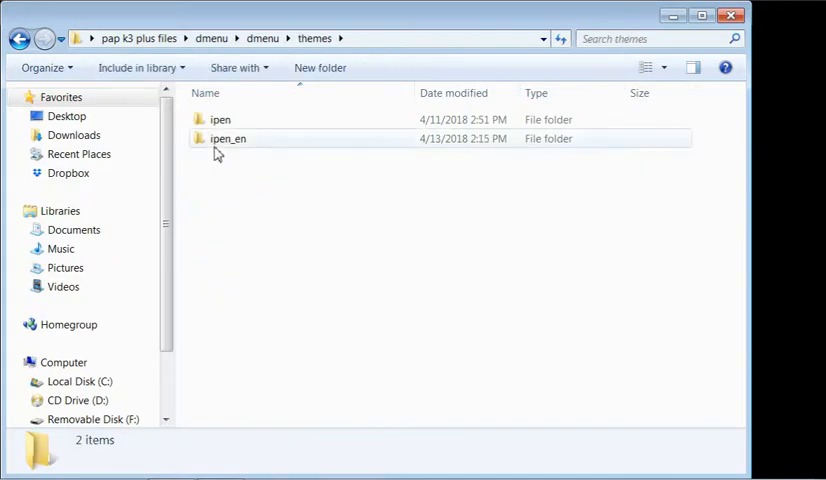
mouse_move(228, 148)
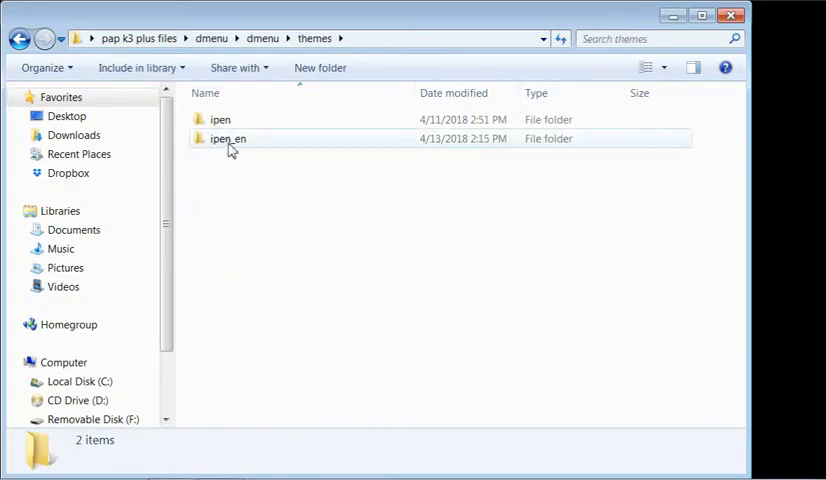
double_click(227, 138)
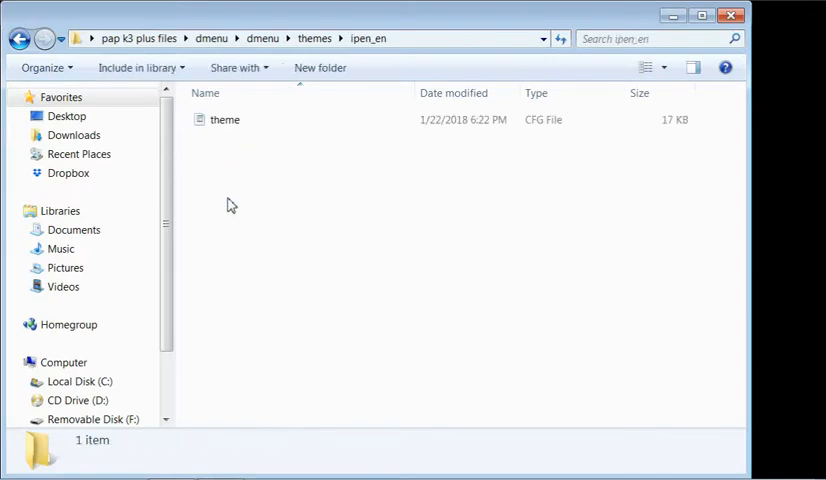
mouse_move(242, 148)
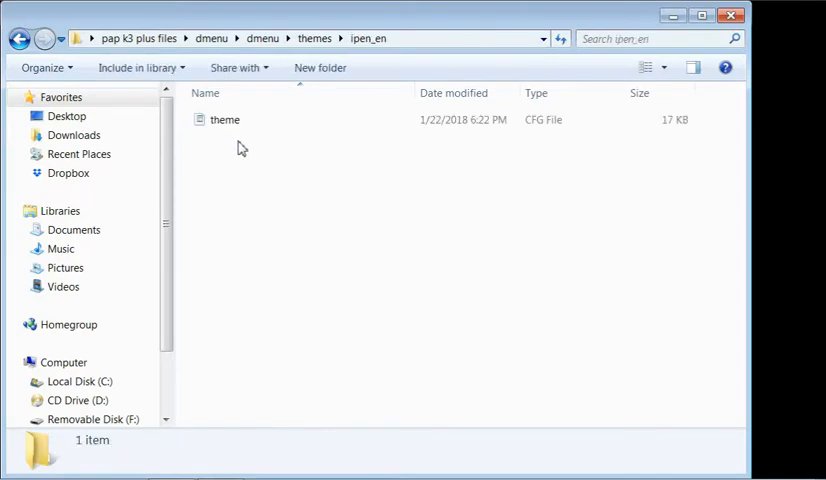
double_click(224, 119)
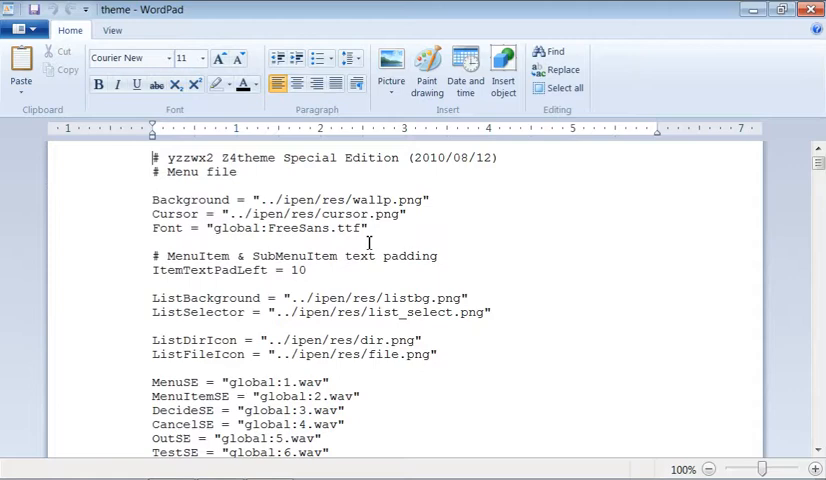
scroll(down, 3)
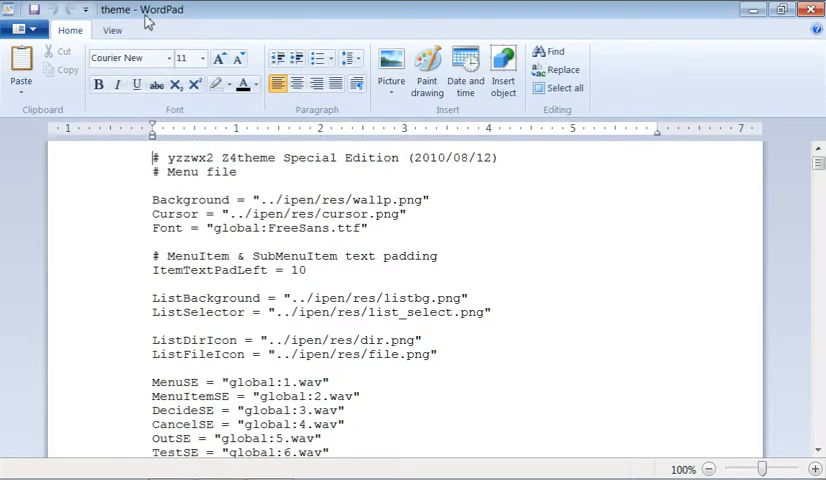
click(781, 10)
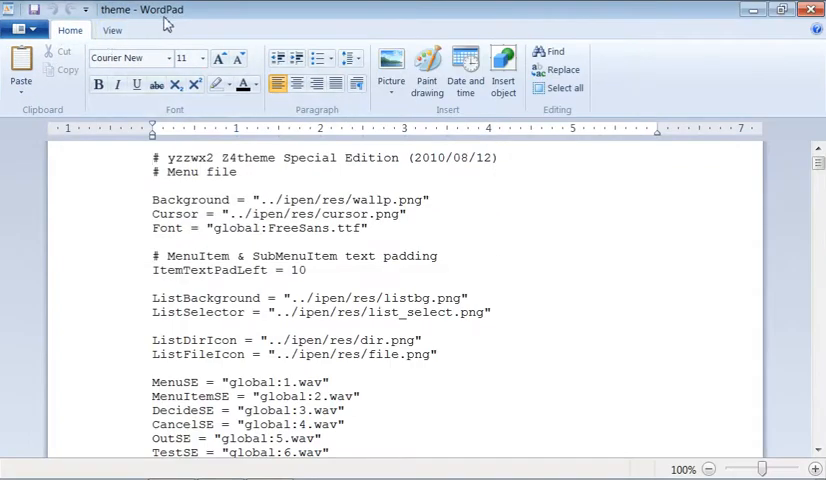
mouse_move(152, 18)
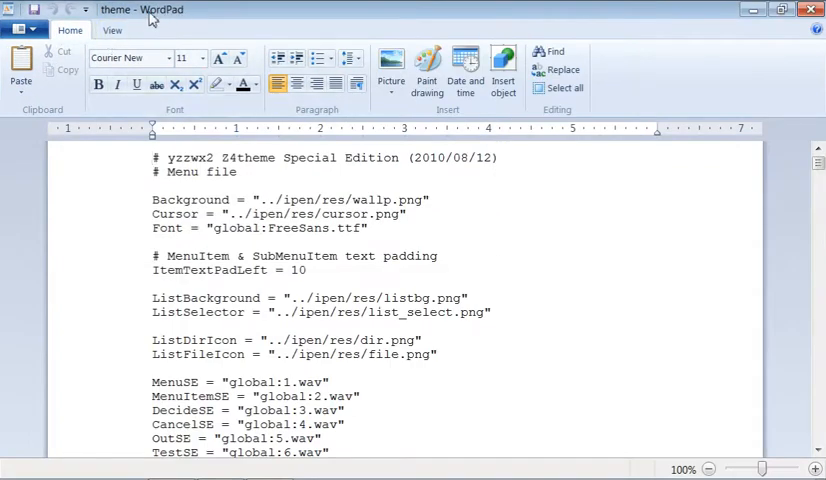
mouse_move(265, 207)
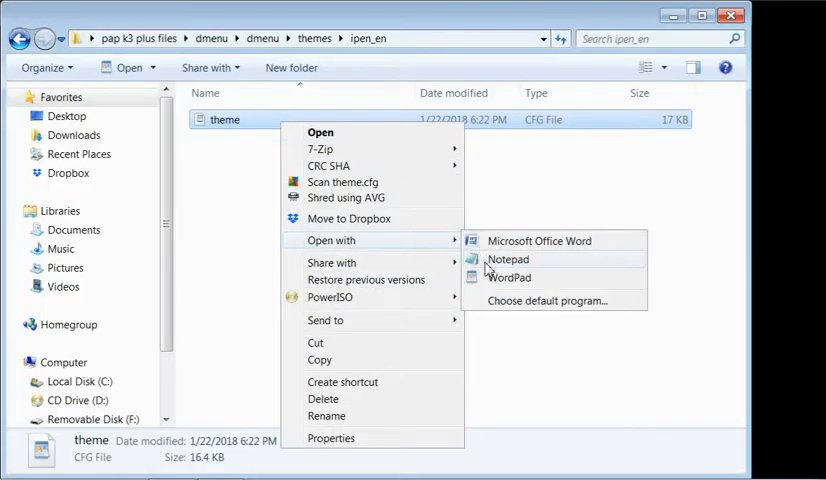
click(508, 259)
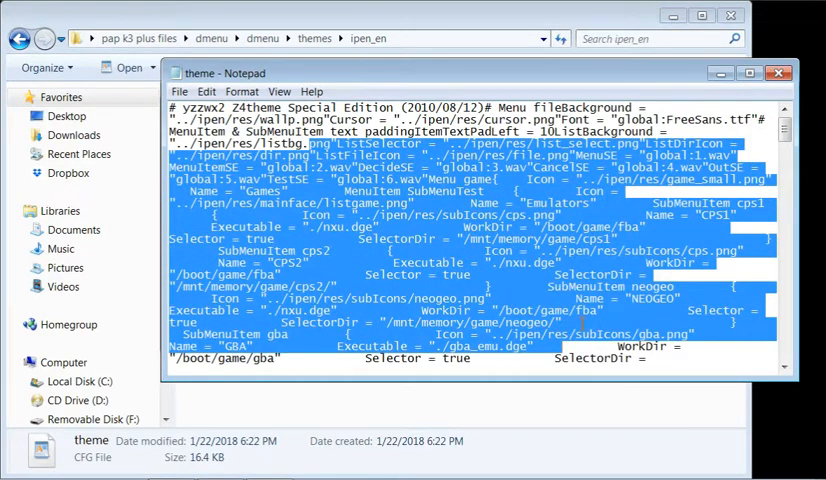
mouse_move(779, 73)
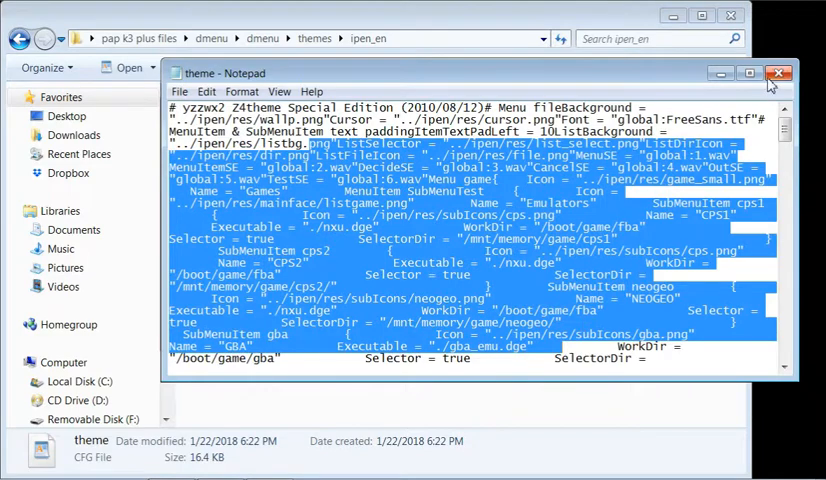
right_click(219, 119)
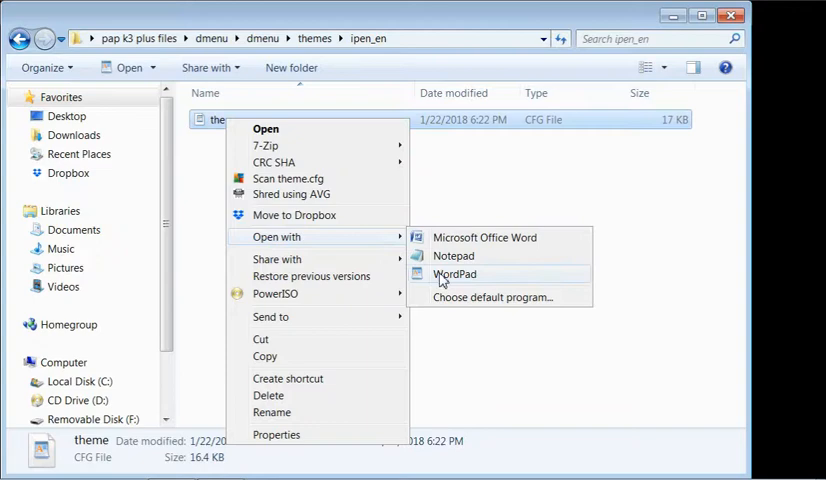
click(455, 274)
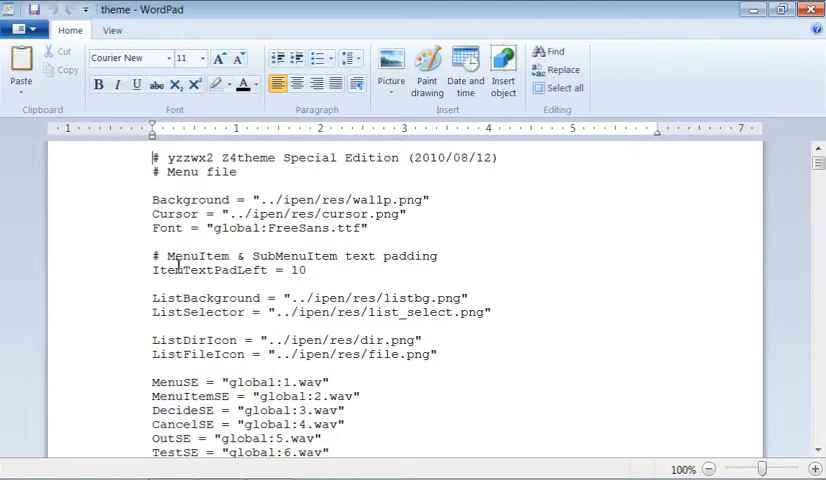
mouse_move(313, 322)
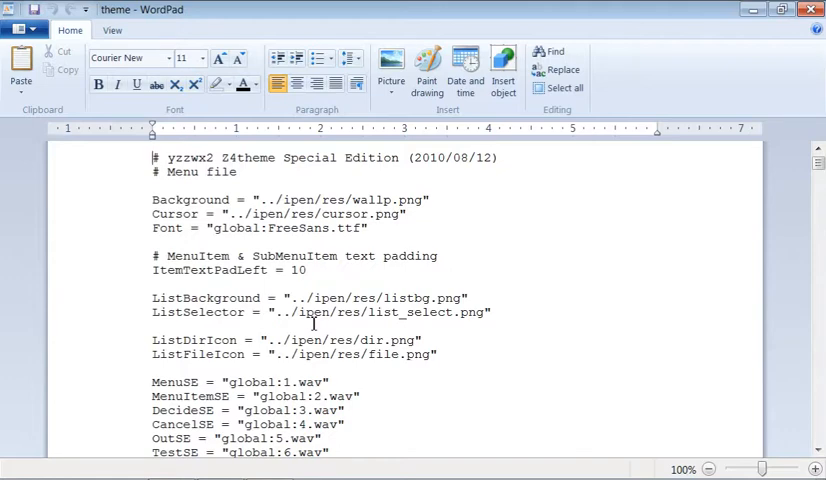
- Scroll theme.cfg down to the Emulators submenu entries and highlight the submenu name
scroll(down, 3)
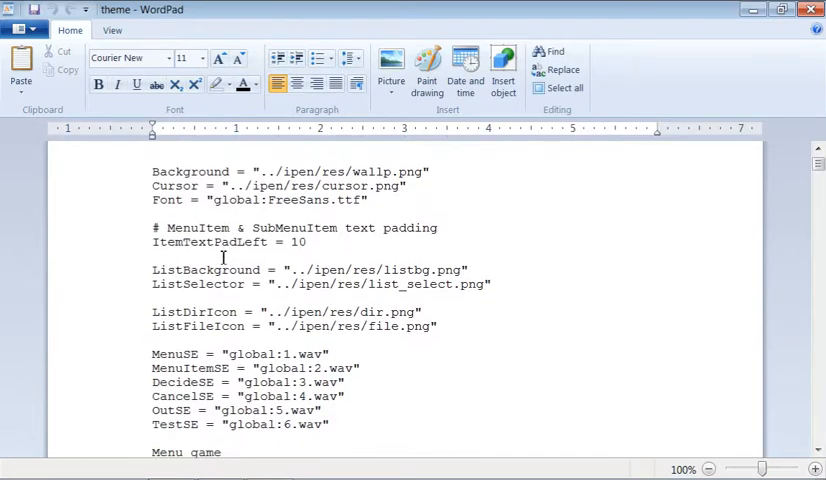
scroll(down, 3)
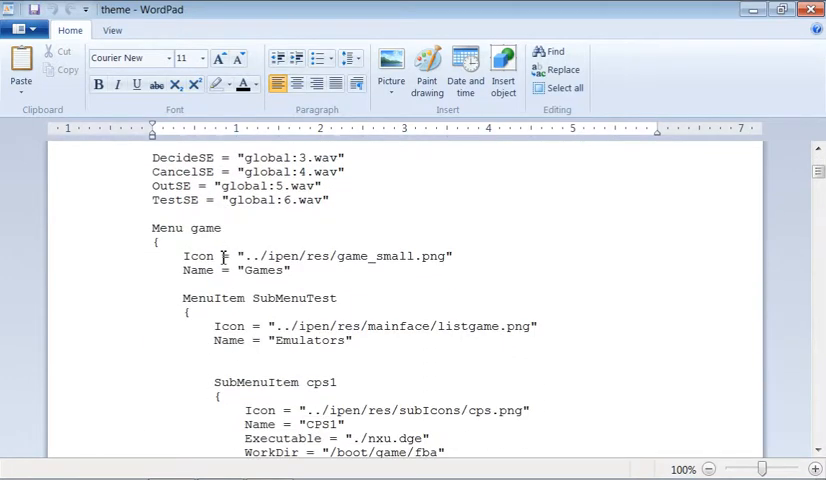
scroll(down, 3)
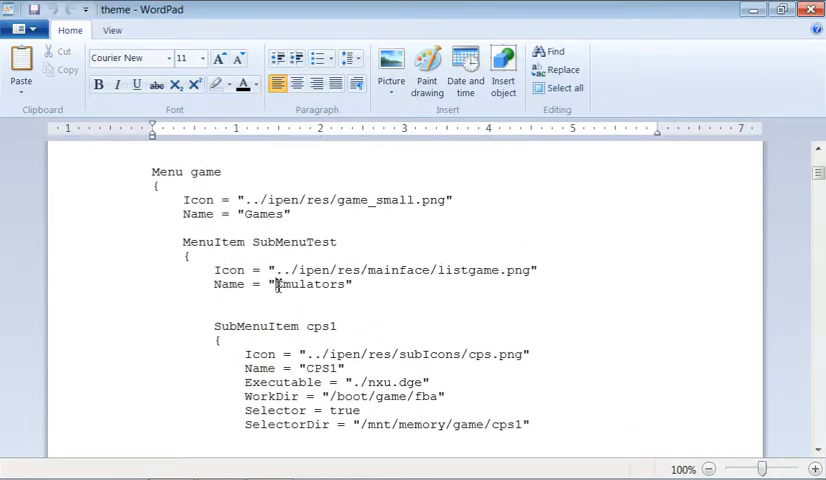
double_click(308, 284)
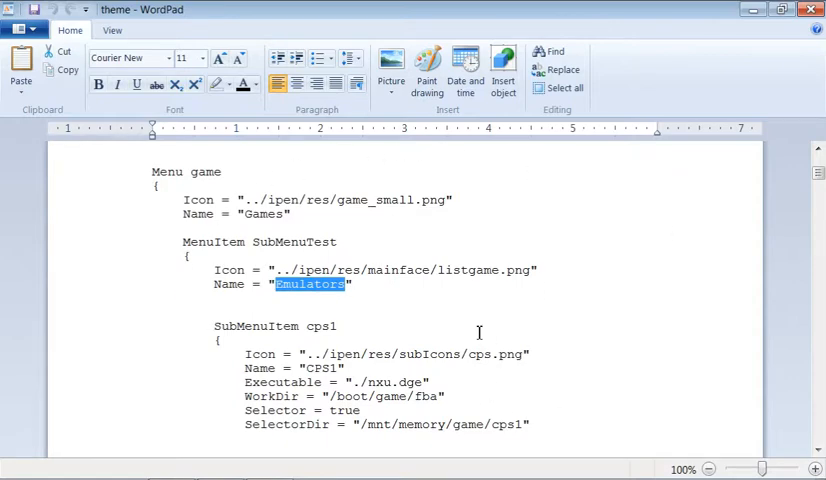
scroll(down, 3)
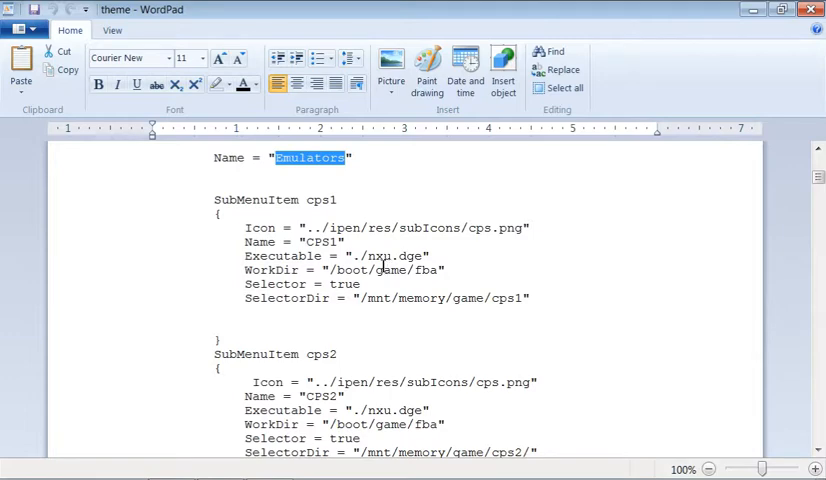
mouse_move(313, 270)
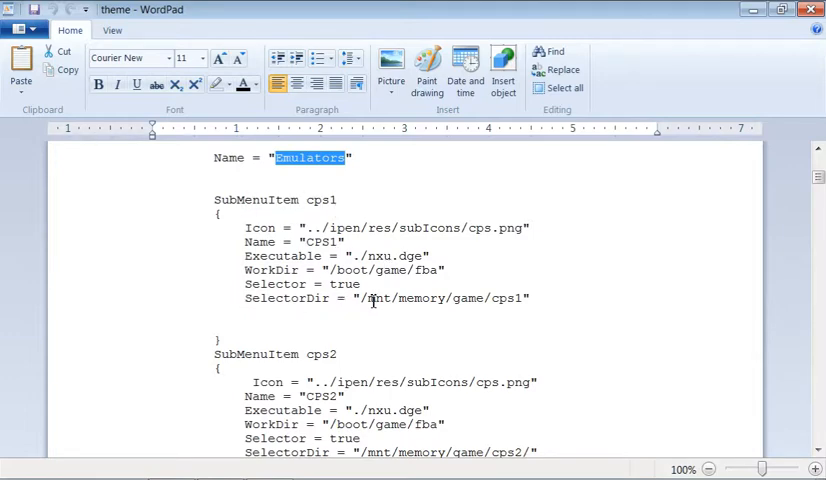
mouse_move(208, 259)
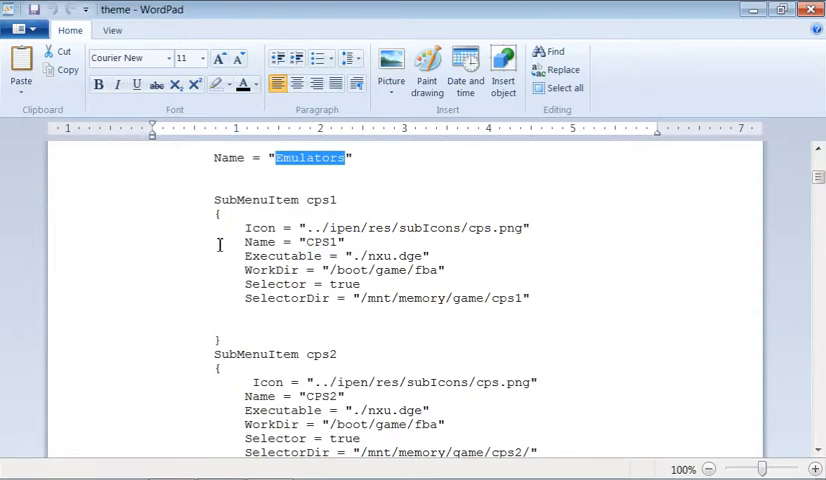
mouse_move(381, 304)
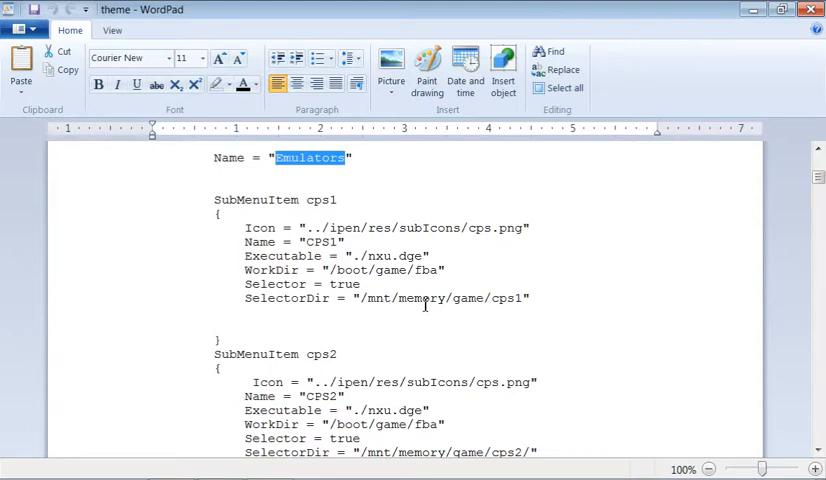
mouse_move(458, 305)
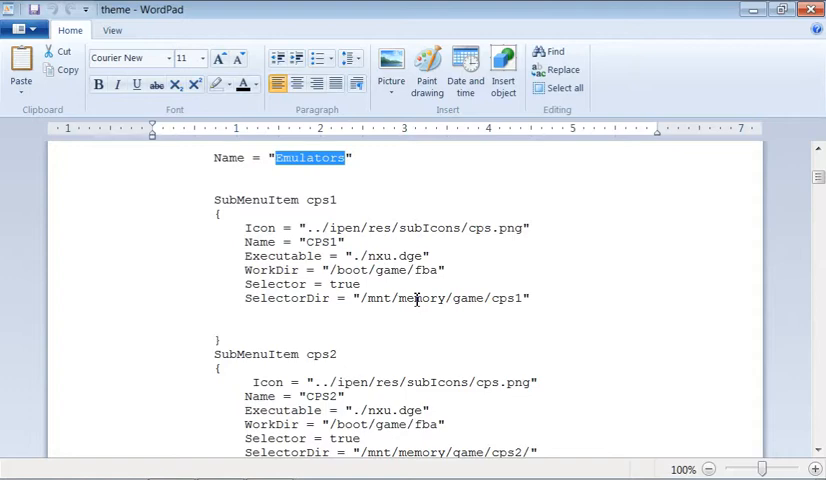
mouse_move(442, 309)
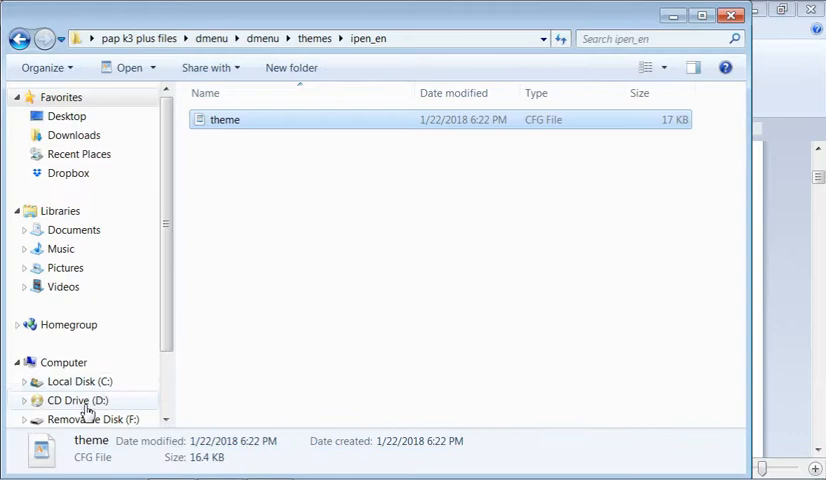
- Scroll past the cps1 entry, then select a folder in the Explorer window
scroll(down, 3)
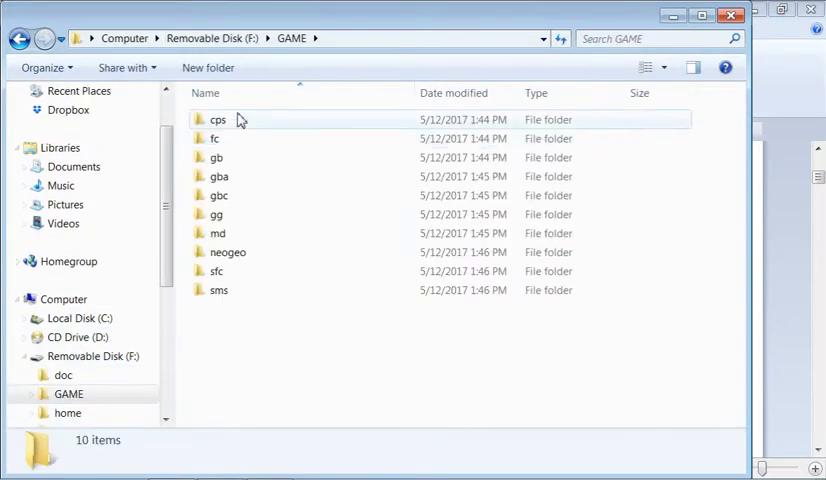
mouse_move(228, 130)
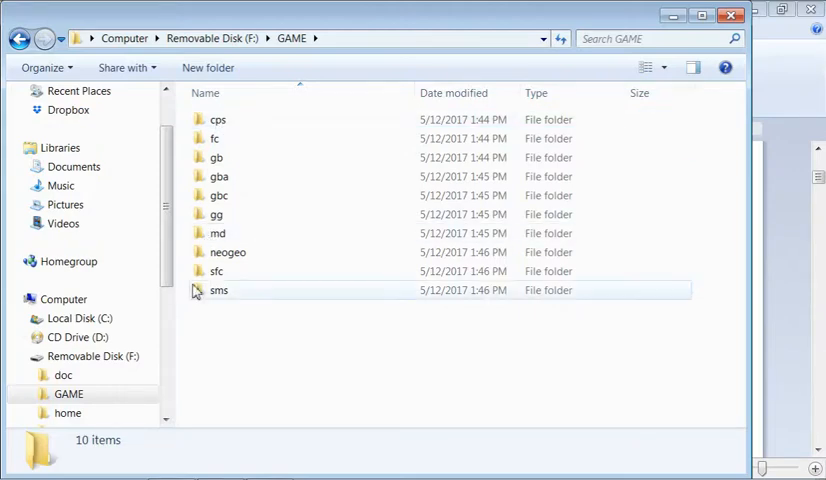
click(218, 119)
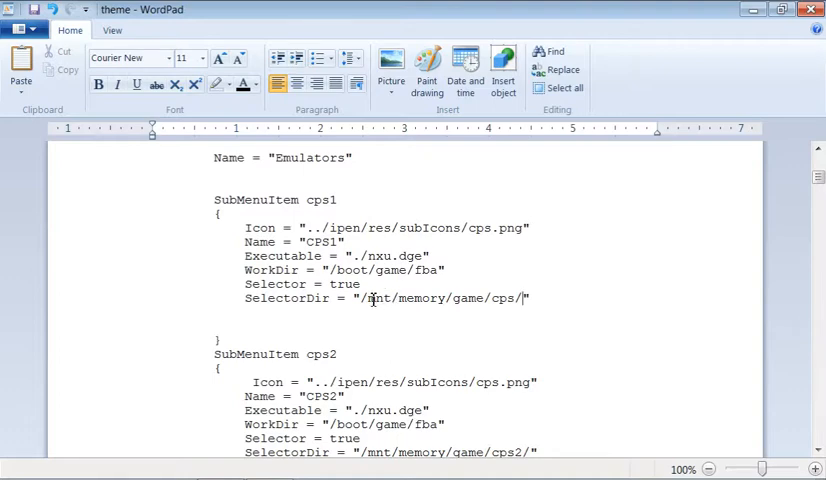
- Highlight mnt, game and cps in cps1's /mnt/memory/game/cps/ path, then scroll on
double_click(378, 298)
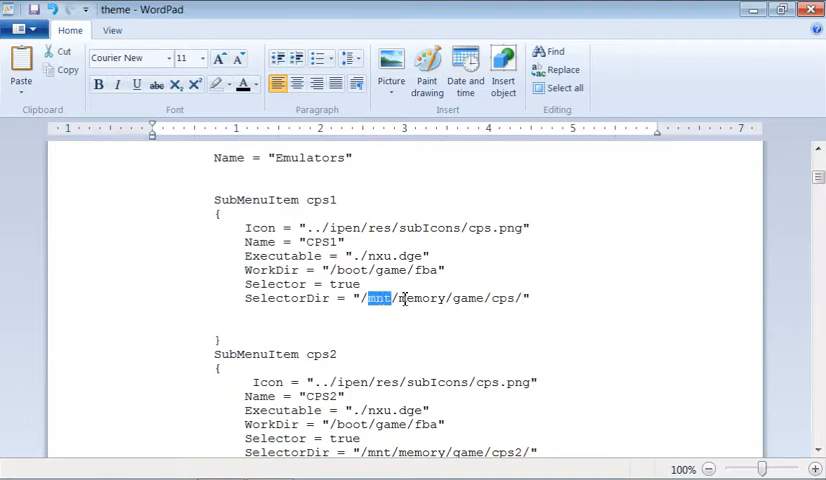
double_click(465, 298)
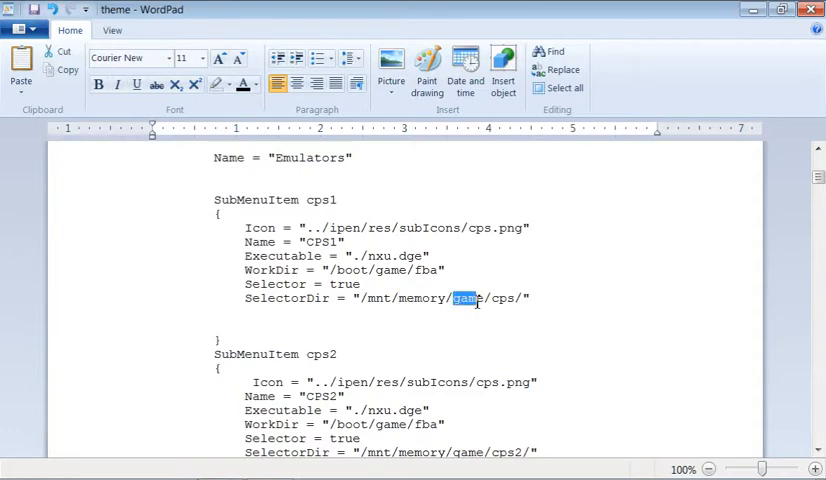
double_click(503, 298)
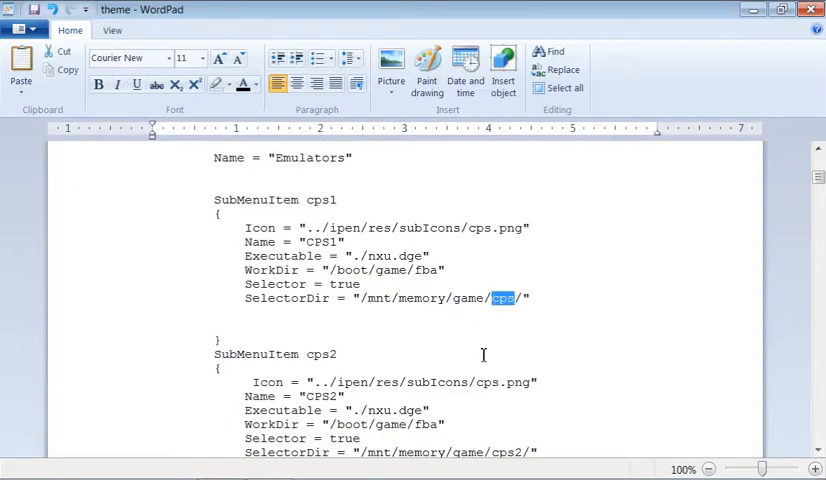
scroll(down, 3)
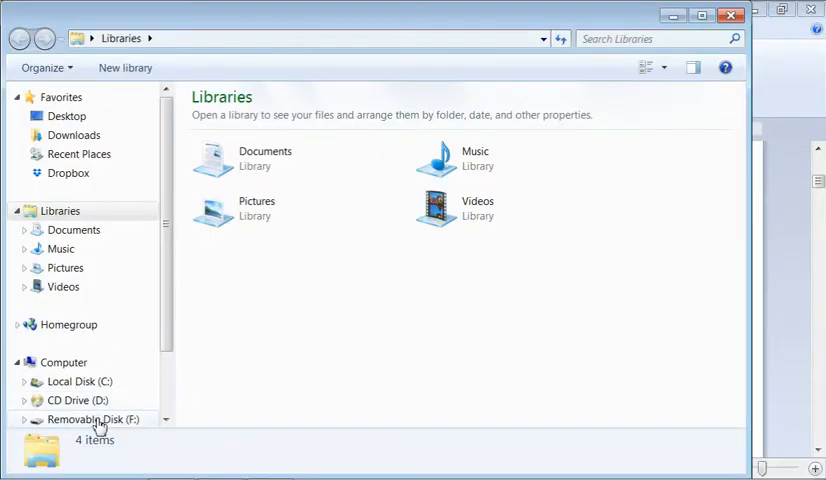
- Browse F:\GAME\cps to confirm it holds 22 CPS game files, then go back
double_click(96, 419)
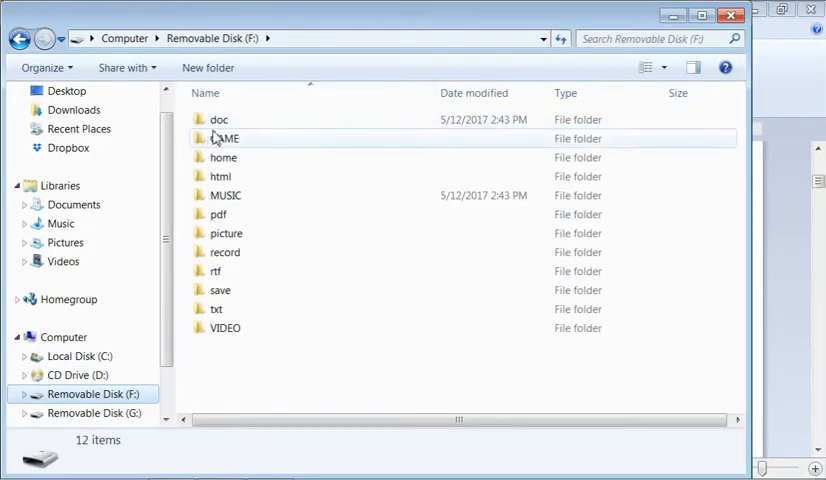
double_click(222, 138)
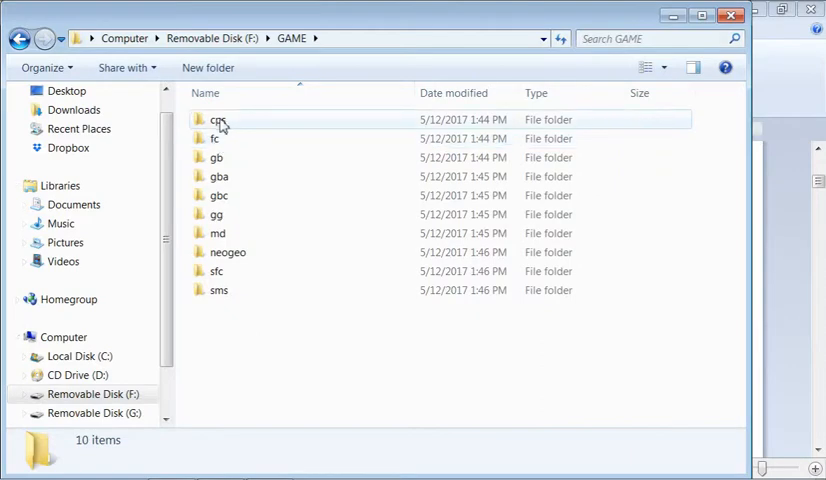
double_click(218, 119)
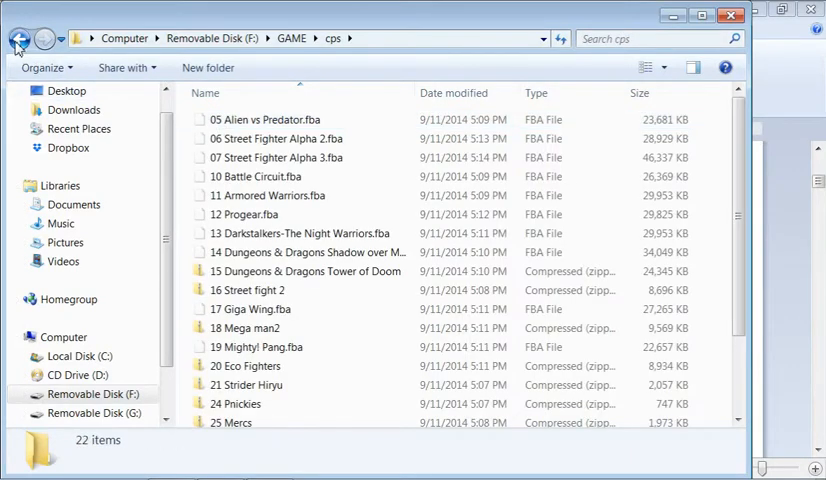
click(58, 185)
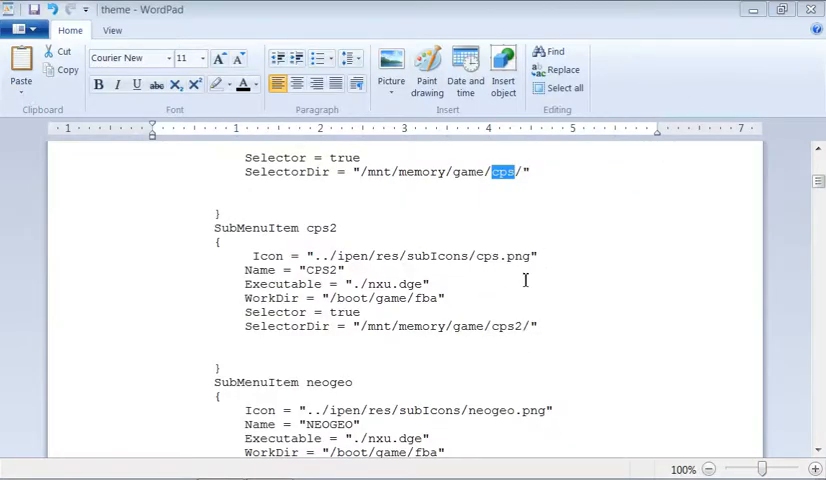
- Set cps2's SelectorDir to /mnt/memory/game/cps/ and review the neogeo and gba paths
click(525, 326)
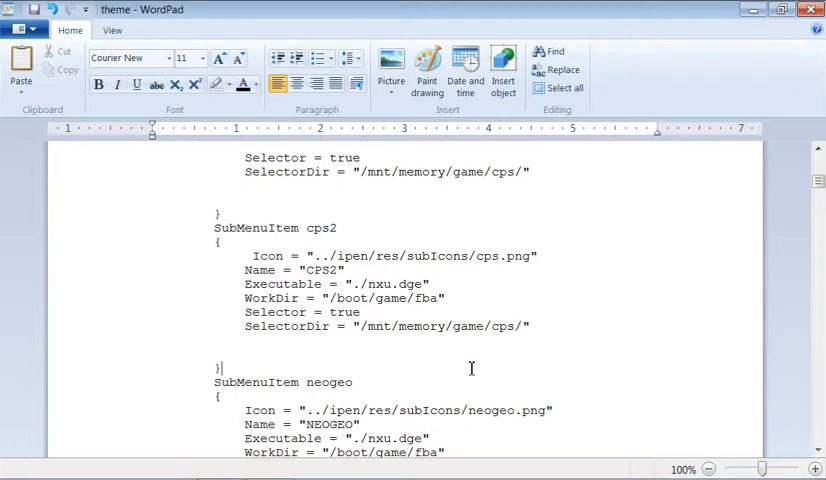
scroll(down, 3)
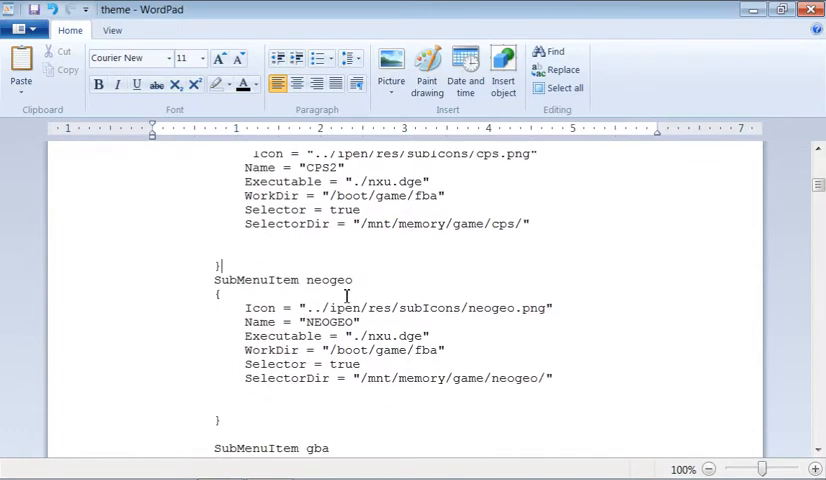
scroll(down, 3)
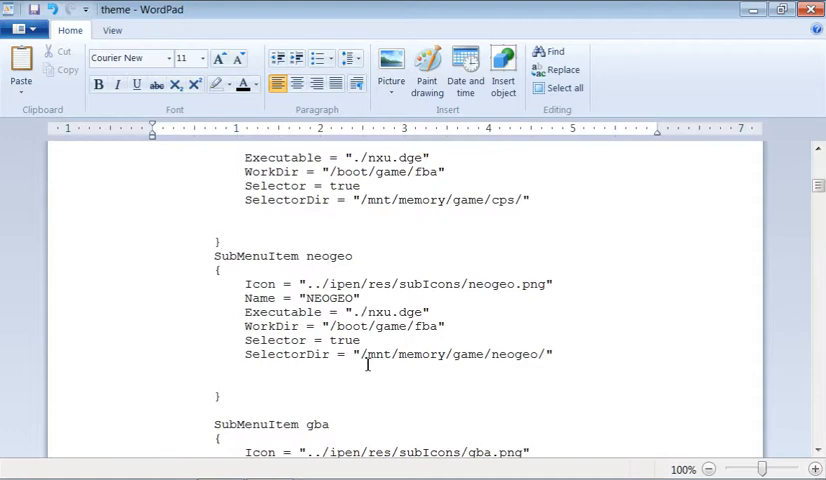
double_click(453, 353)
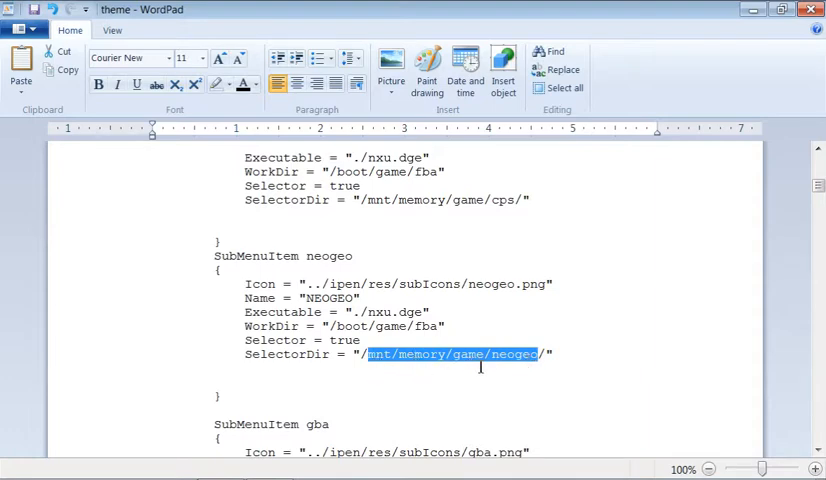
scroll(down, 3)
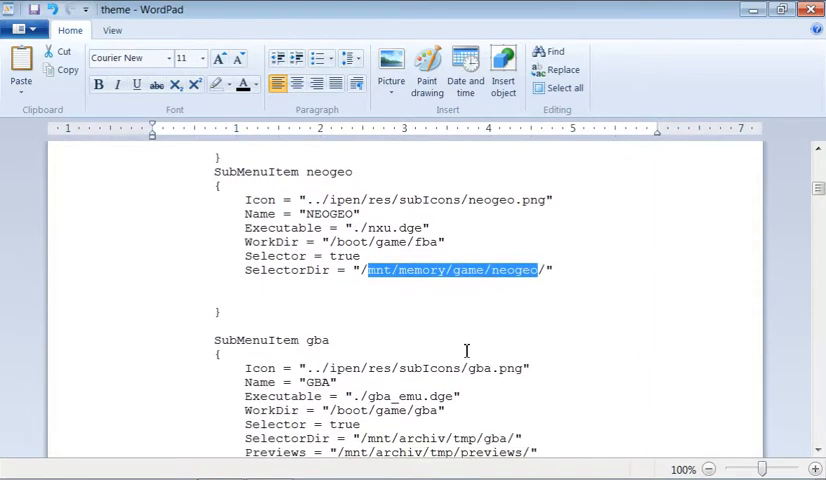
scroll(down, 3)
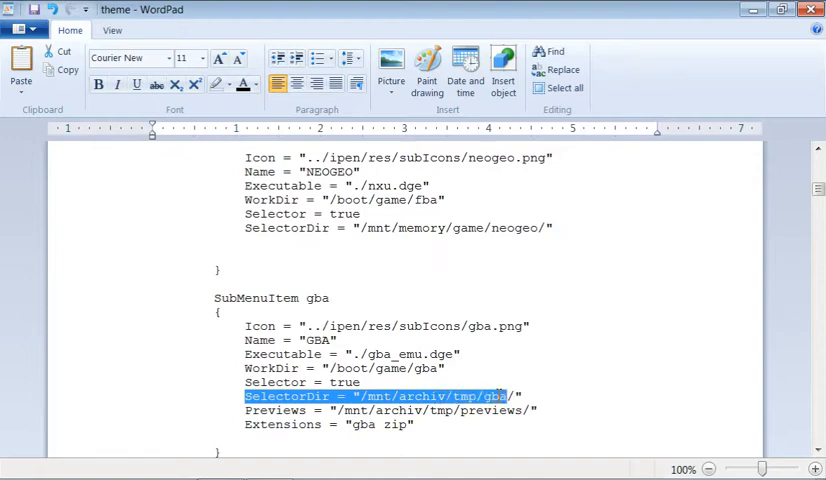
click(375, 396)
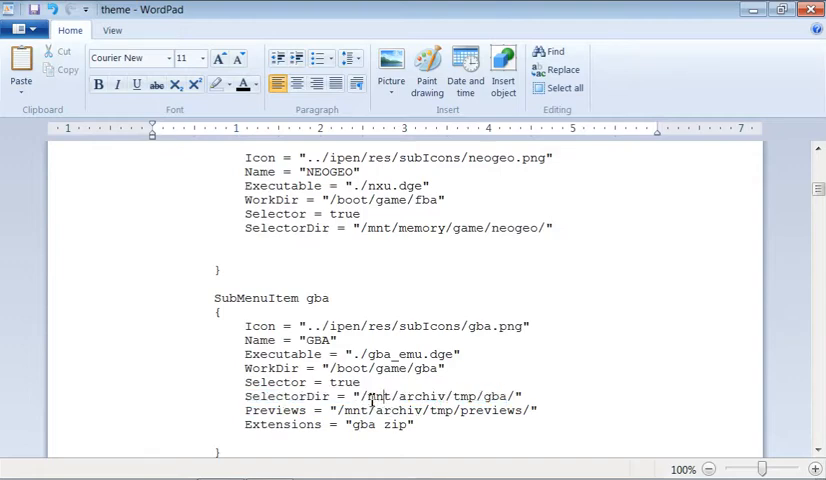
double_click(377, 396)
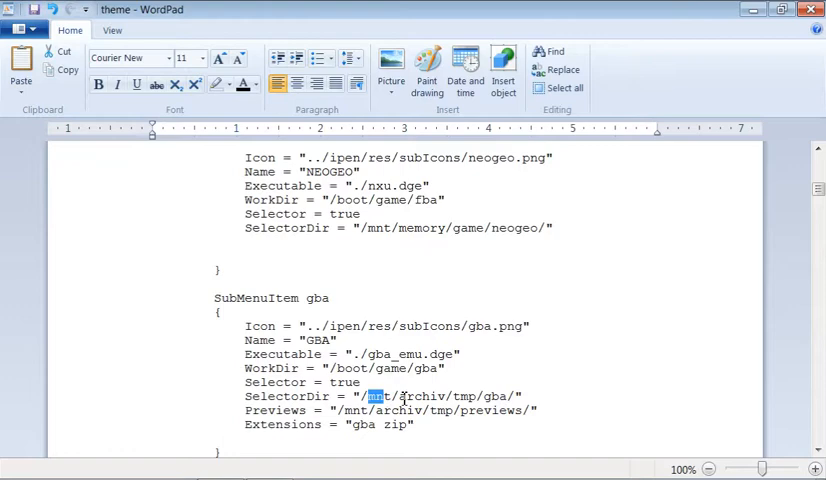
double_click(470, 396)
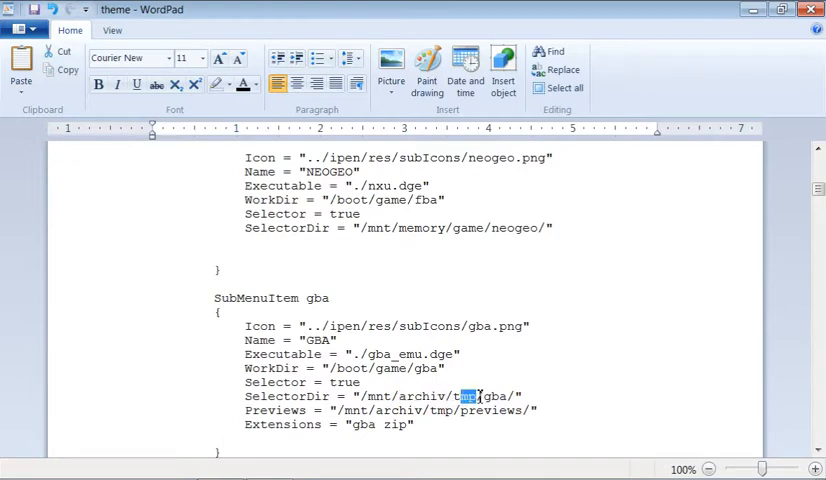
double_click(497, 396)
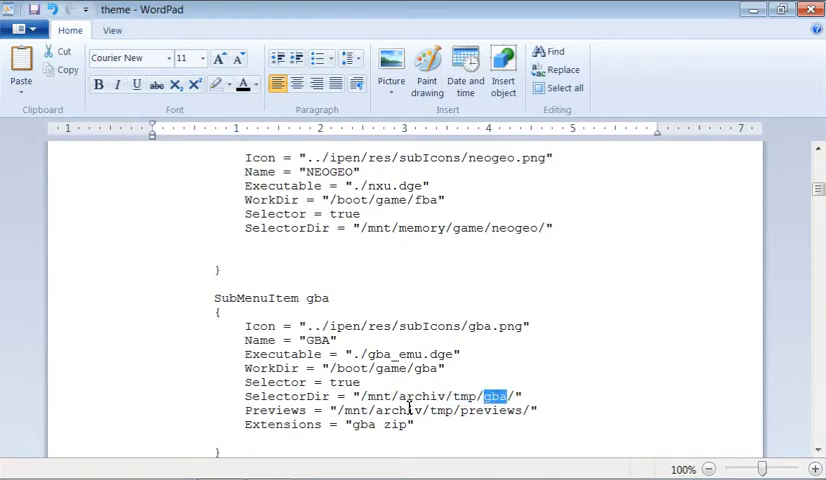
double_click(410, 396)
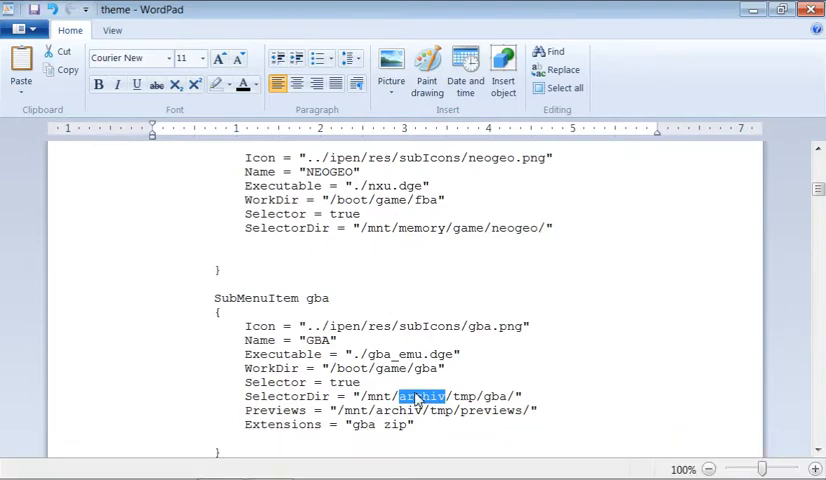
text(memory)
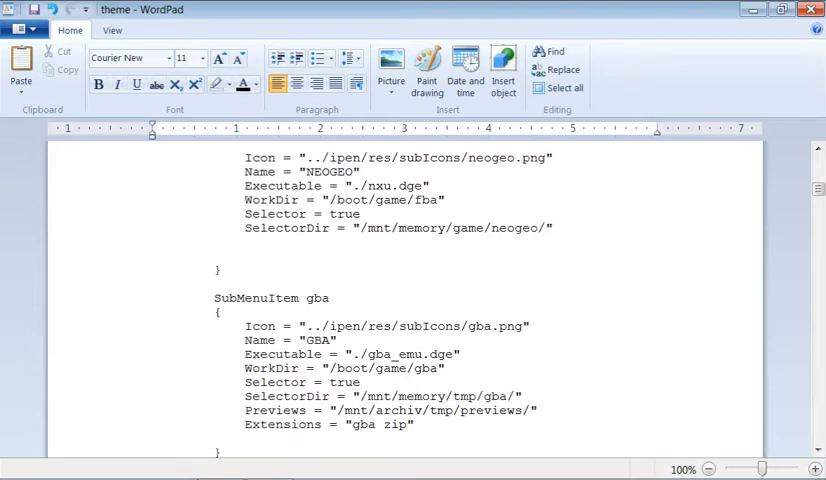
double_click(463, 396)
text(game)
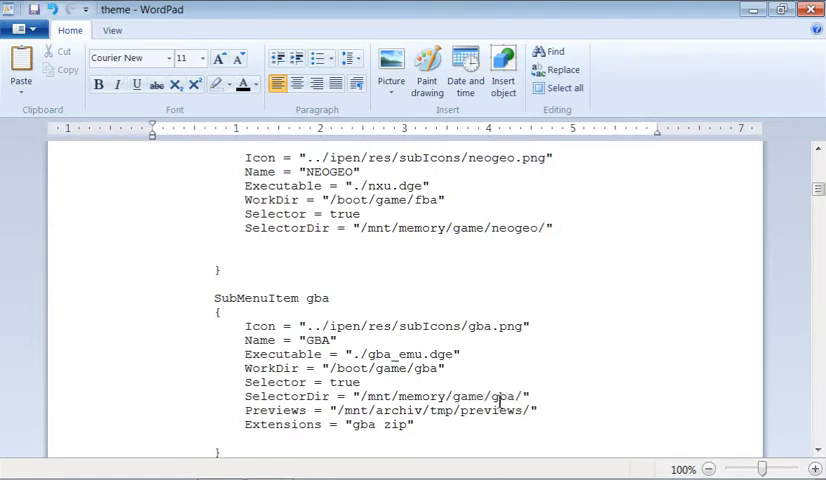
double_click(501, 396)
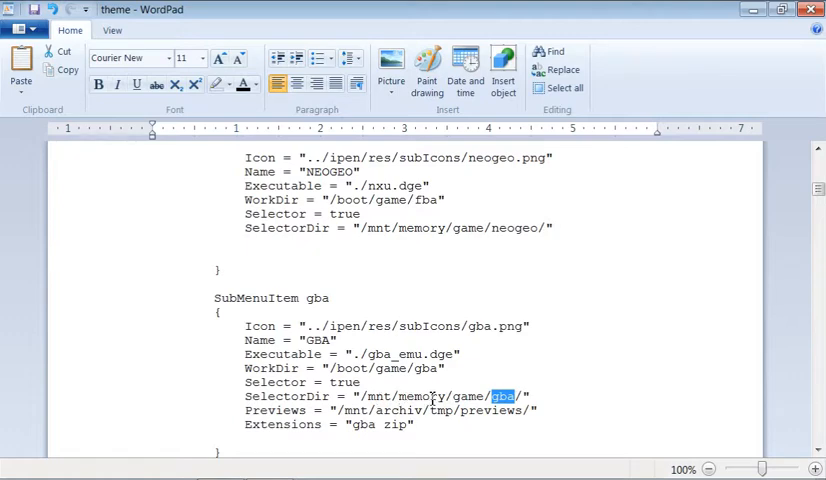
click(450, 424)
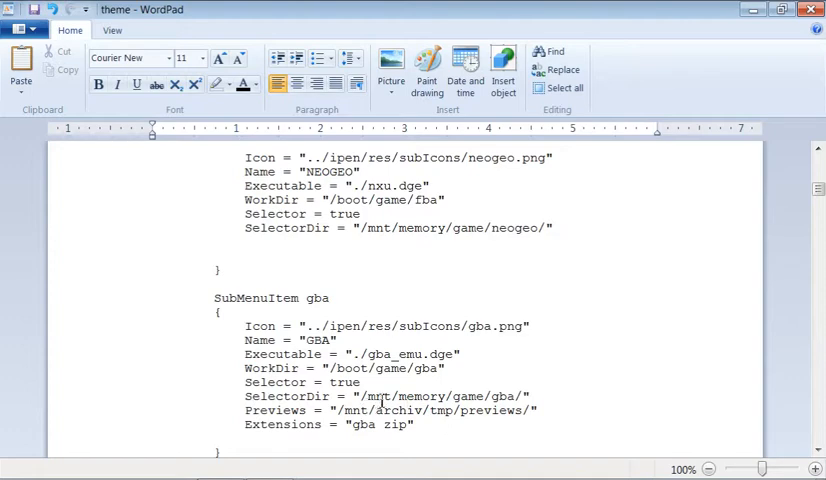
scroll(down, 3)
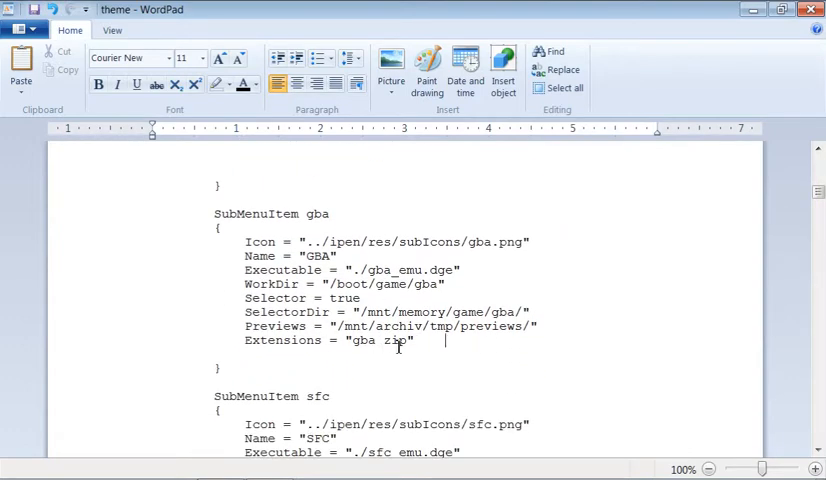
scroll(down, 3)
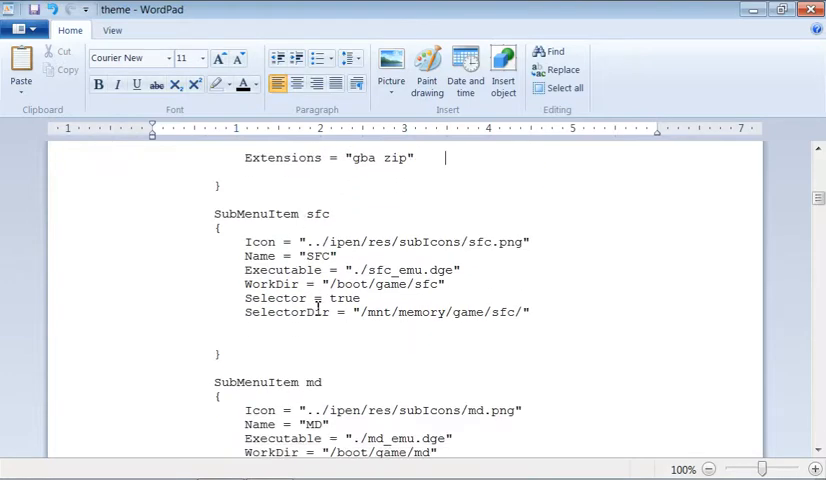
scroll(down, 3)
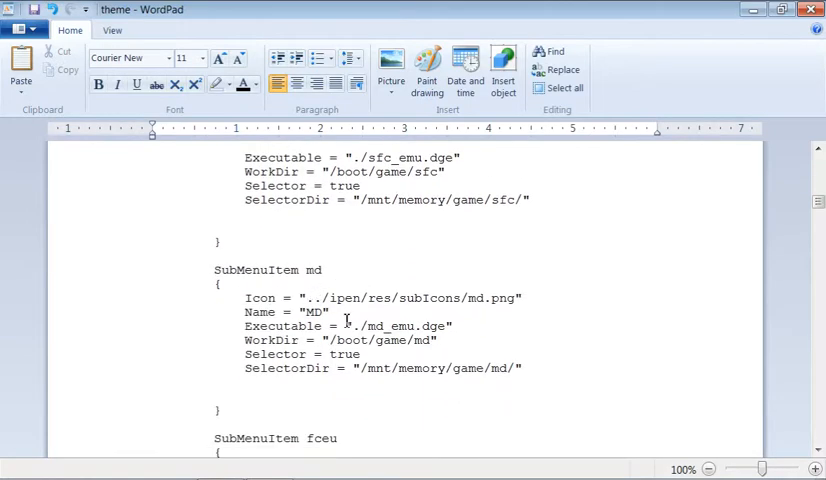
scroll(down, 3)
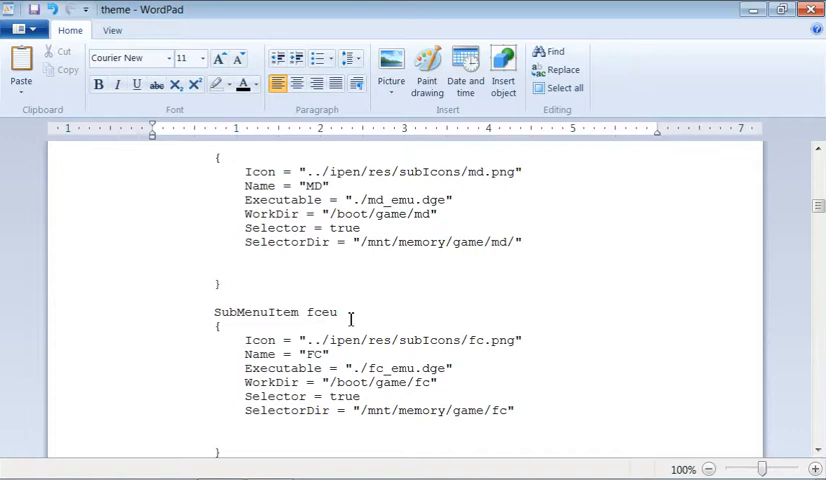
mouse_move(375, 247)
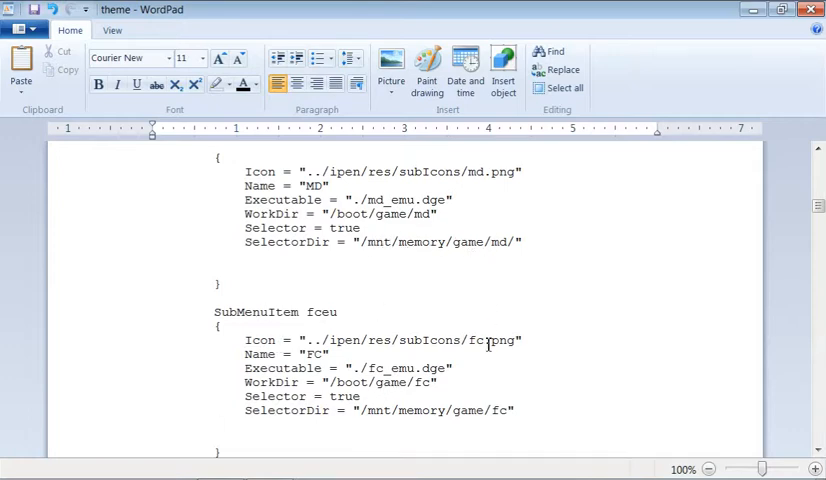
scroll(down, 3)
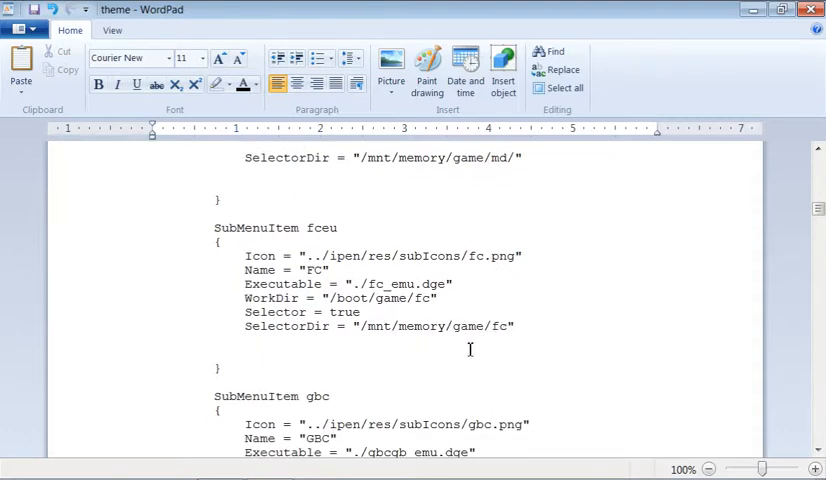
scroll(up, 3)
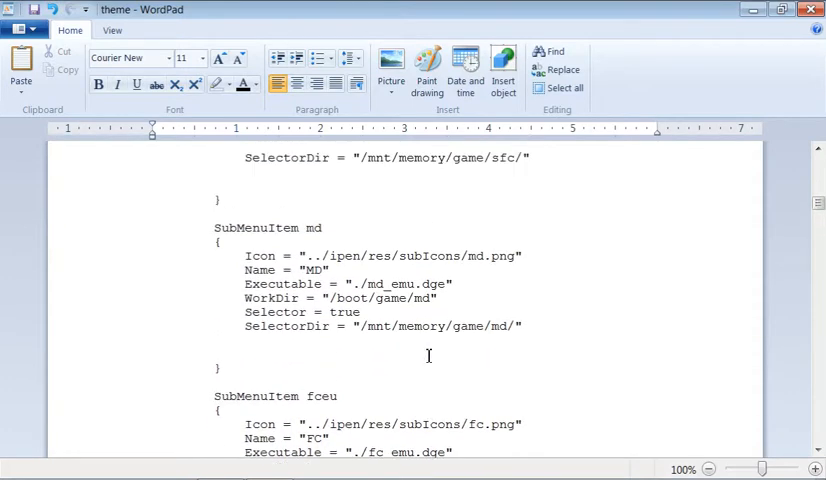
scroll(up, 3)
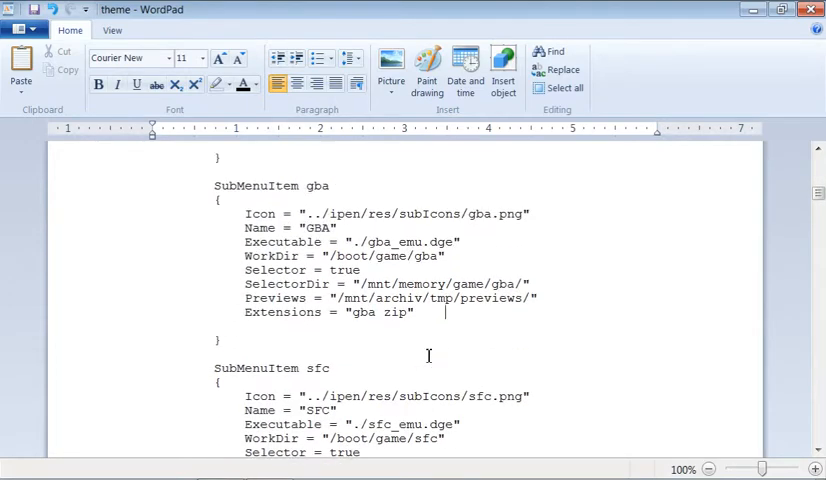
scroll(up, 3)
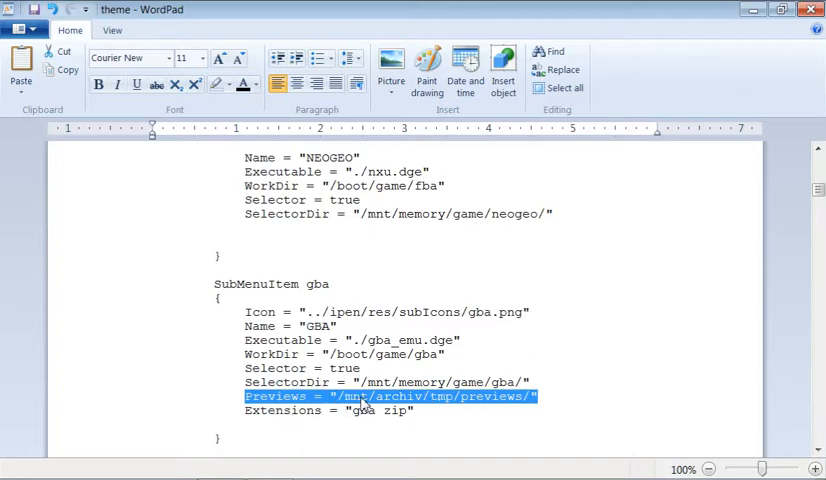
click(400, 396)
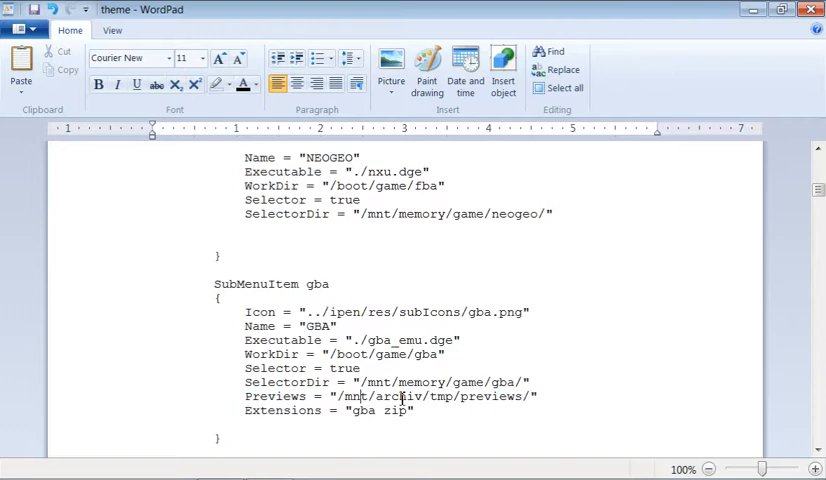
mouse_move(495, 404)
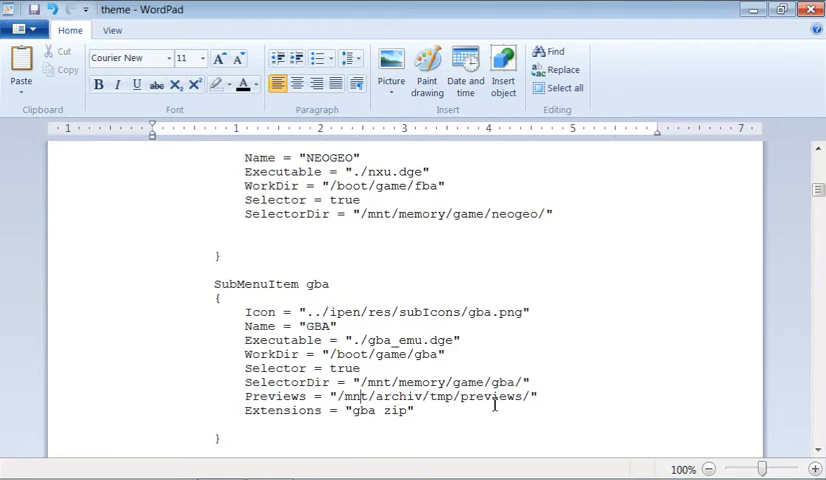
mouse_move(460, 396)
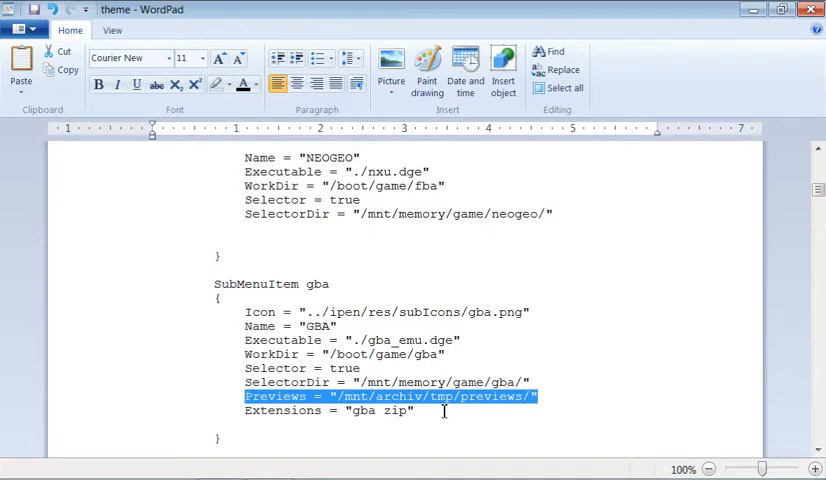
scroll(down, 3)
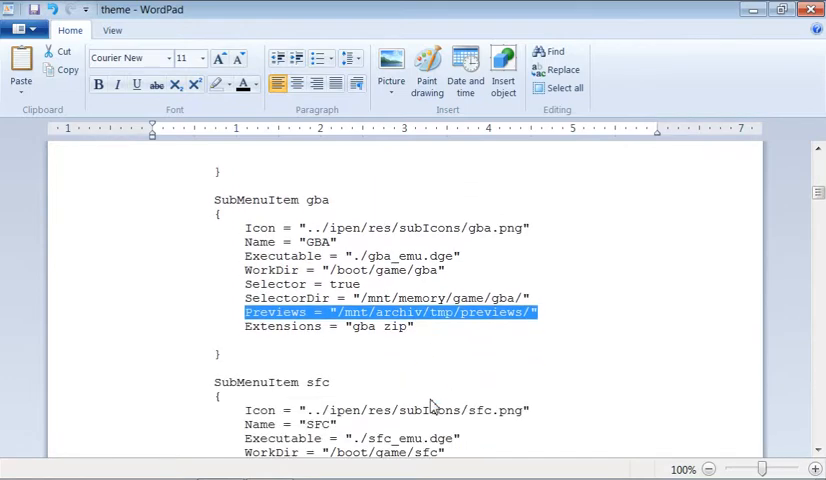
scroll(down, 3)
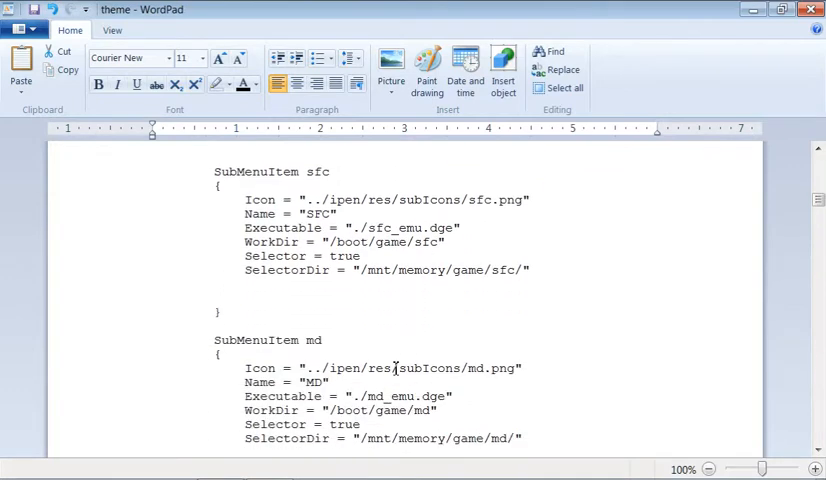
scroll(down, 3)
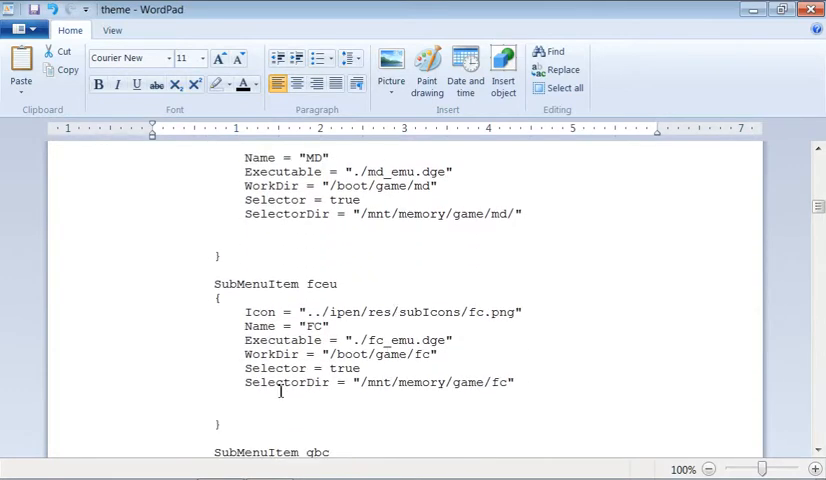
mouse_move(391, 389)
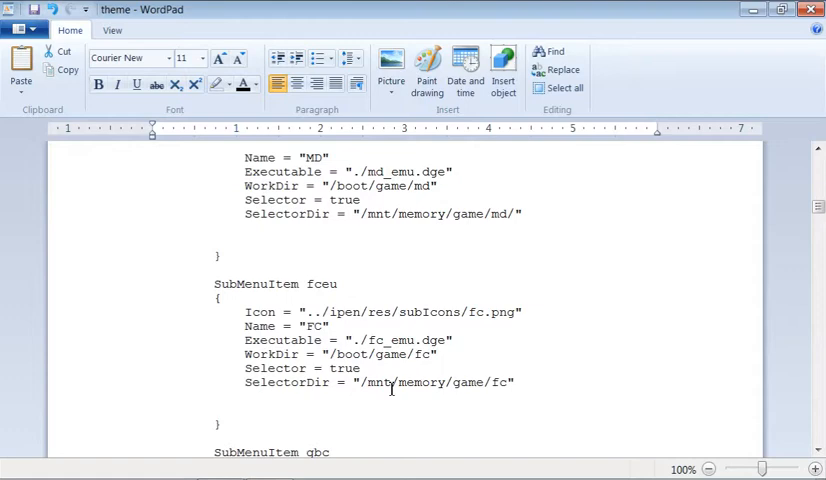
scroll(down, 3)
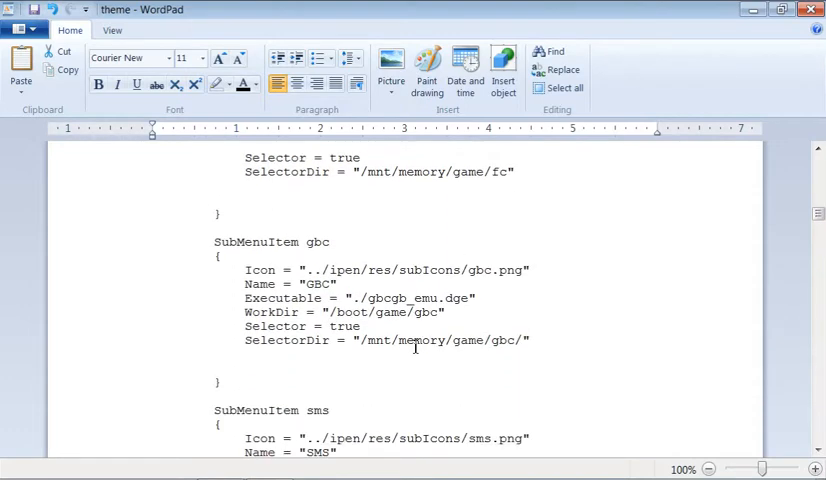
mouse_move(175, 465)
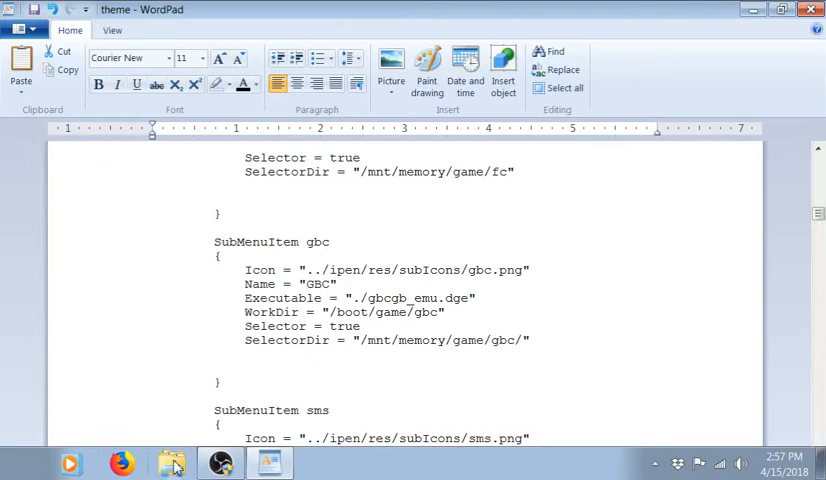
- Open Windows Explorer and browse into Removable Disk (G:)
click(172, 462)
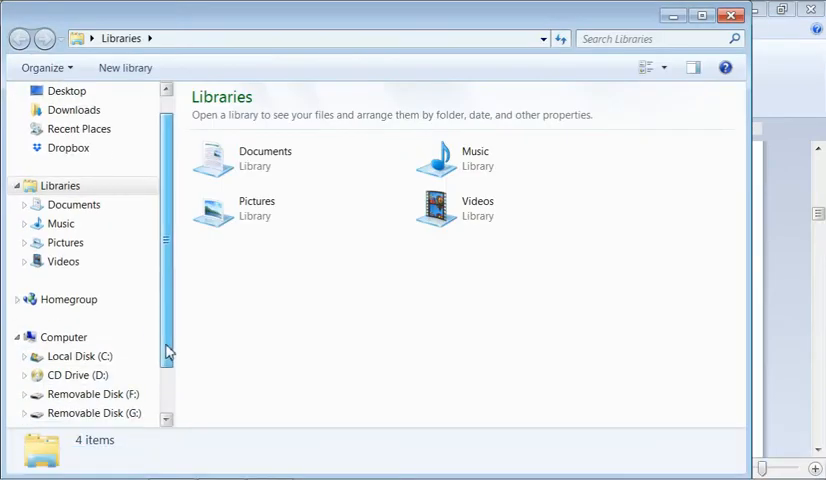
scroll(down, 3)
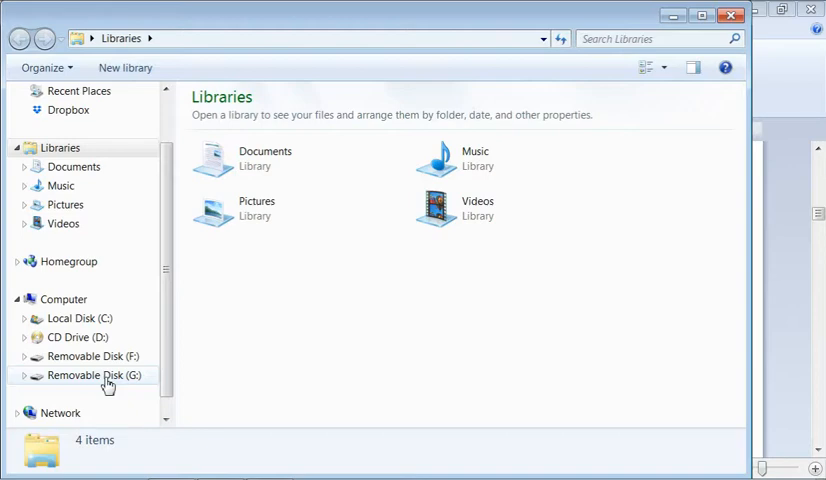
double_click(92, 375)
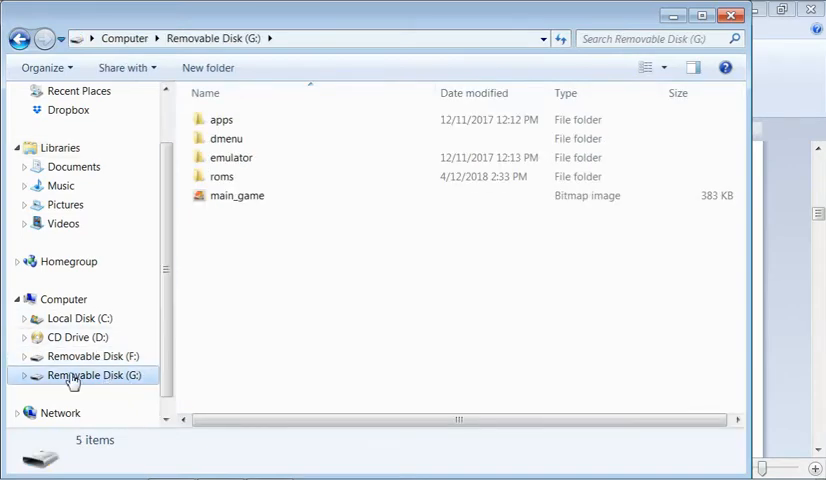
click(221, 119)
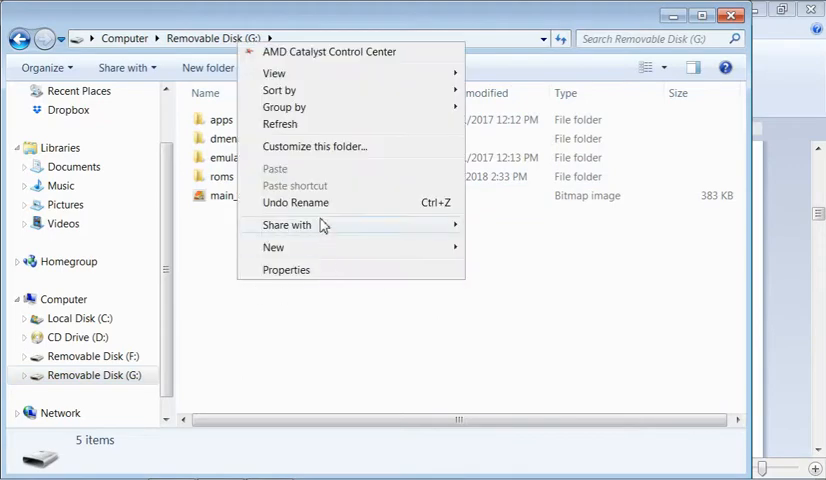
mouse_move(298, 90)
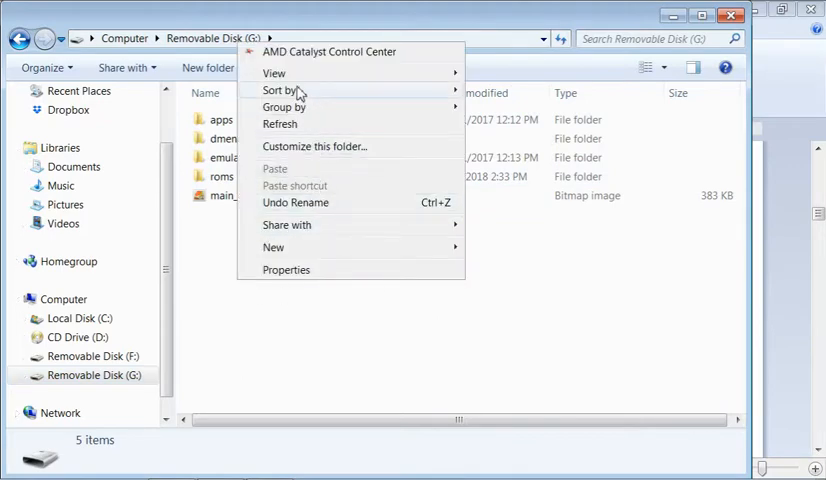
mouse_move(295, 123)
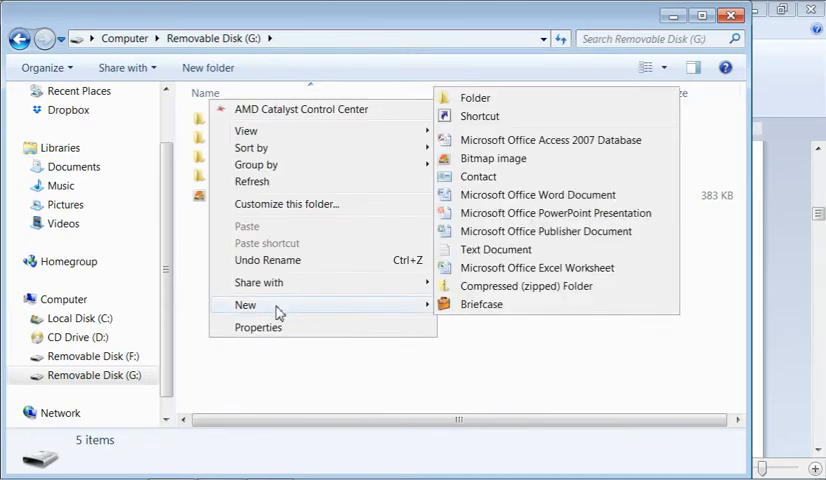
- Create a 'roms1' folder on G: and then remove it
click(475, 97)
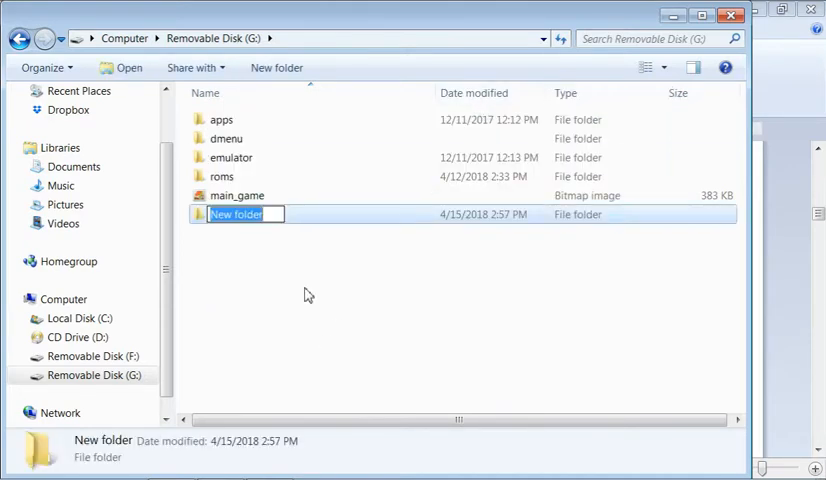
mouse_move(211, 324)
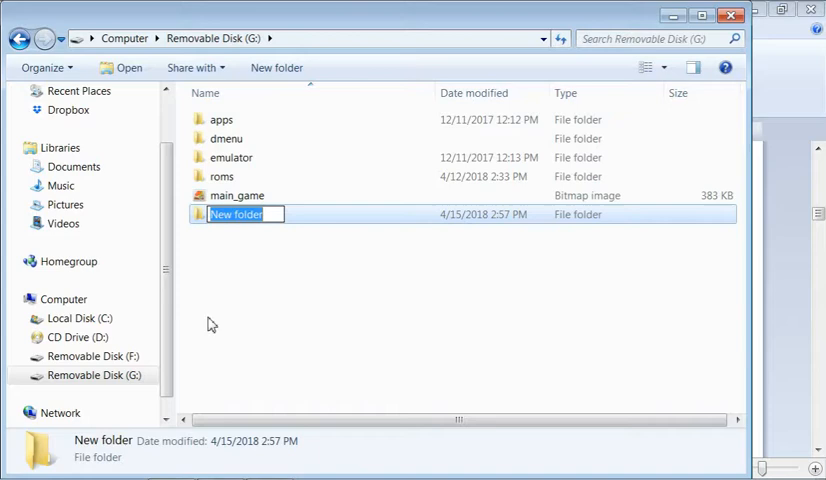
text(roms1)
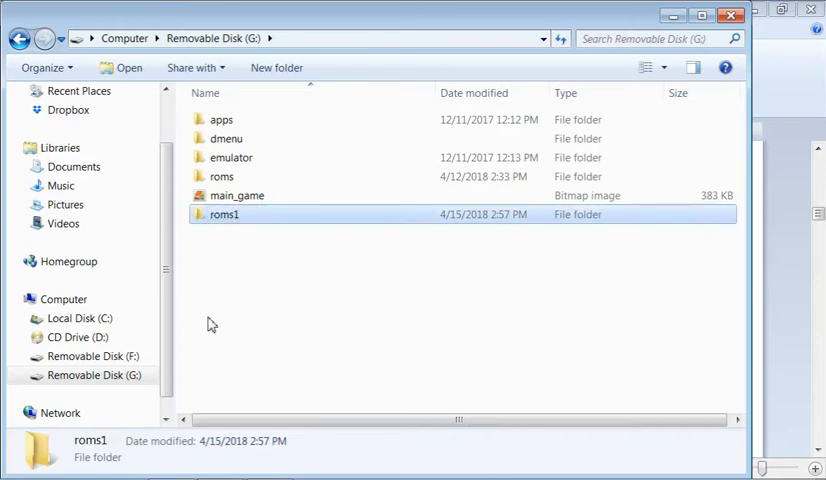
right_click(224, 214)
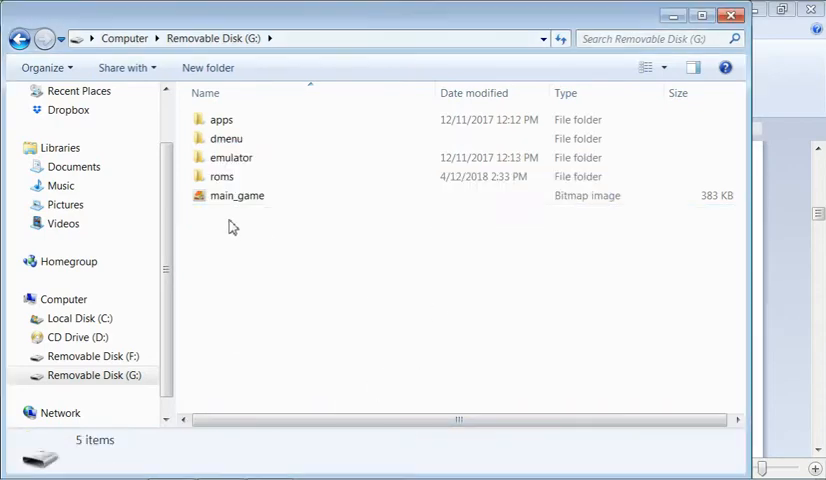
- Open G:\roms and highlight its cps, gba and gbc system folders
double_click(221, 176)
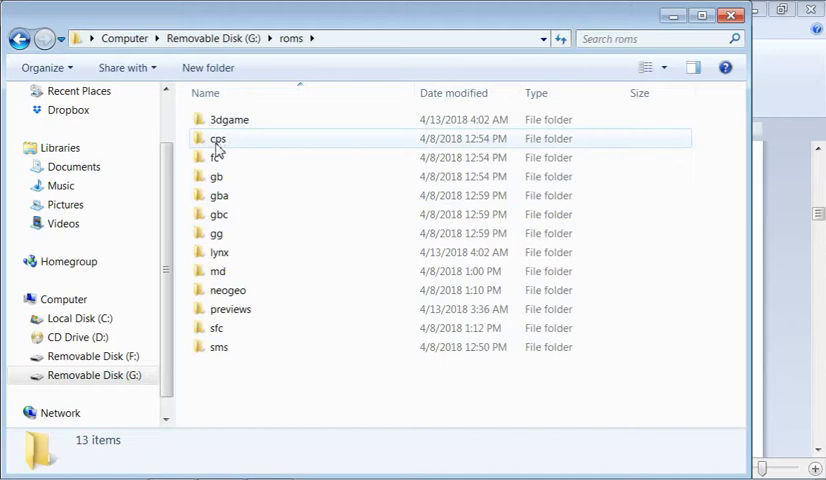
double_click(217, 138)
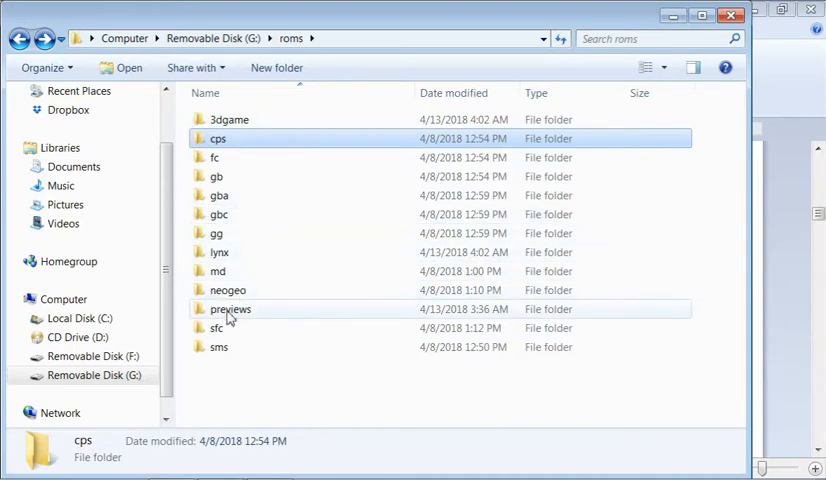
mouse_move(217, 176)
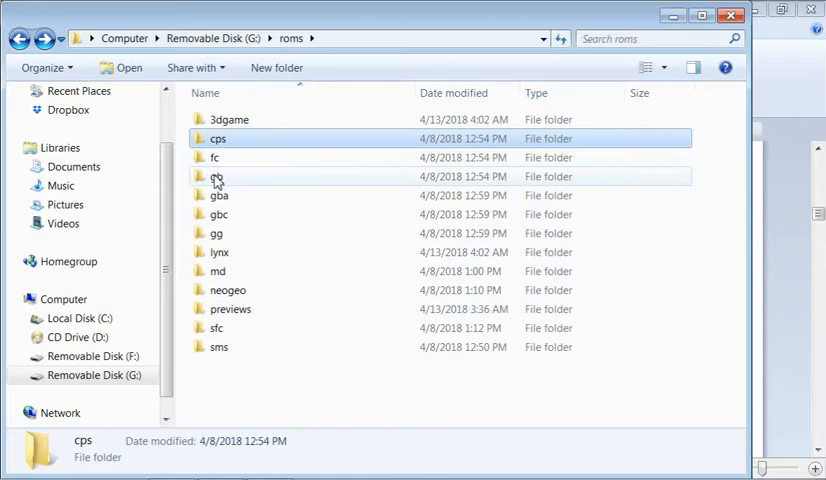
click(218, 139)
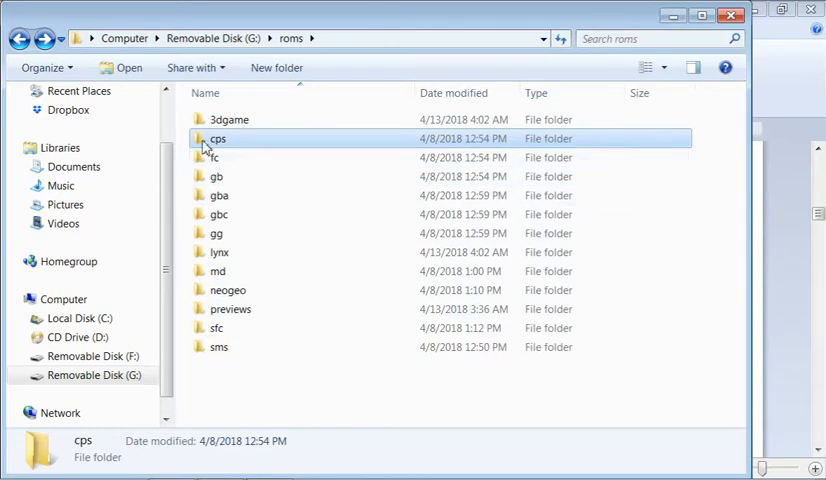
click(218, 195)
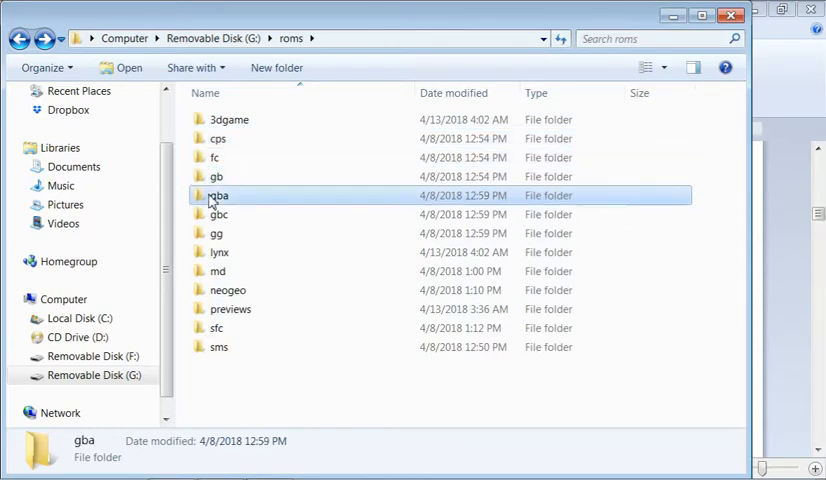
click(219, 214)
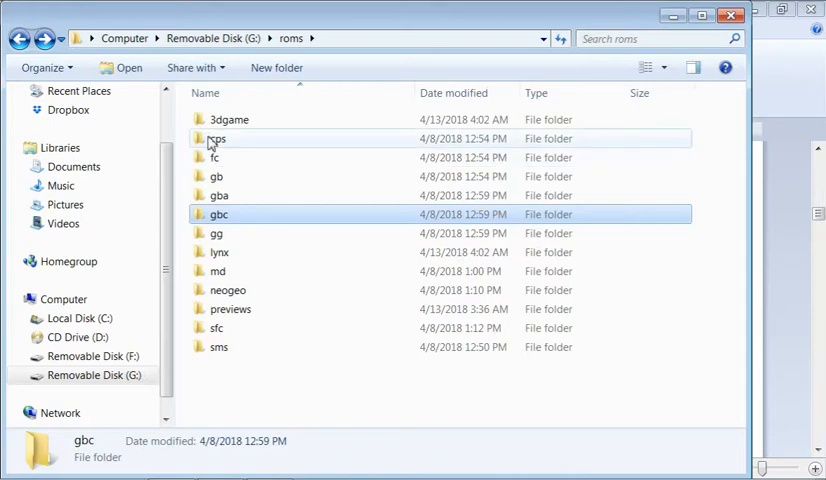
click(217, 138)
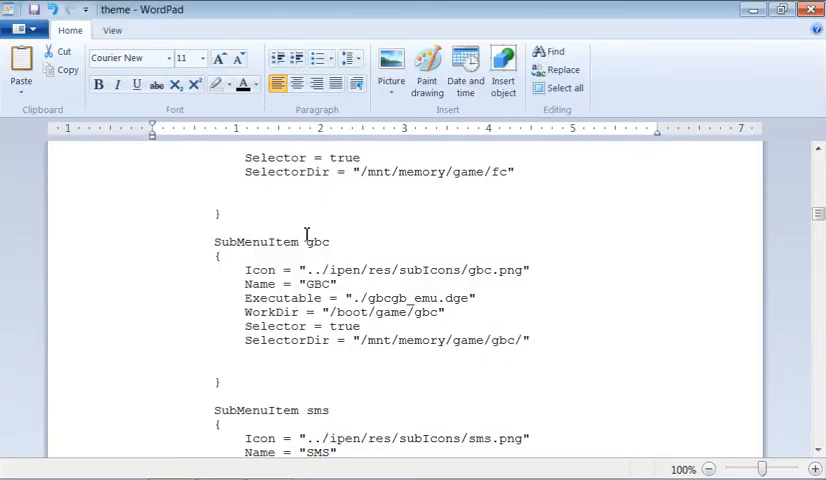
- Change cps1's SelectorDir from the memory game path to /mnt/mmc/roms/cps/
scroll(up, 3)
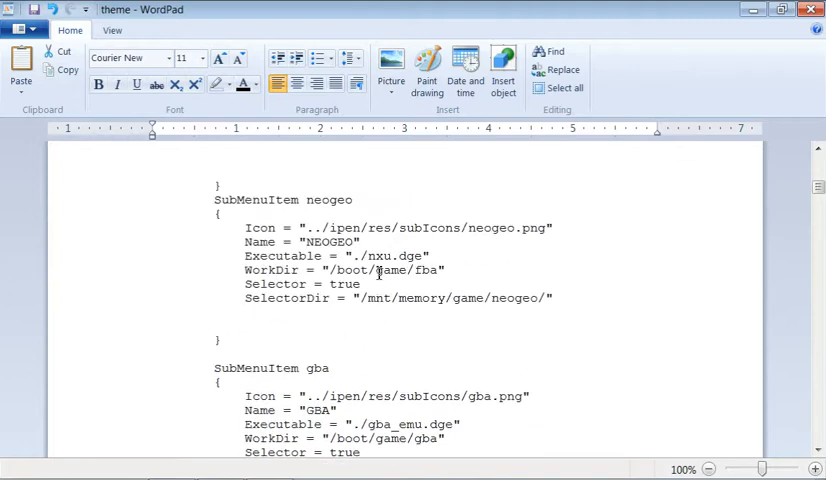
scroll(up, 3)
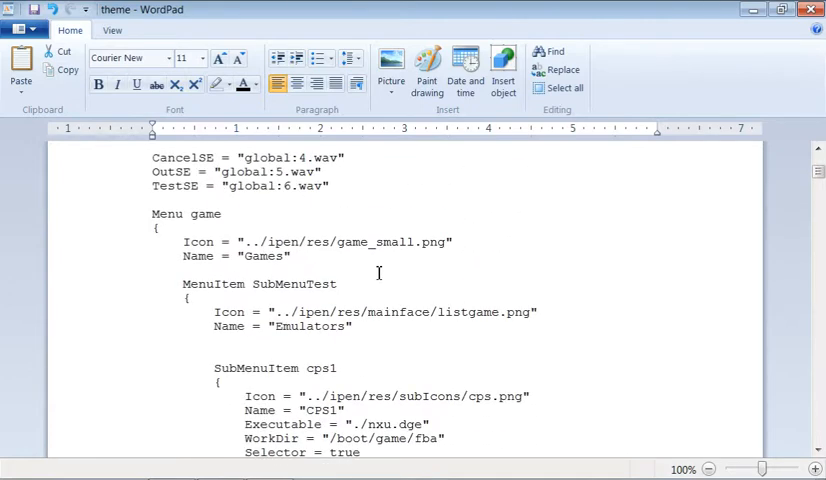
scroll(down, 3)
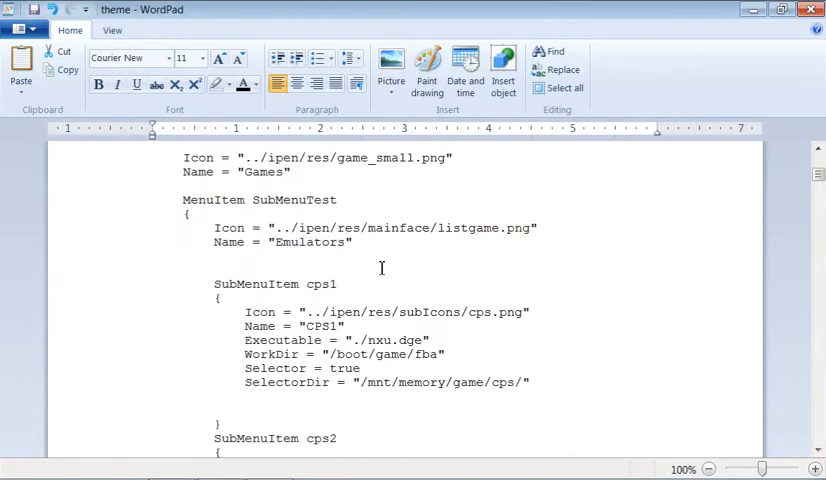
scroll(down, 3)
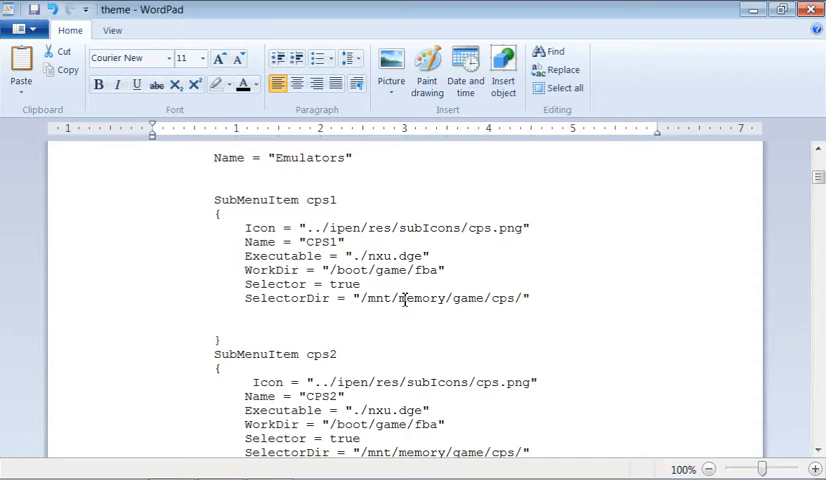
double_click(420, 298)
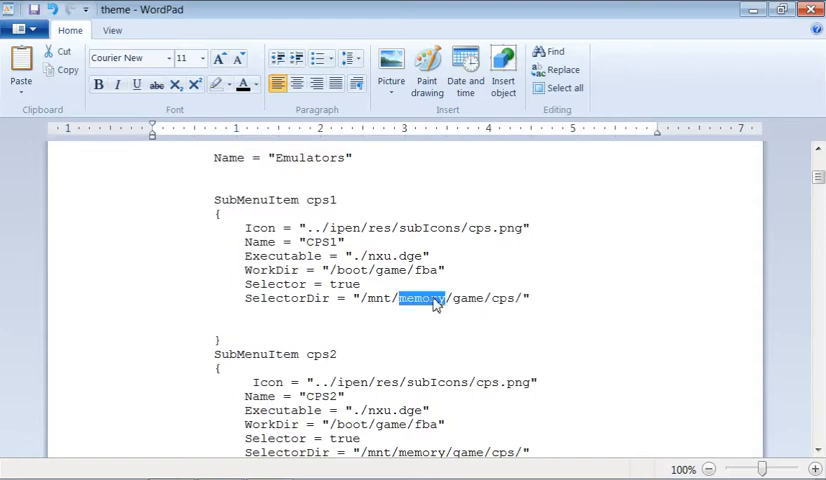
text(mm)
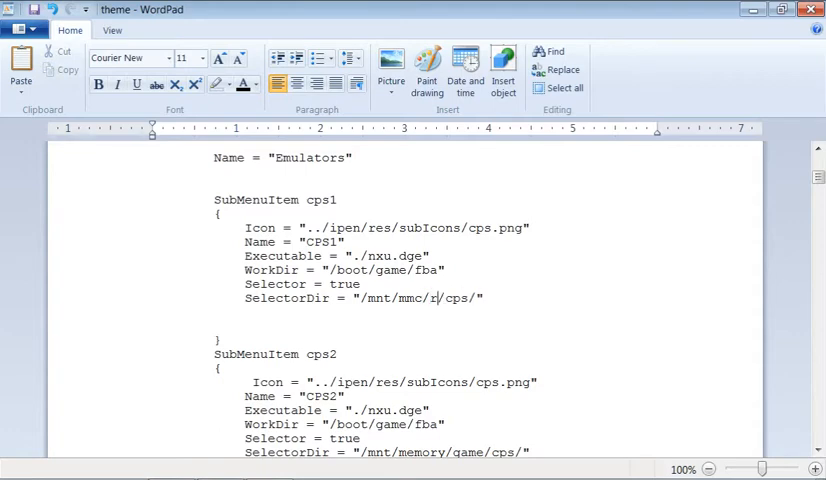
text(oms)
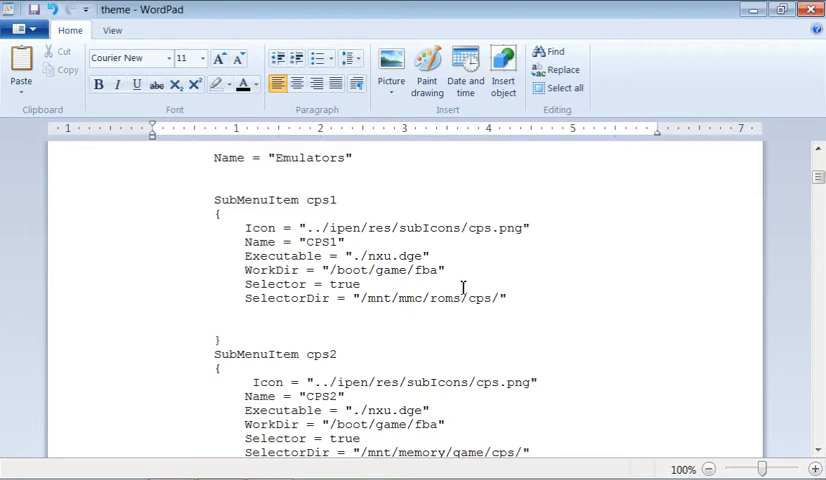
double_click(480, 298)
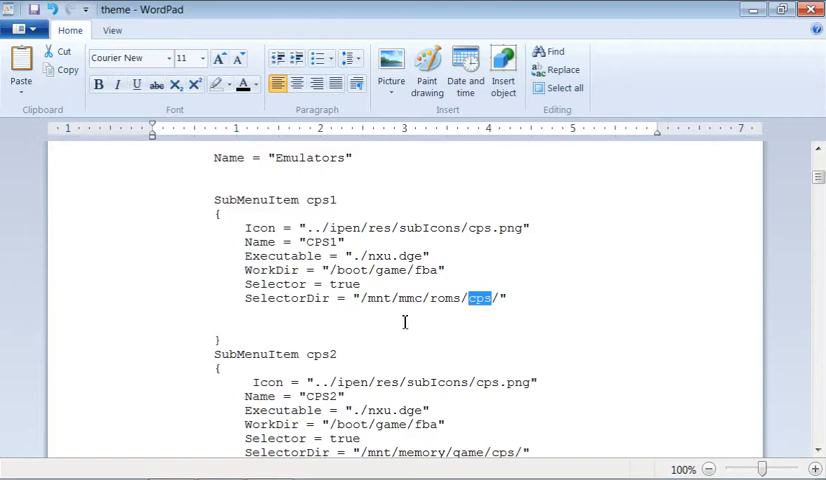
mouse_move(174, 310)
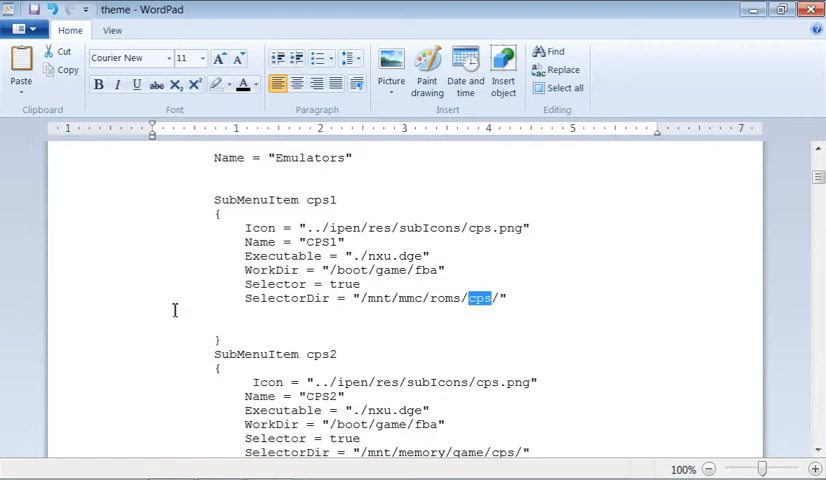
- Save the edited theme file as a copy on the Desktop and minimize WordPad
scroll(down, 3)
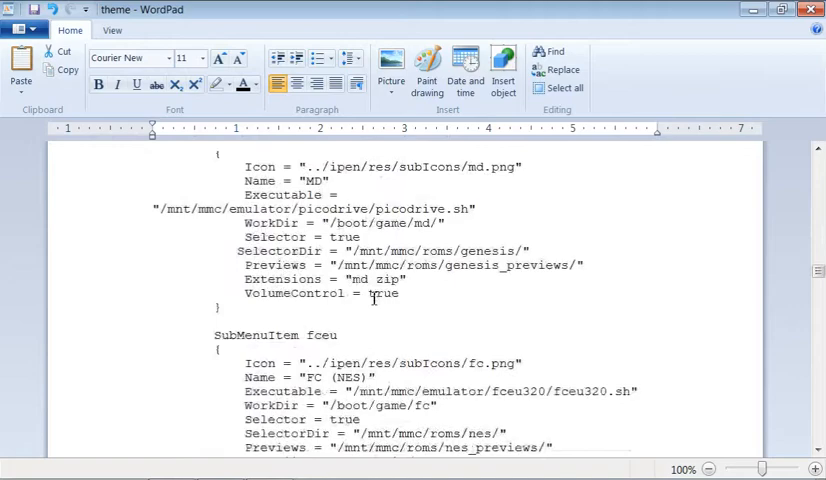
scroll(down, 3)
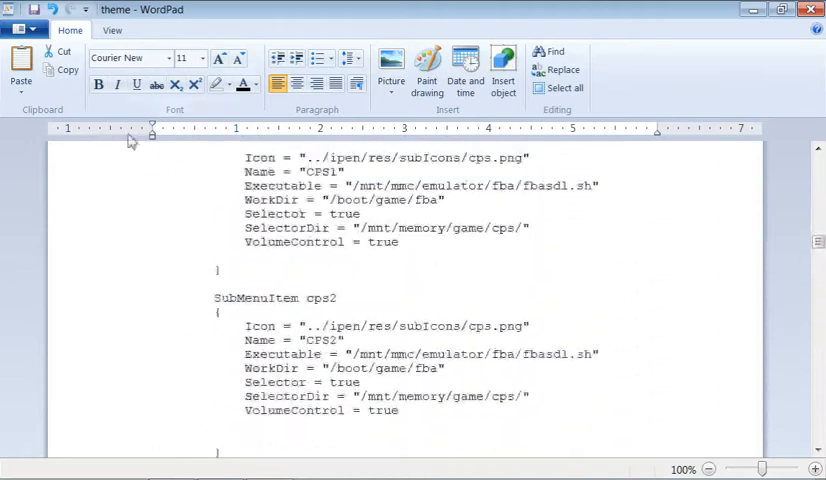
scroll(up, 3)
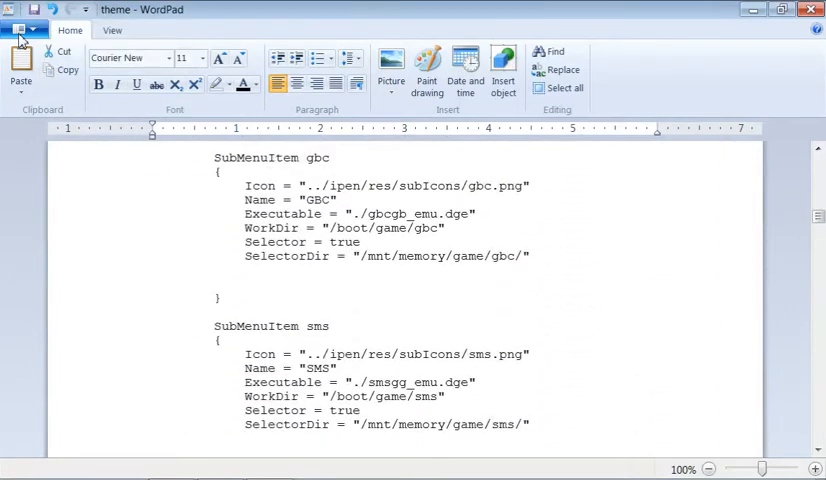
mouse_move(54, 180)
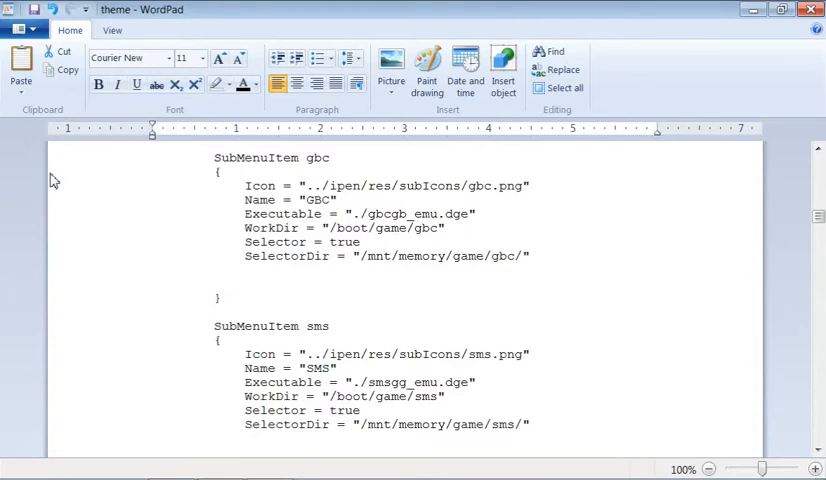
key(ctrl+s)
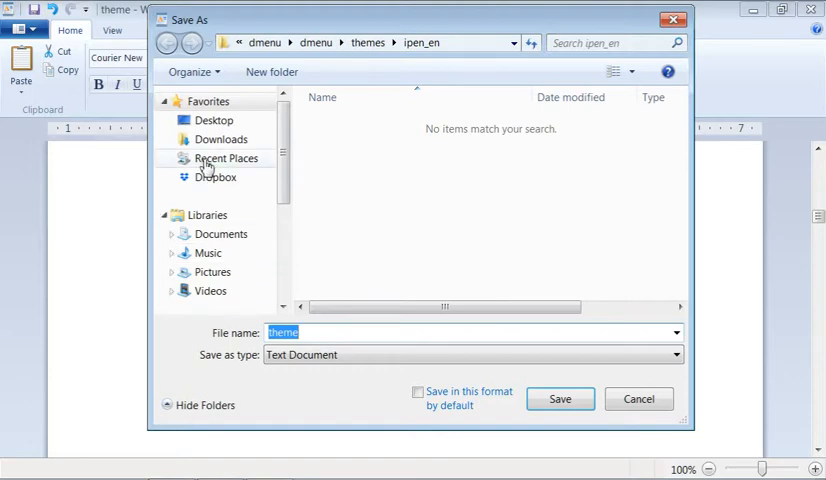
click(214, 120)
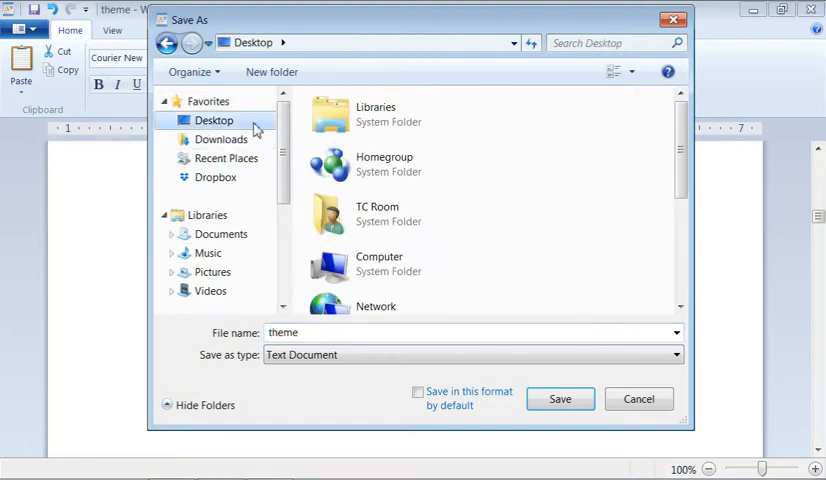
mouse_move(213, 252)
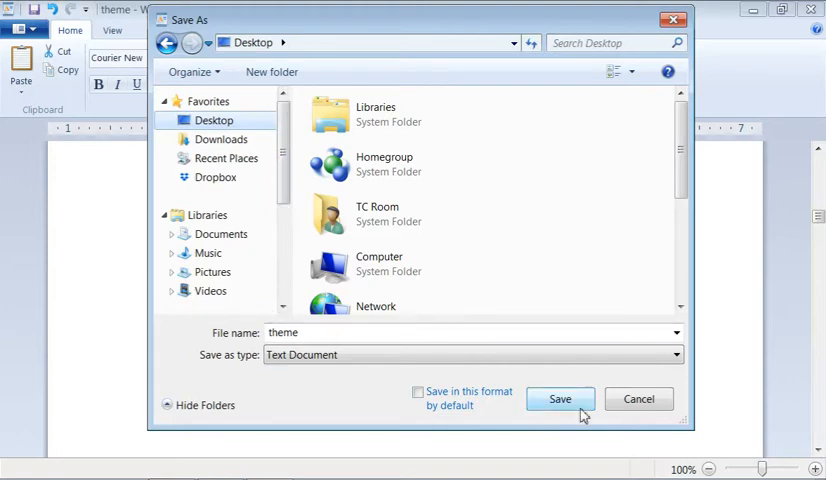
click(560, 398)
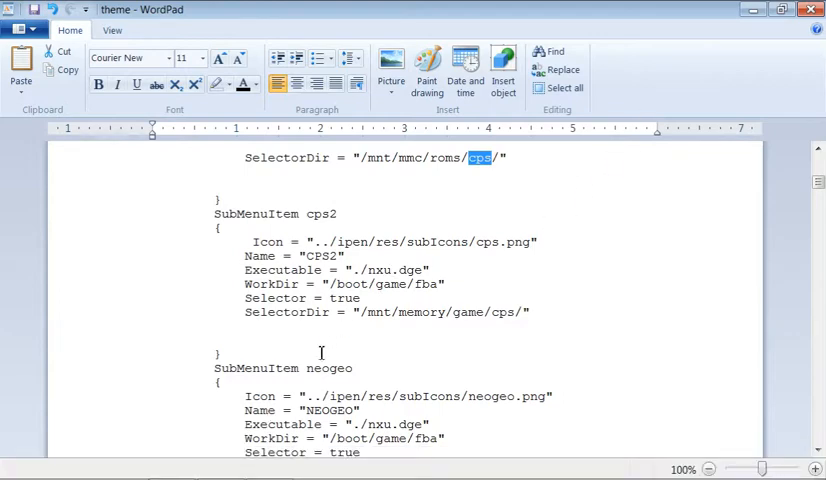
mouse_move(415, 322)
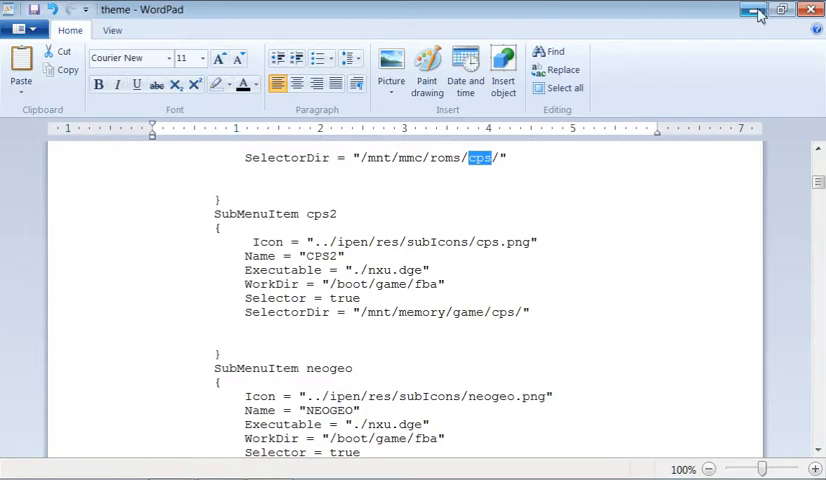
click(747, 9)
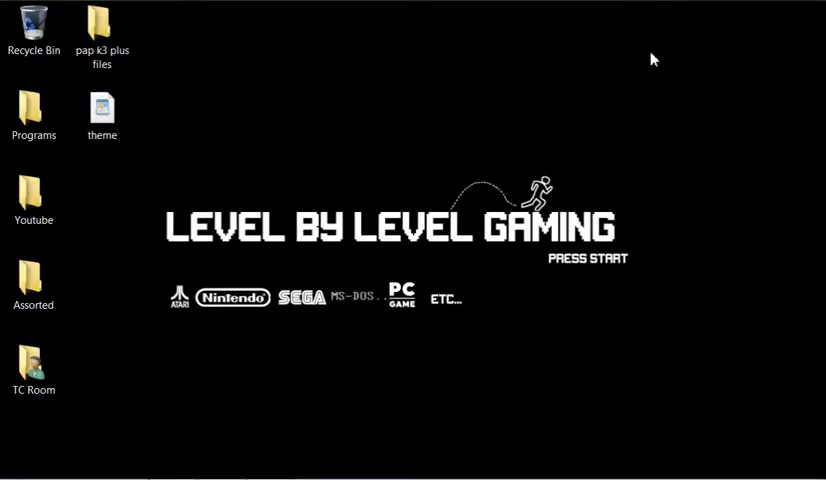
click(101, 110)
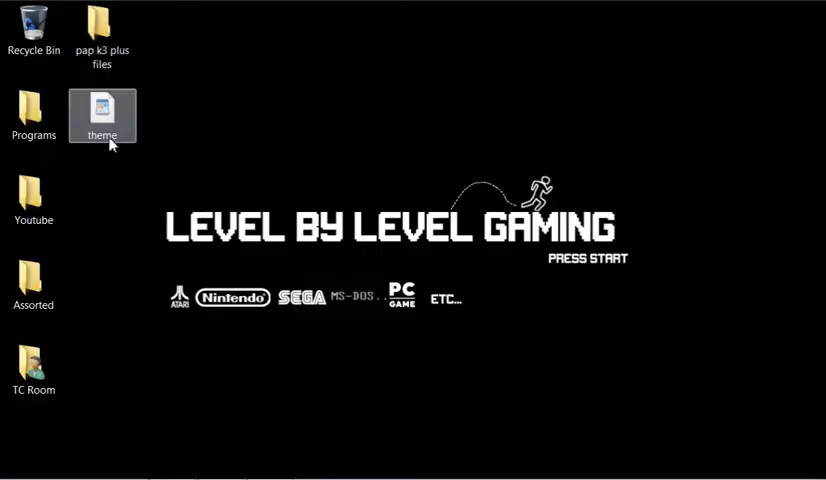
double_click(102, 108)
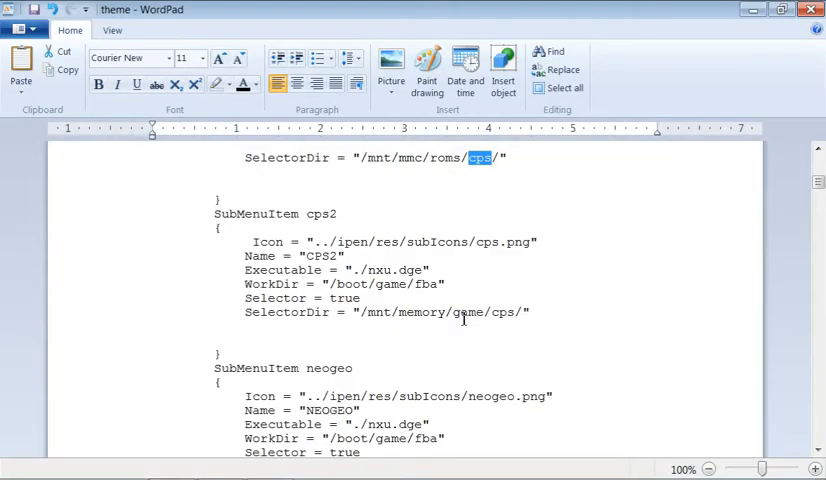
scroll(down, 3)
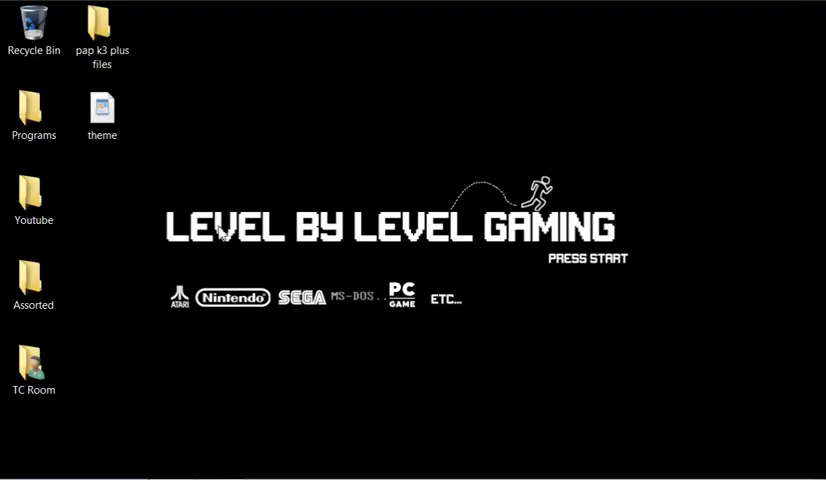
click(101, 108)
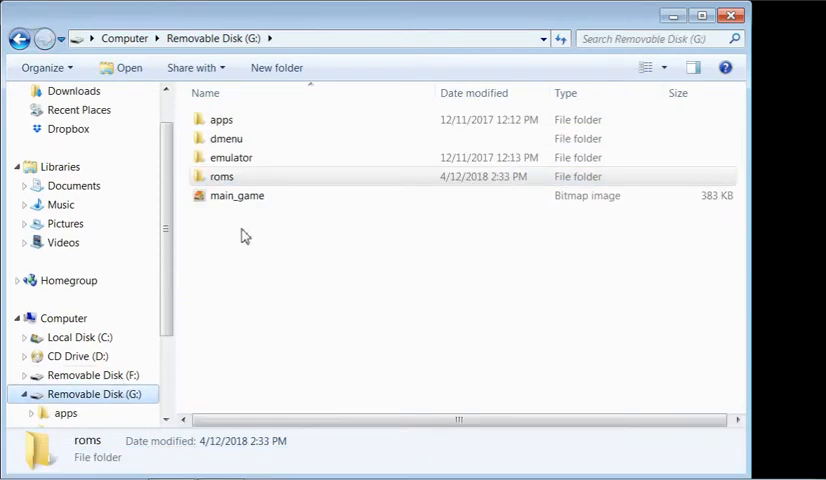
mouse_move(232, 138)
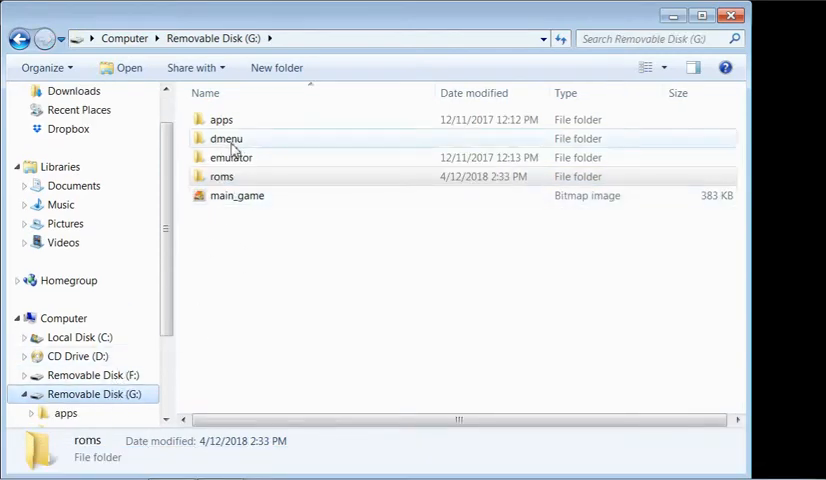
- Open G:\dmenu\themes\ipen_en and load the original theme CFG into WordPad
double_click(225, 138)
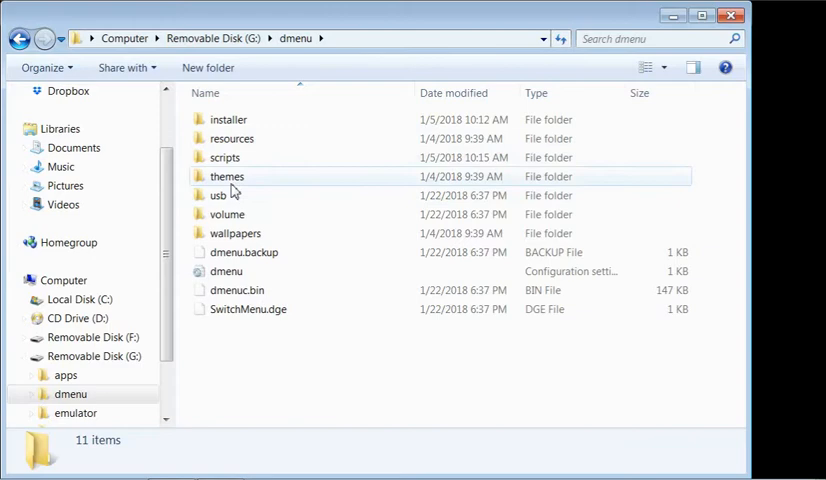
double_click(227, 176)
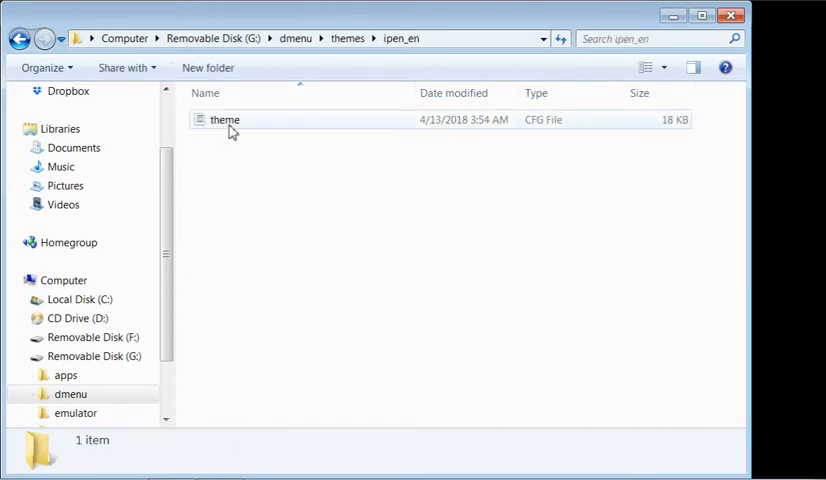
mouse_move(308, 150)
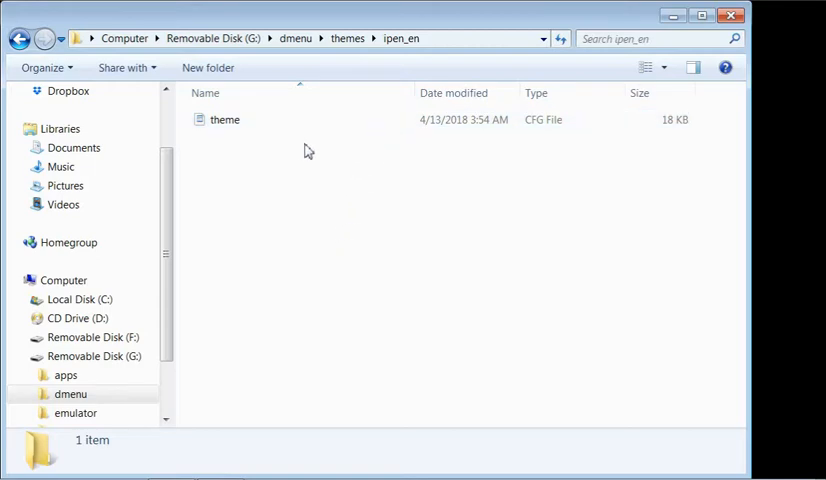
click(224, 119)
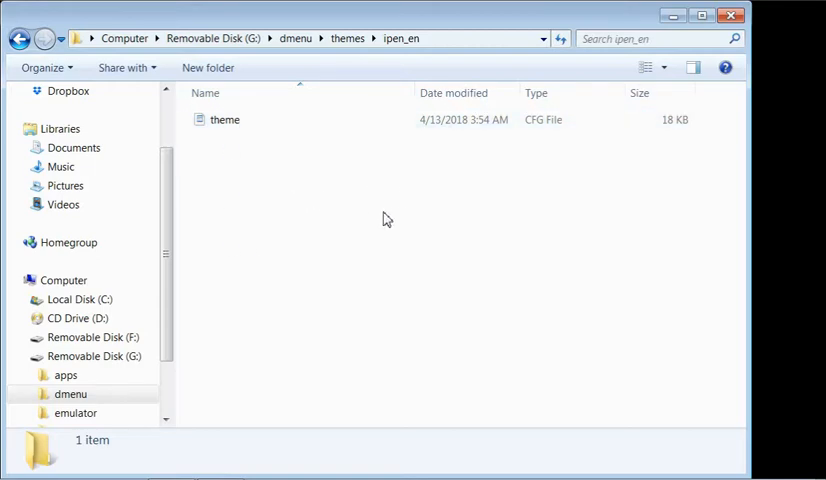
click(224, 119)
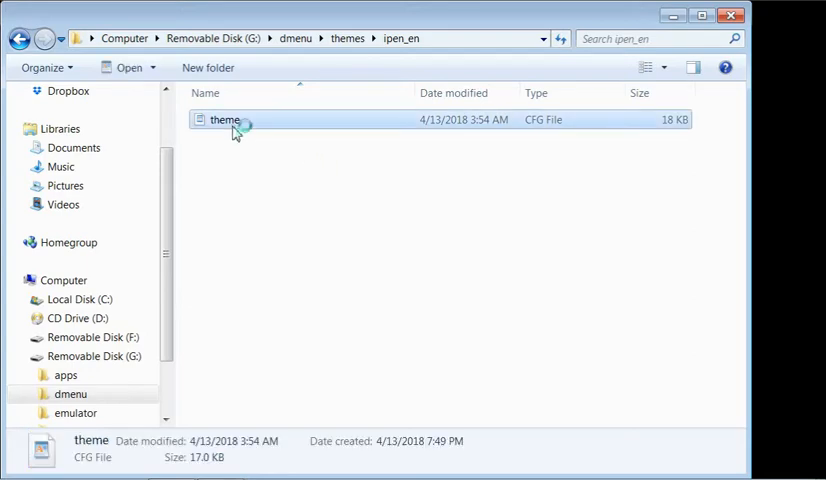
double_click(224, 119)
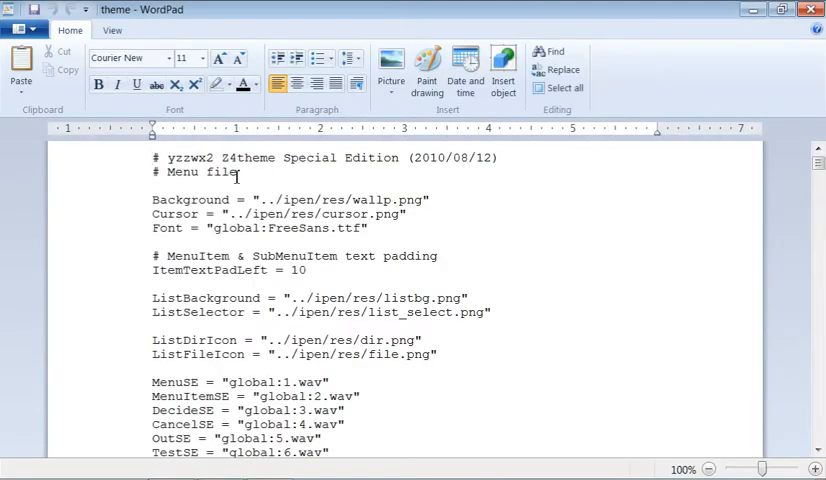
scroll(down, 3)
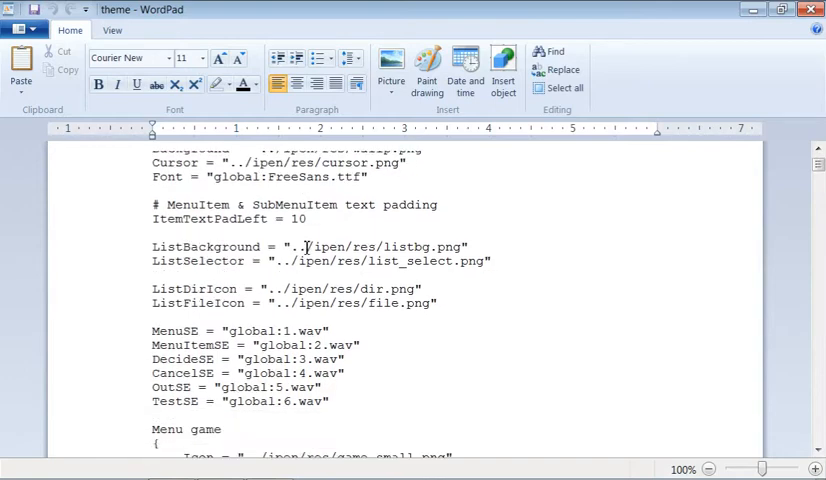
scroll(down, 3)
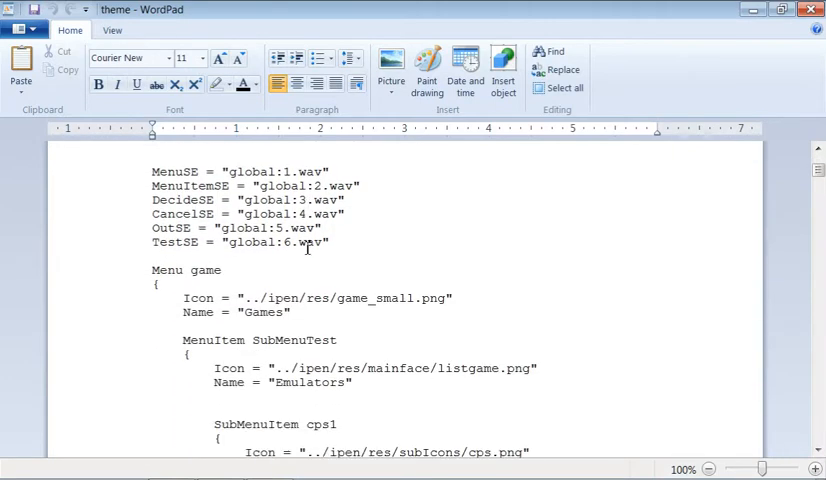
scroll(down, 3)
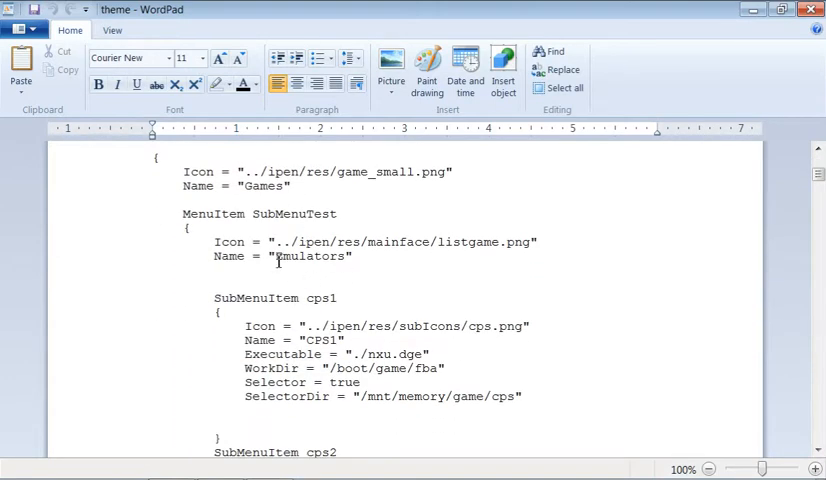
scroll(down, 3)
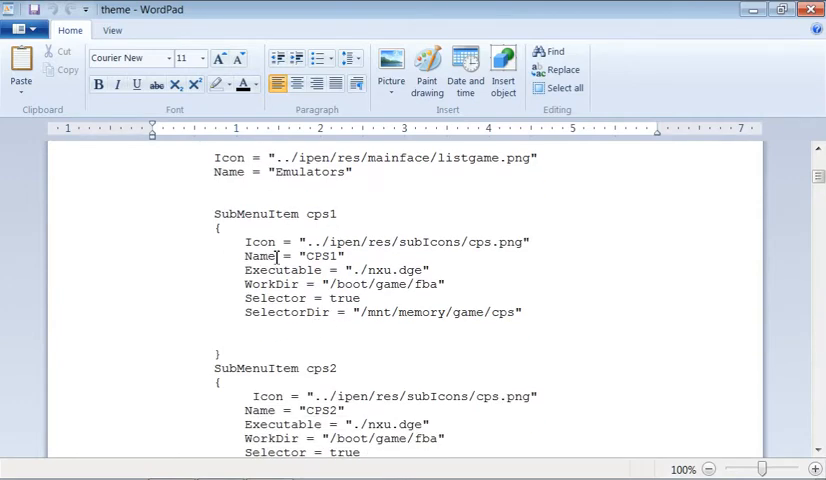
mouse_move(270, 231)
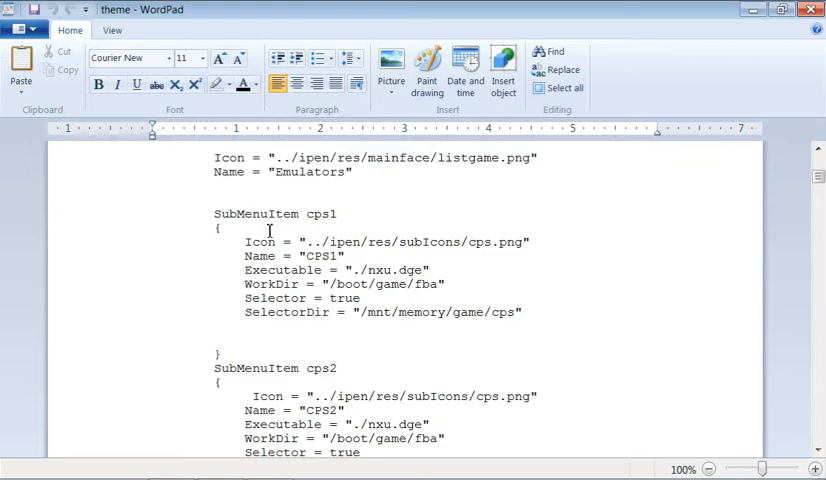
scroll(down, 3)
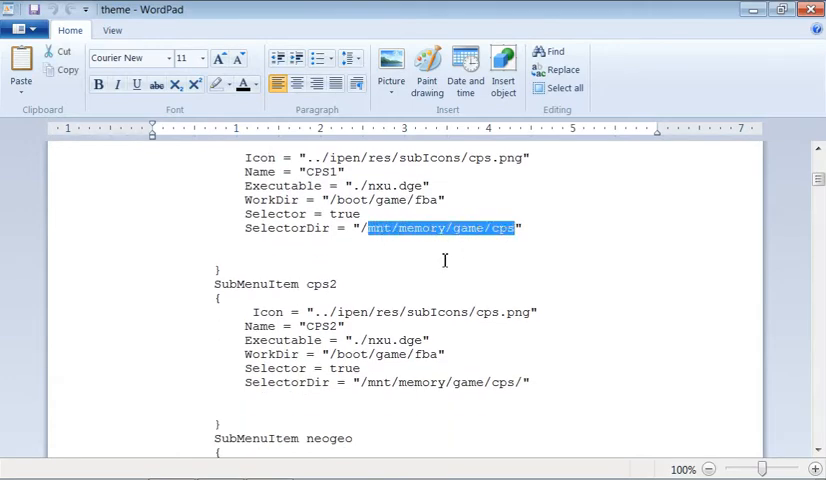
mouse_move(500, 243)
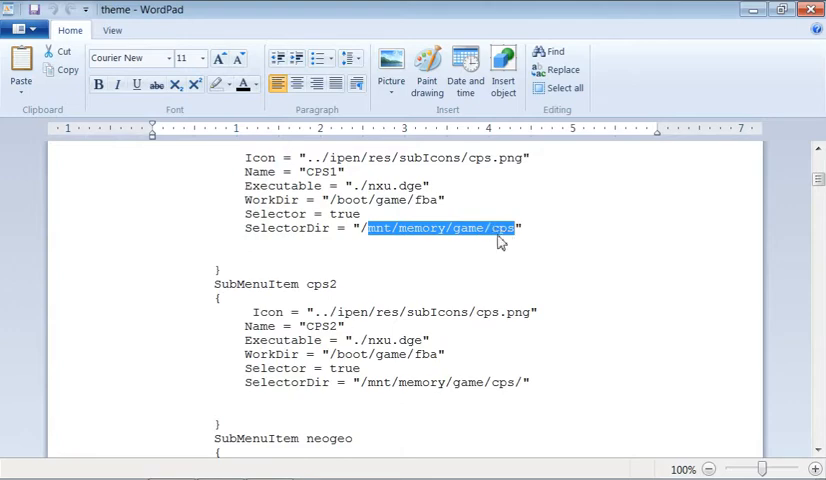
mouse_move(464, 242)
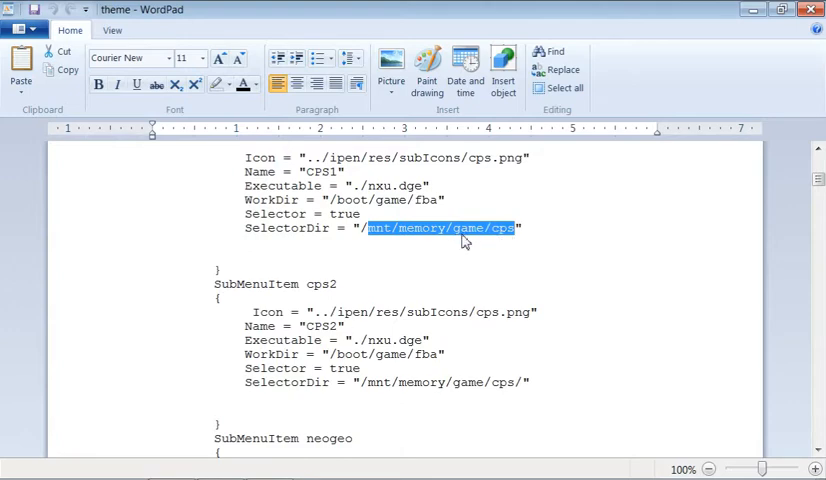
scroll(down, 3)
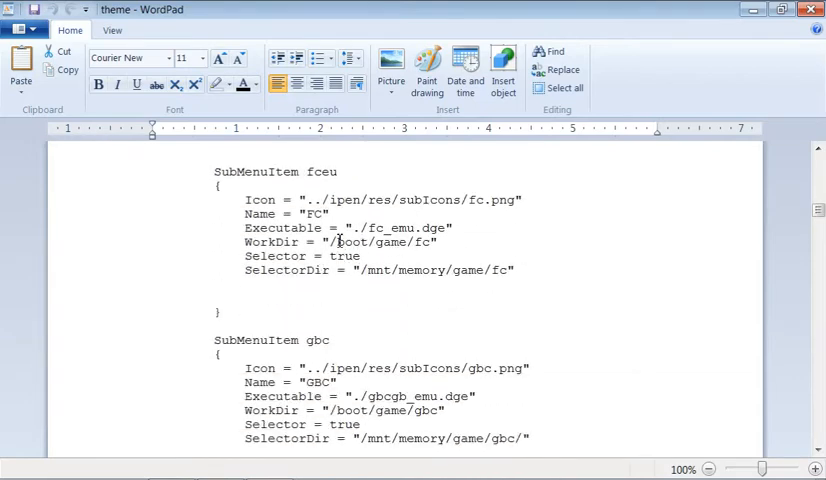
scroll(down, 3)
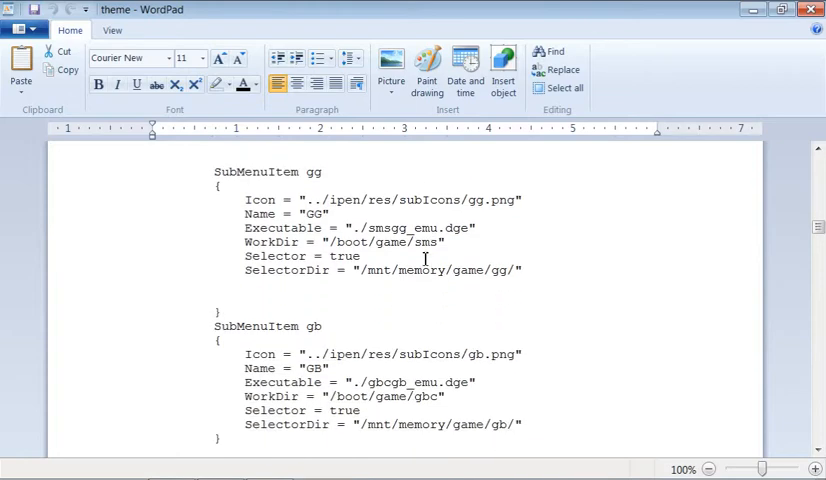
scroll(down, 3)
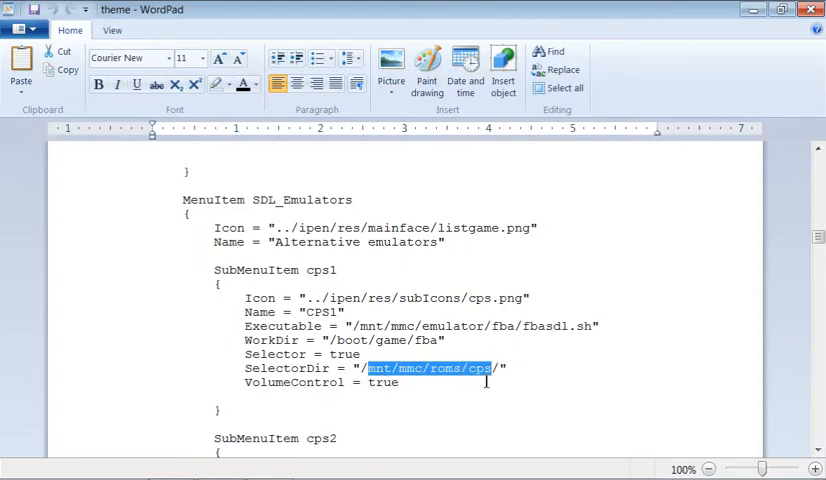
- Scroll through the SDL_Emulators entries and inspect the gba /mnt/mmc/roms path
scroll(down, 3)
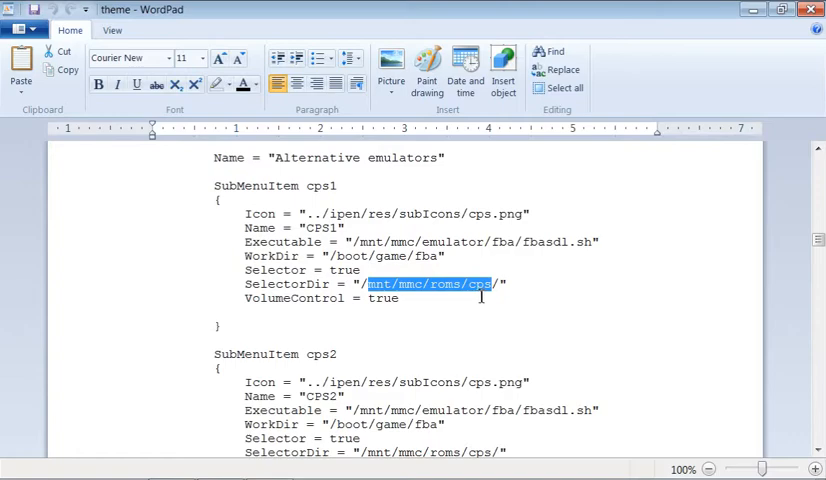
scroll(down, 3)
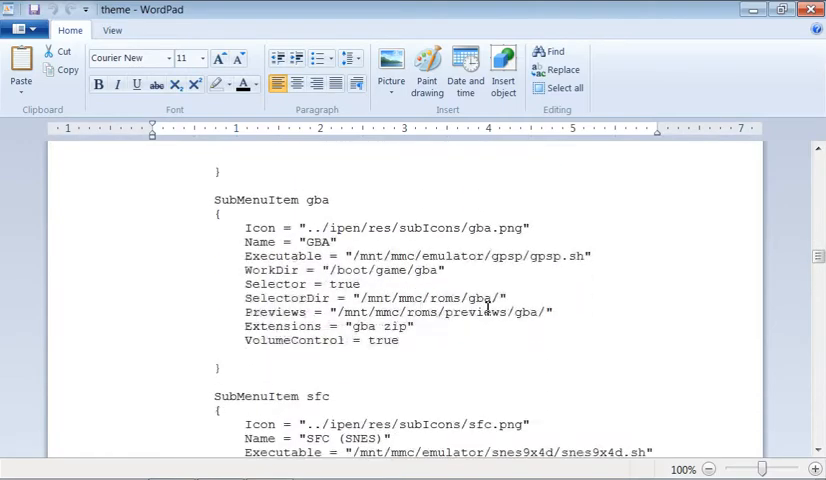
scroll(up, 3)
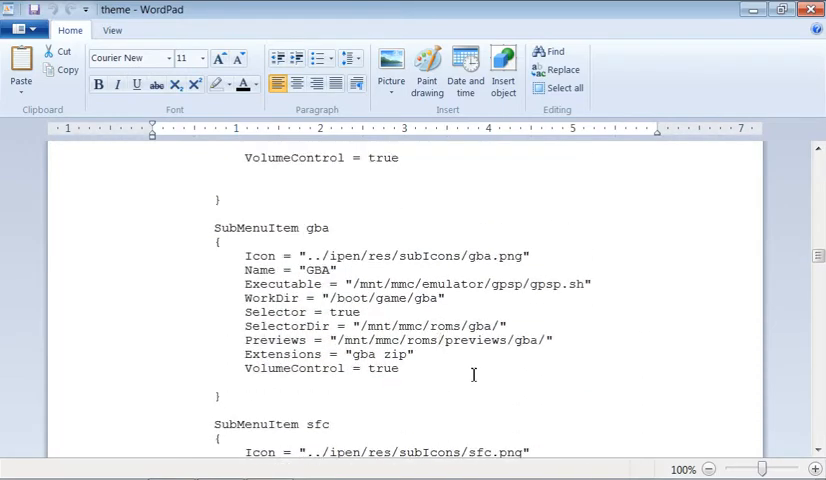
double_click(380, 326)
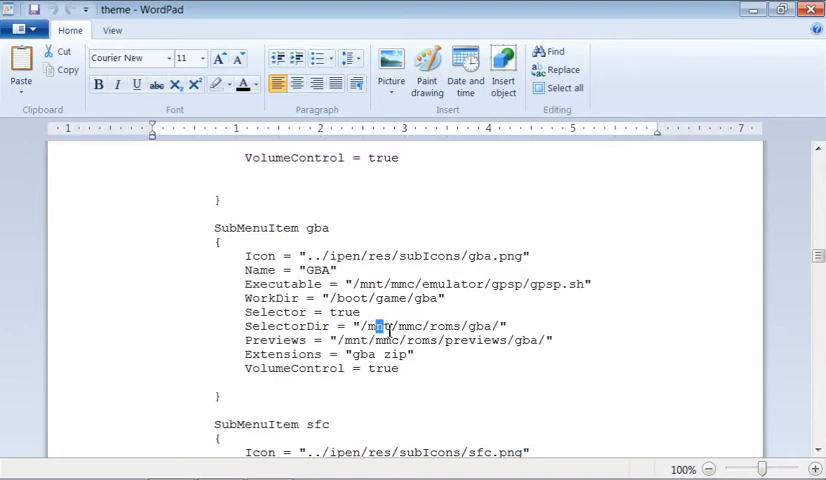
scroll(down, 3)
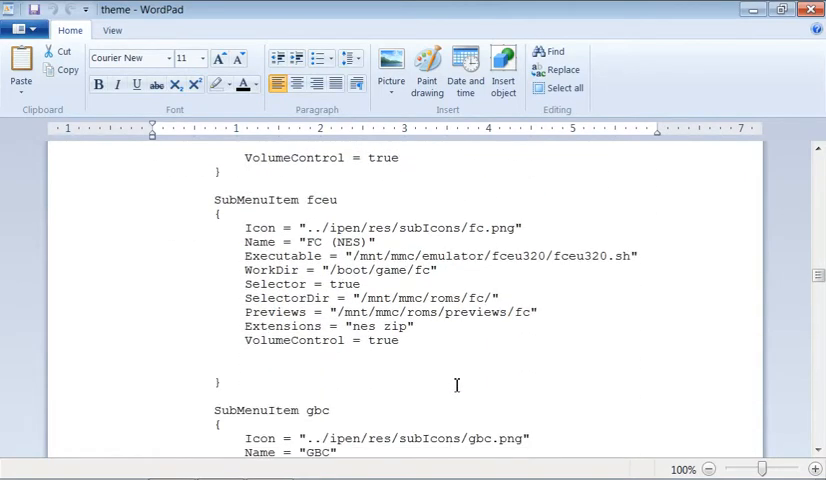
scroll(down, 3)
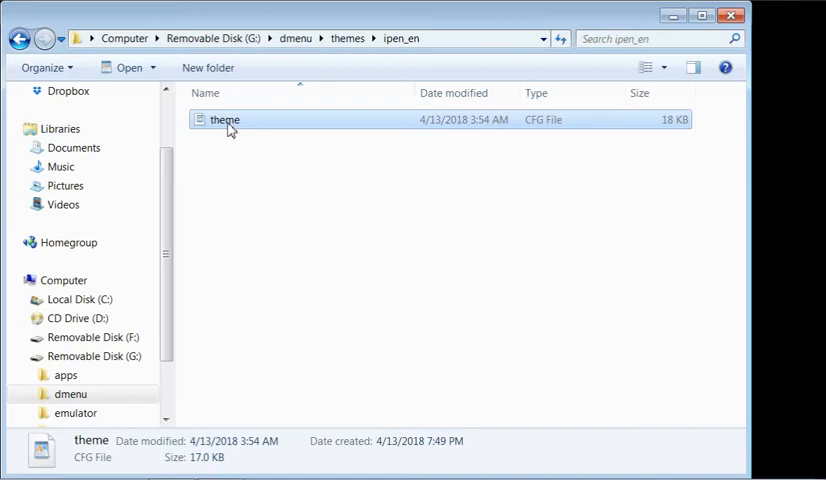
- Switch between disks F: and G: and open F:\GAME for comparison
click(92, 337)
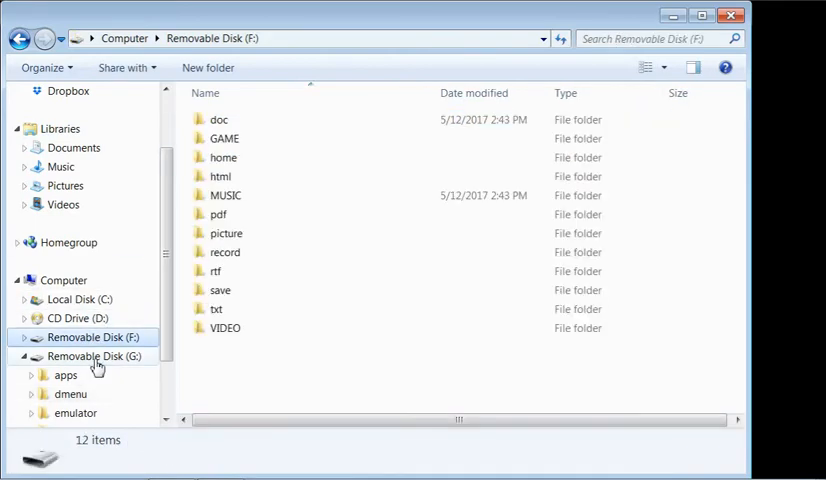
click(95, 356)
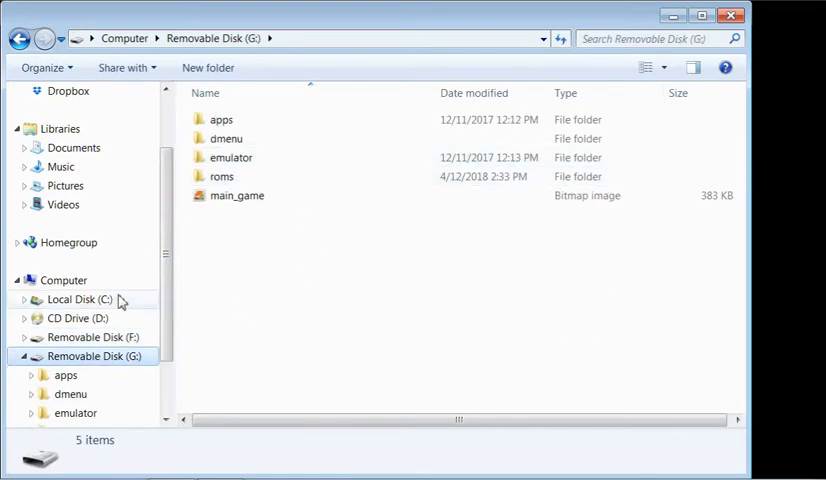
click(93, 337)
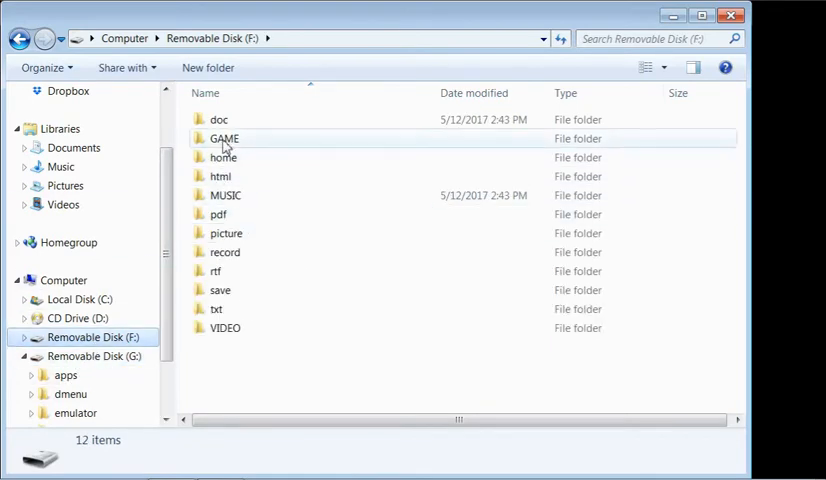
double_click(224, 138)
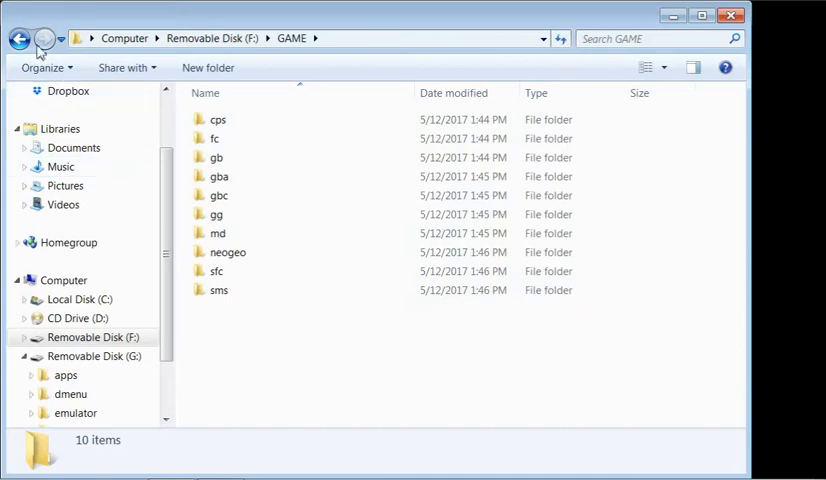
- Return to disk G: and open its roms folder listing 13 system folders
click(93, 356)
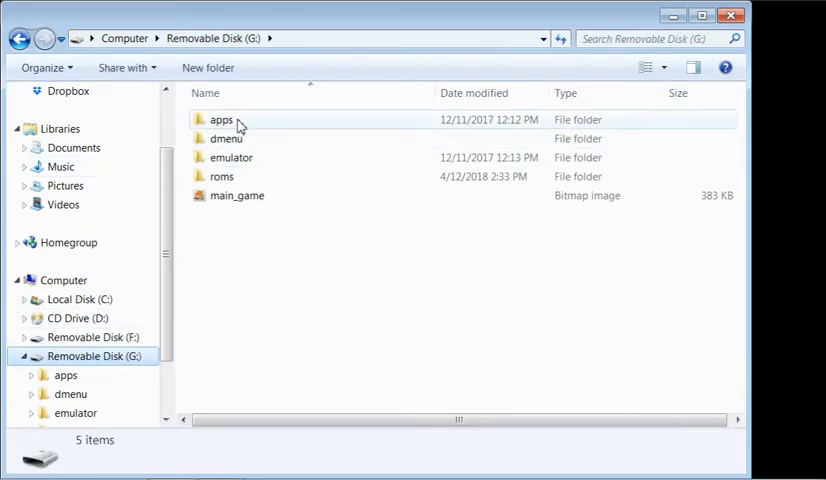
click(221, 176)
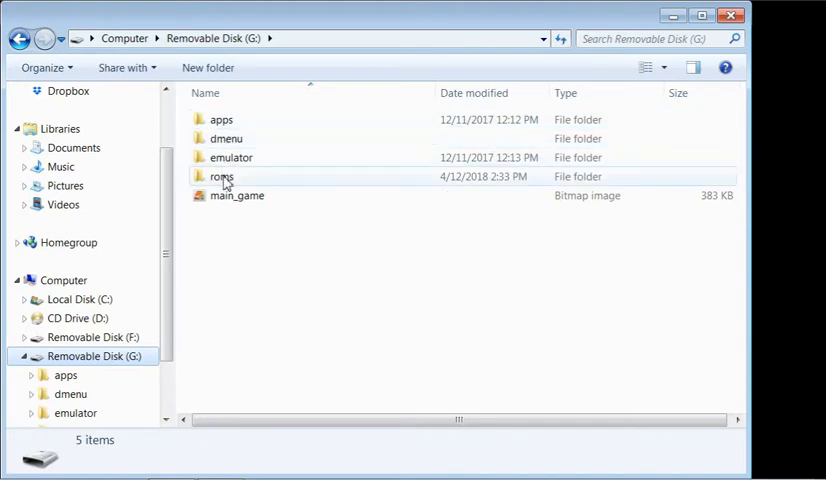
double_click(221, 176)
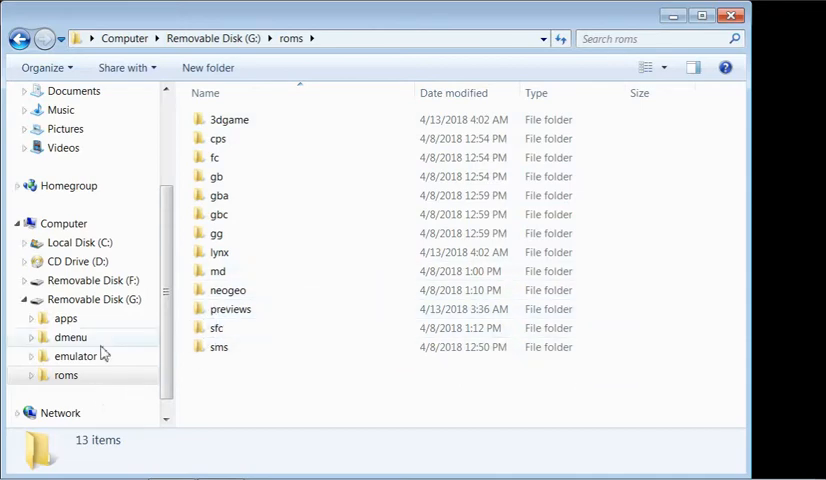
mouse_move(115, 266)
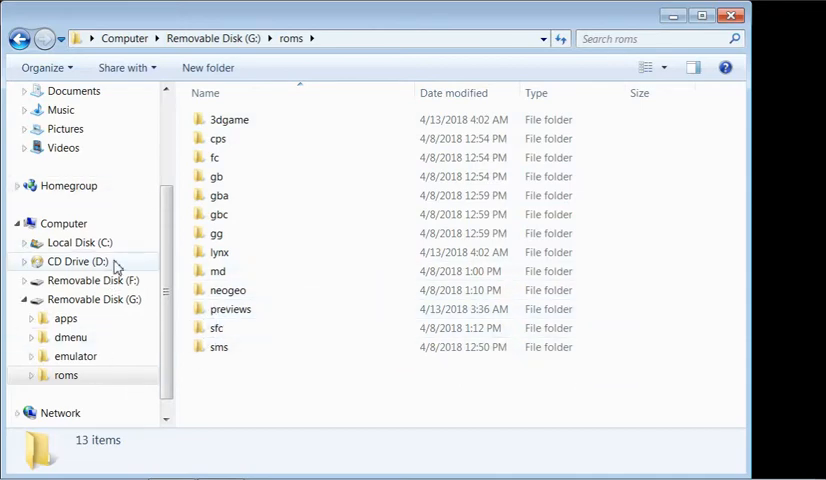
click(66, 375)
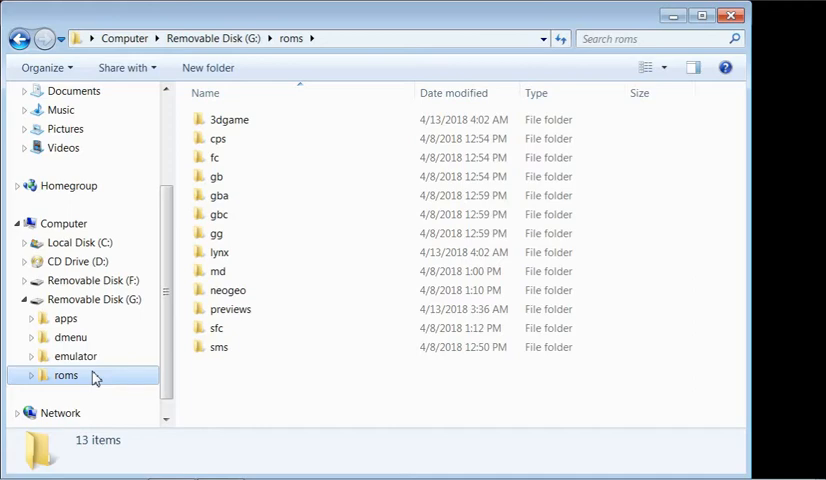
mouse_move(731, 15)
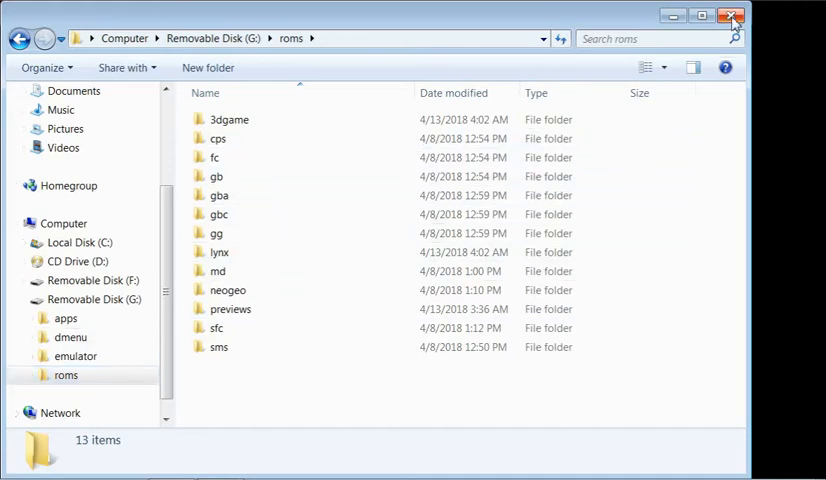